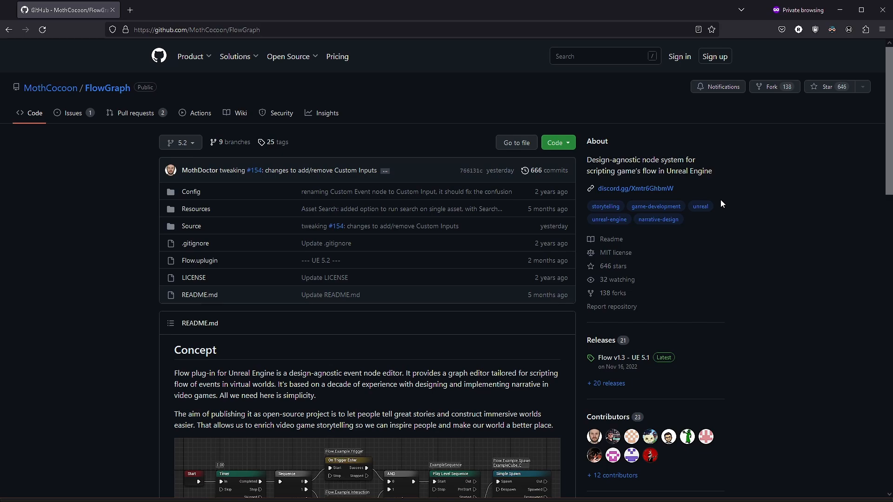
{"action": "mouse_move", "coordinate": [699, 206]}
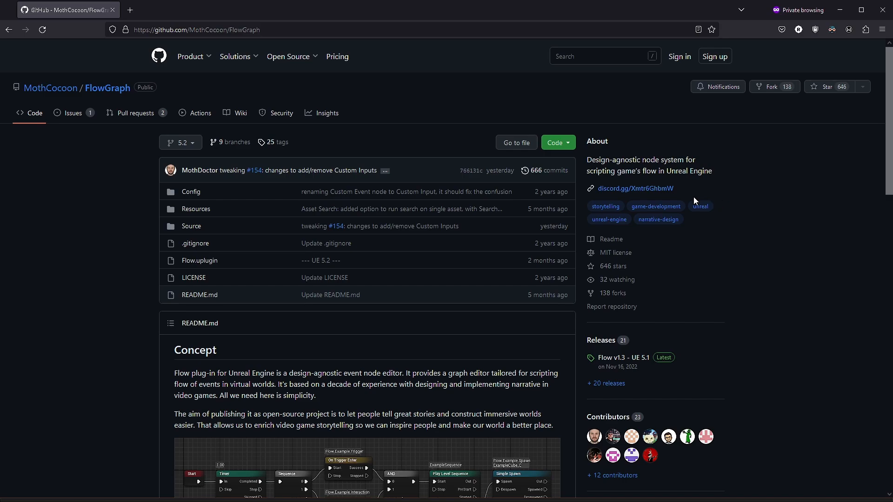
{"action": "mouse_move", "coordinate": [888, 156]}
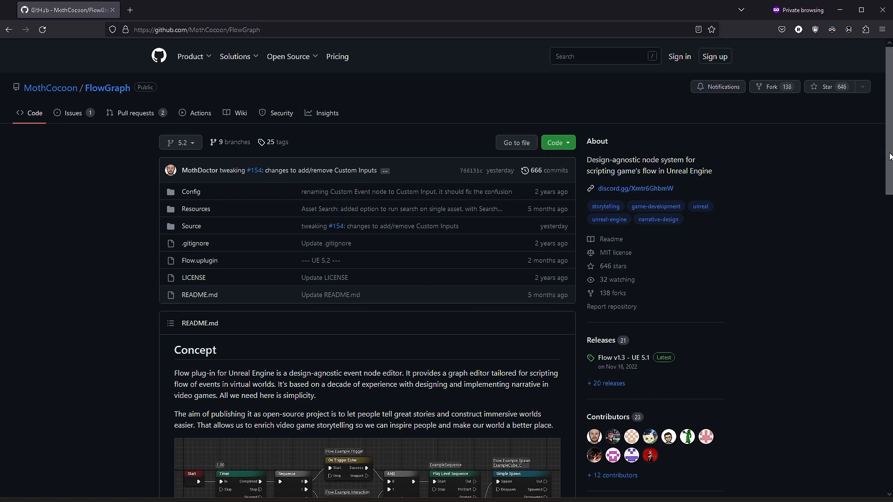
{"action": "mouse_move", "coordinate": [751, 368]}
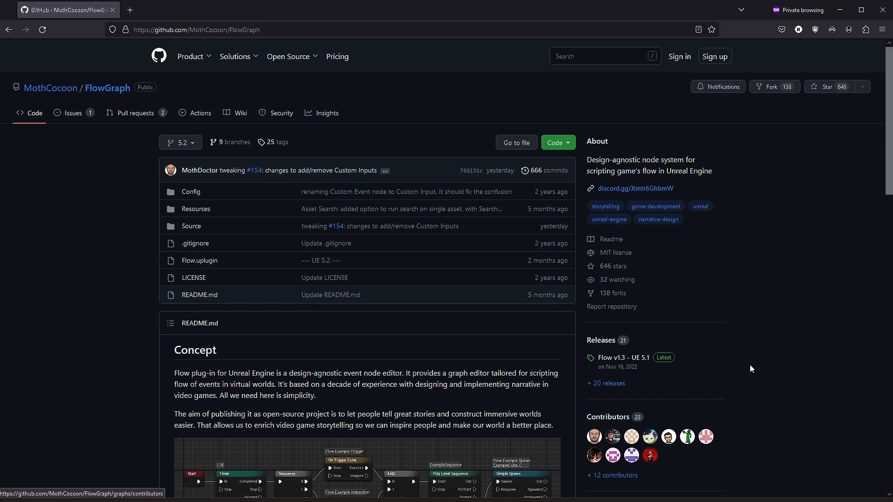
{"action": "mouse_move", "coordinate": [716, 363]}
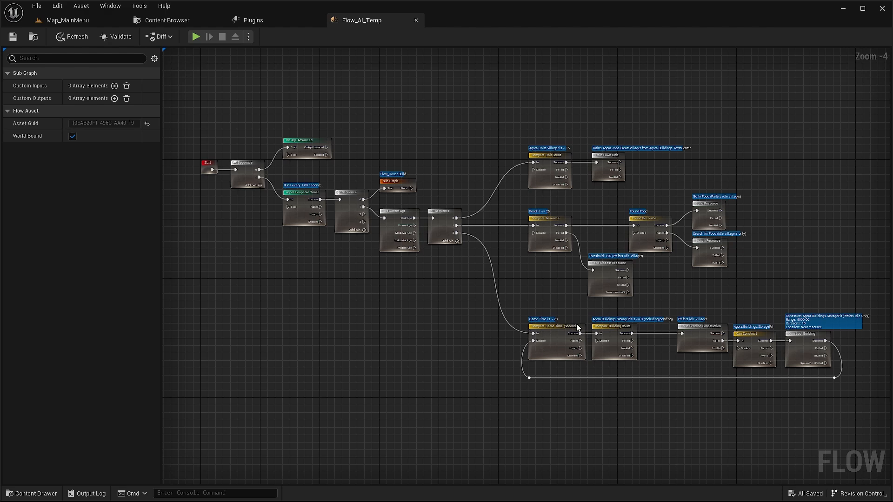
{"action": "mouse_move", "coordinate": [478, 266]}
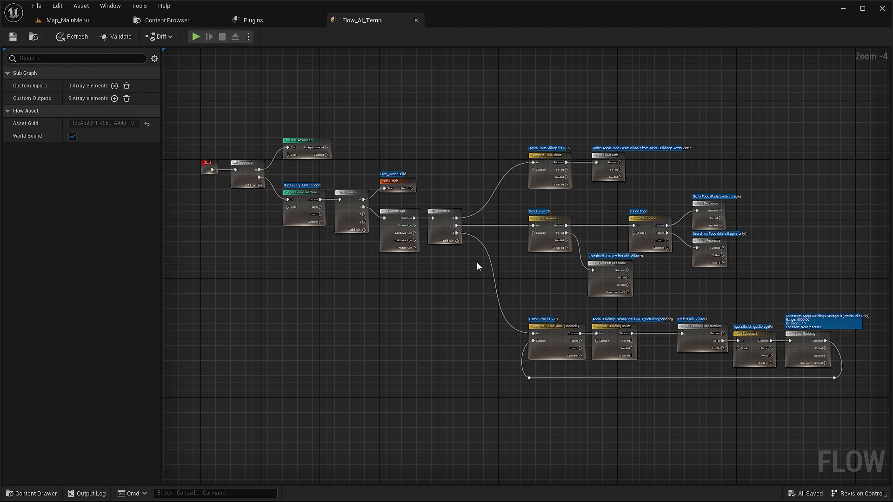
{"action": "mouse_move", "coordinate": [223, 234]}
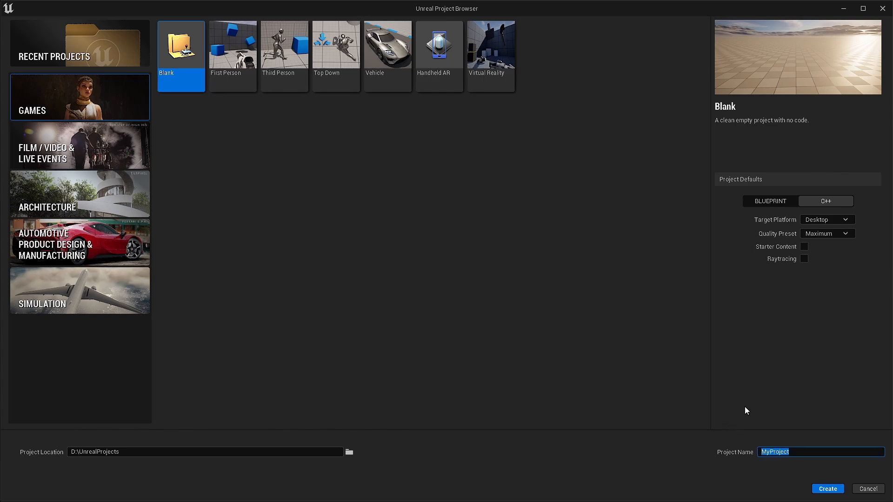
{"action": "mouse_move", "coordinate": [665, 144]}
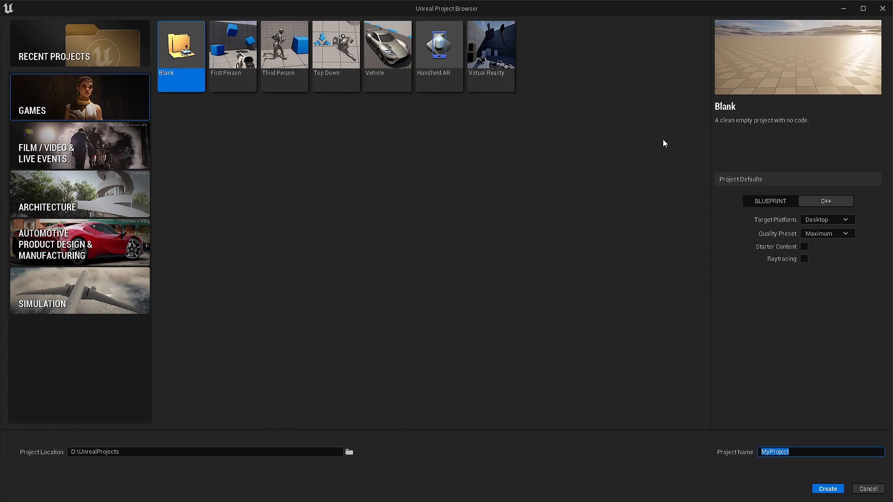
{"action": "mouse_move", "coordinate": [842, 277]}
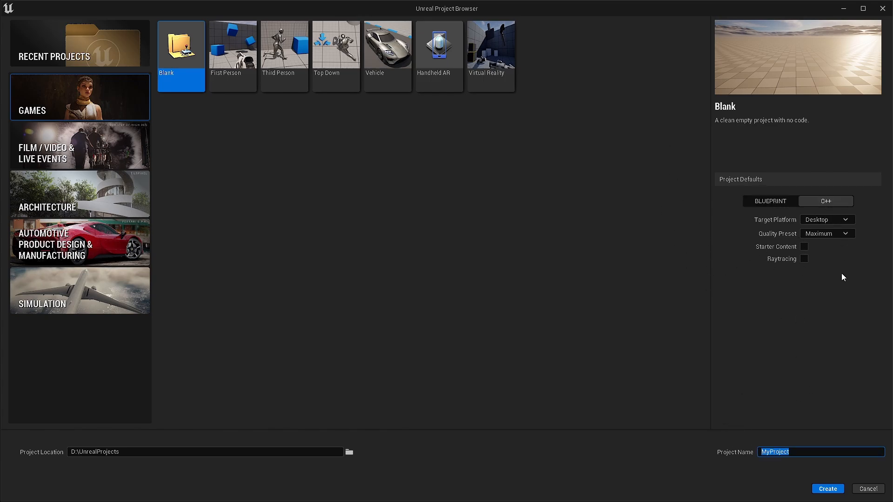
{"action": "mouse_move", "coordinate": [787, 440]}
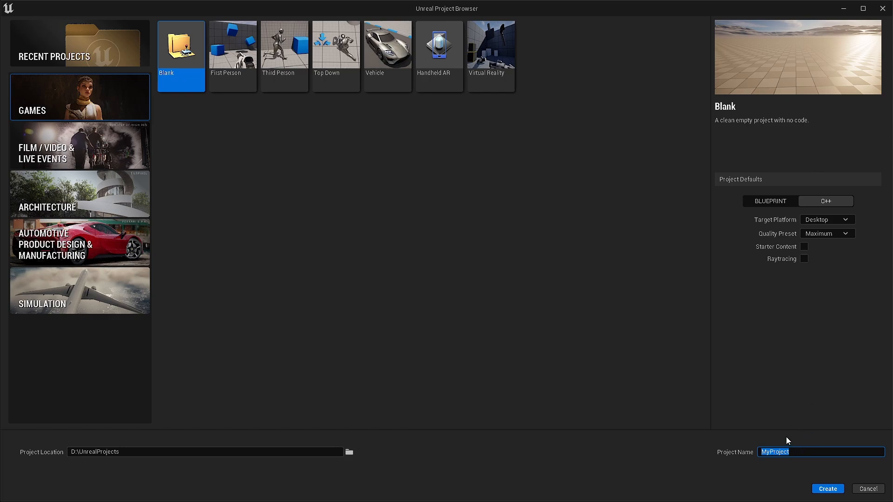
Step: Enter FlowLookNFeel as the blank C++ project's name and create it
{"action": "type", "text": "FlowLook"}
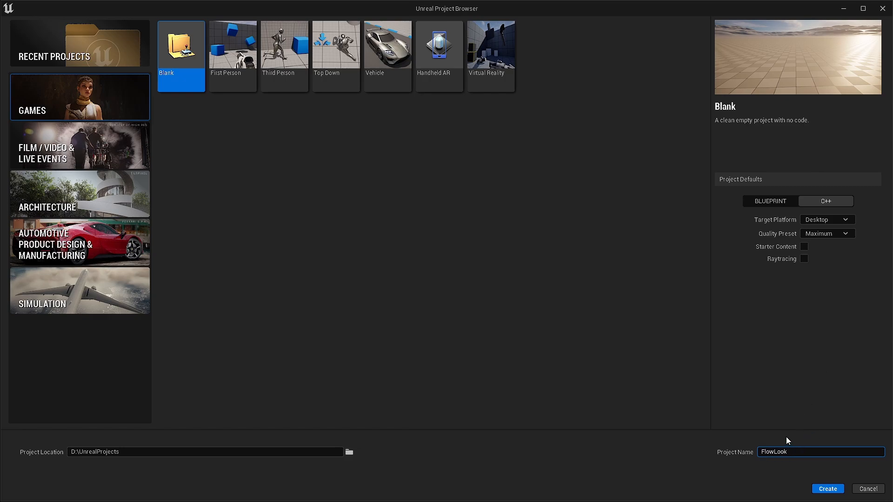
{"action": "type", "text": "NFeel"}
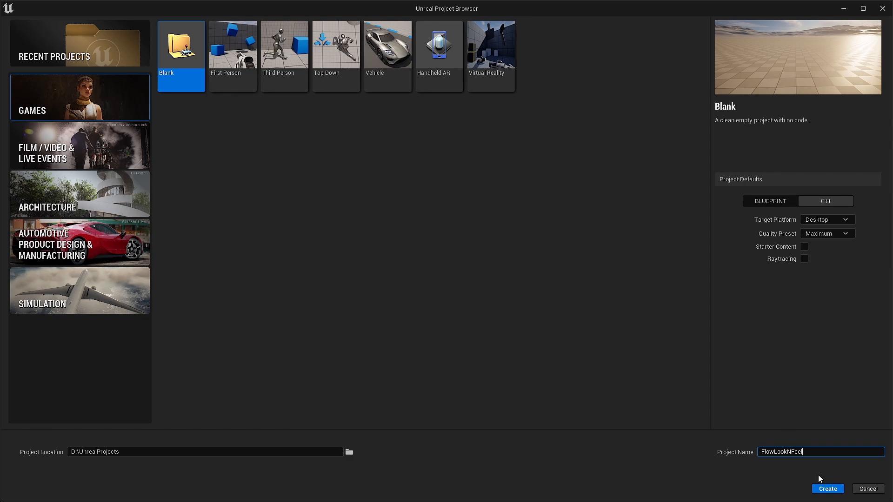
{"action": "left_click", "coordinate": [826, 488]}
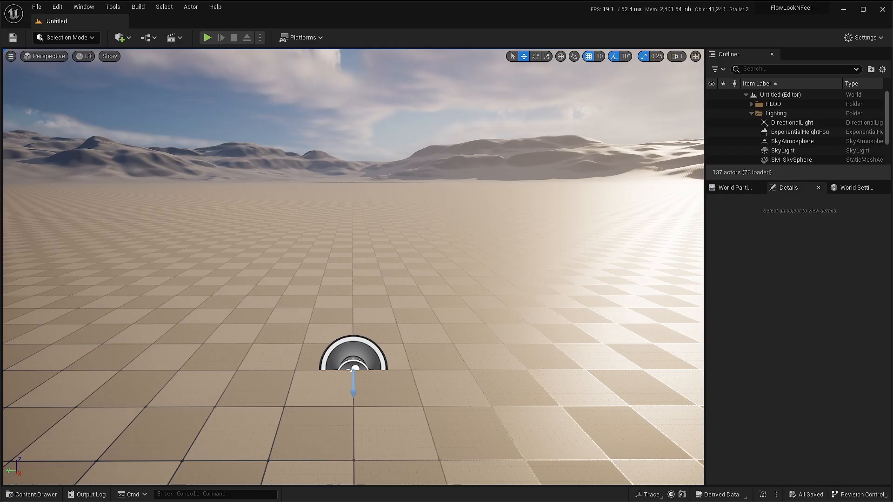
Step: From Edit > Plugins, add a Blank plugin named FlowLookFeel with Show Content Directory unticked
{"action": "left_click", "coordinate": [57, 7]}
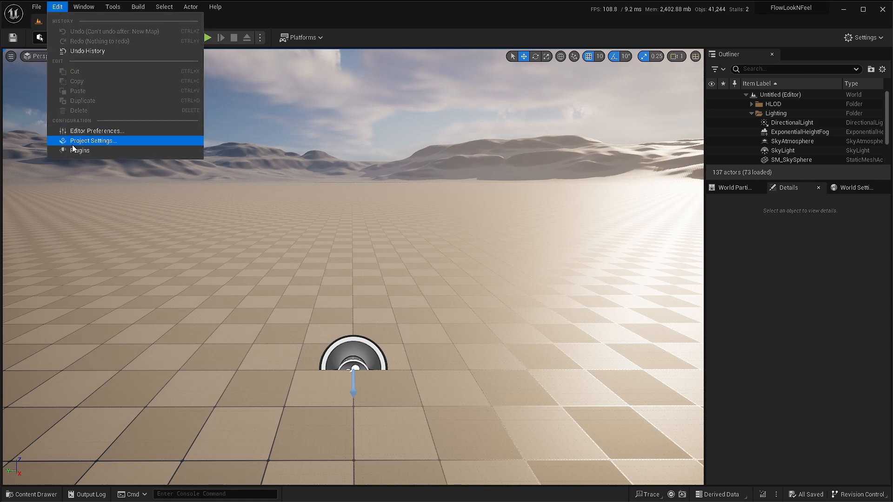
{"action": "left_click", "coordinate": [80, 150]}
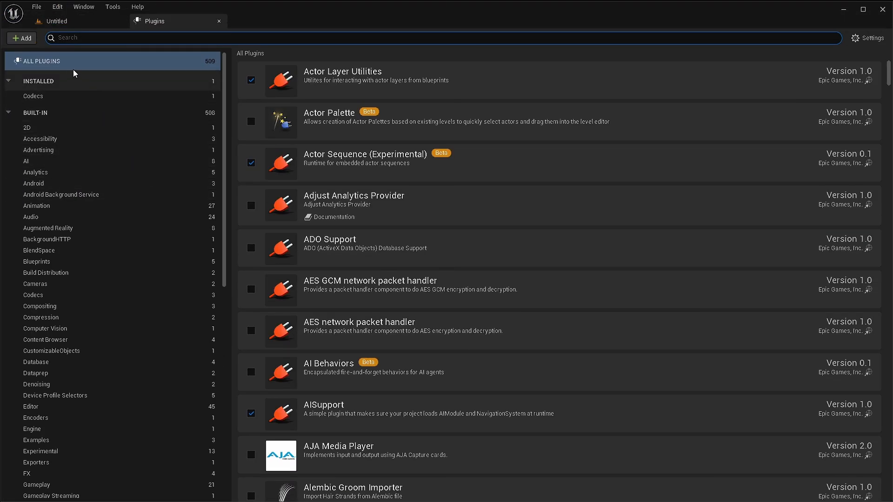
{"action": "left_click", "coordinate": [21, 38]}
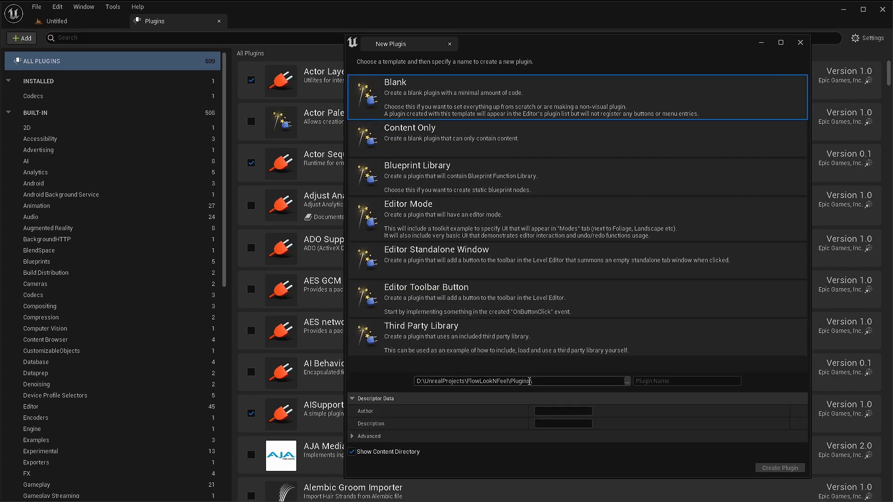
{"action": "type", "text": "F"}
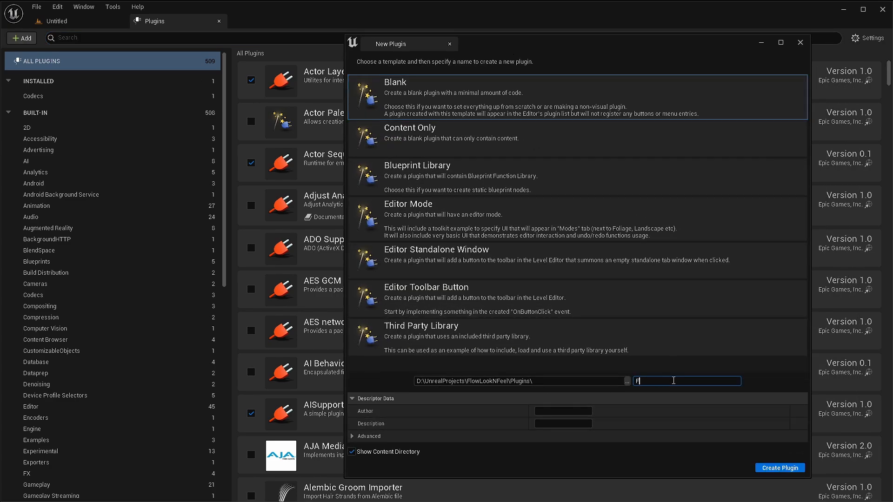
{"action": "type", "text": "lowLookFeel"}
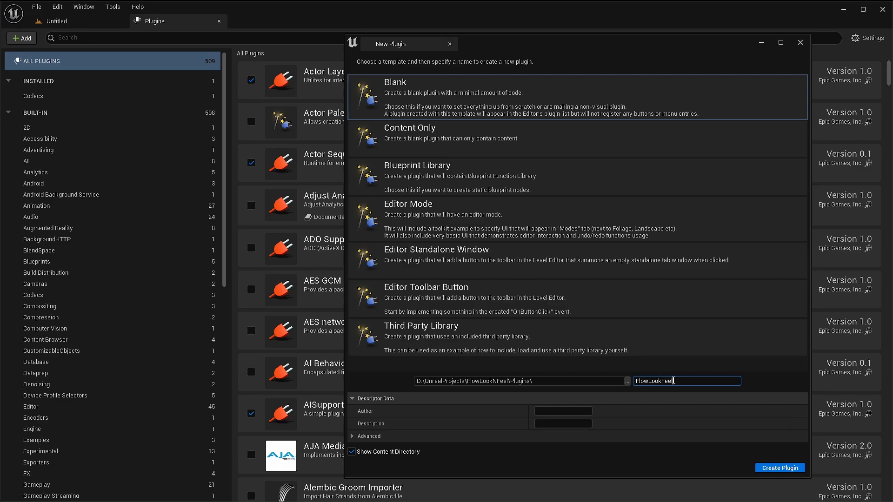
{"action": "left_click", "coordinate": [353, 451]}
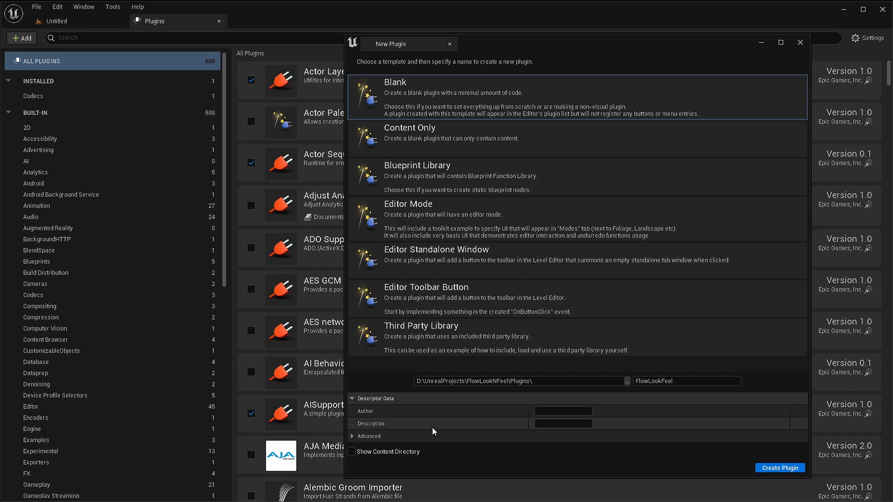
{"action": "mouse_move", "coordinate": [623, 448]}
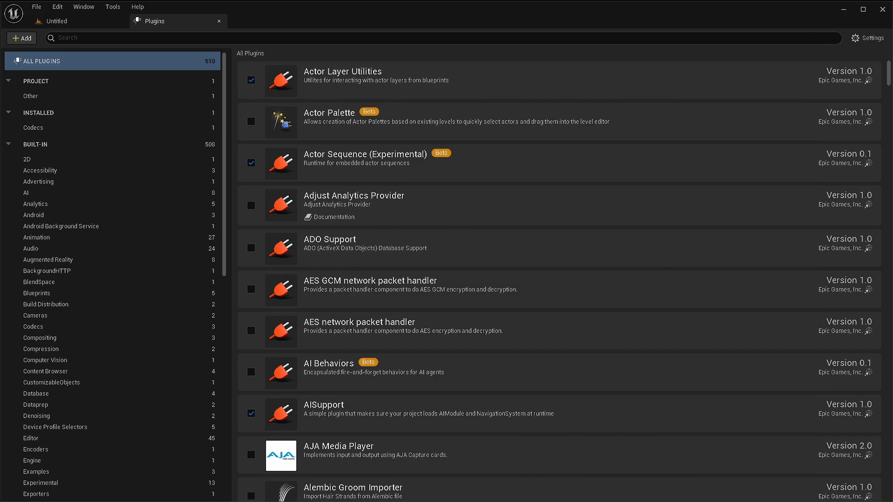
{"action": "mouse_move", "coordinate": [487, 334]}
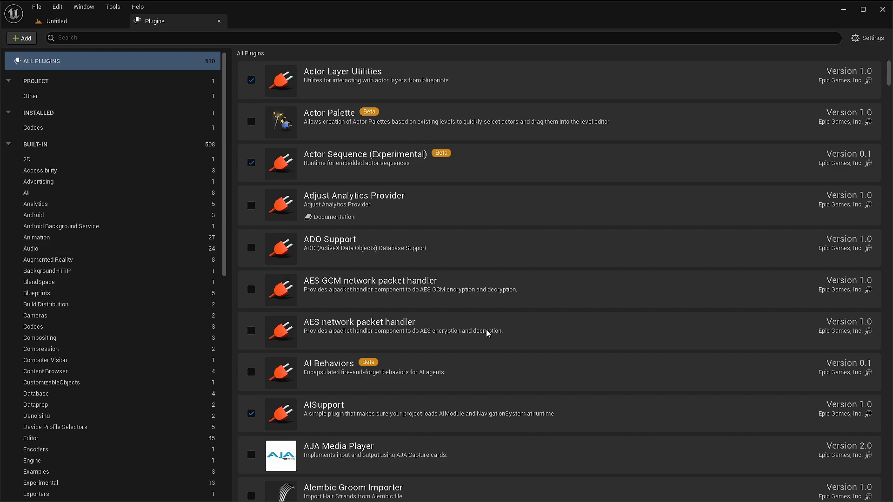
{"action": "mouse_move", "coordinate": [391, 110]}
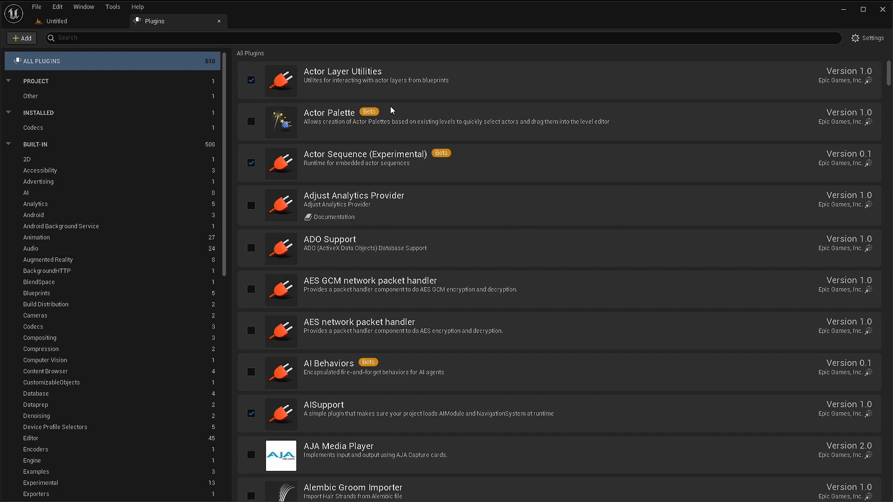
{"action": "mouse_move", "coordinate": [447, 196]}
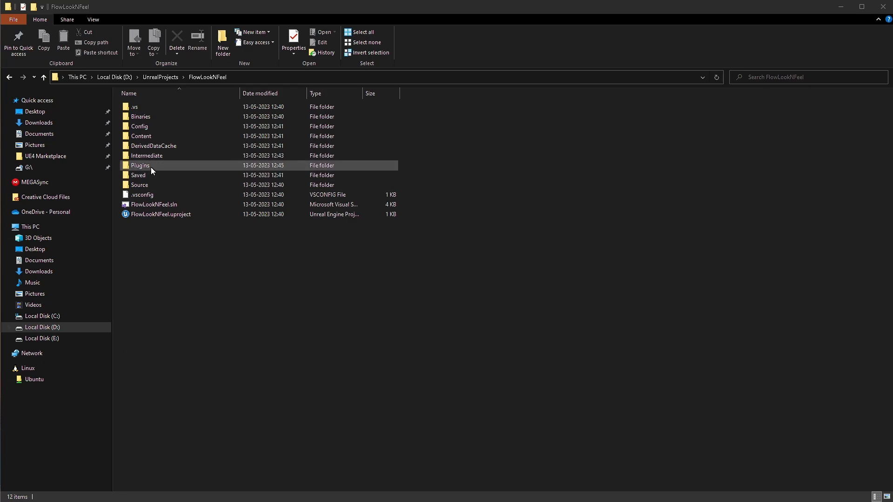
Step: Copy FlowGraph's HTTPS clone URL from the GitHub Code menu
{"action": "double_click", "coordinate": [139, 165]}
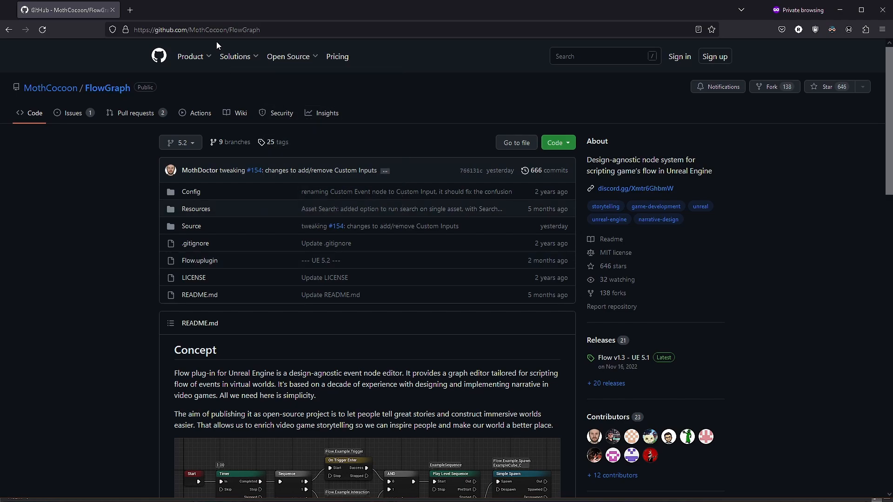
{"action": "left_click", "coordinate": [555, 142]}
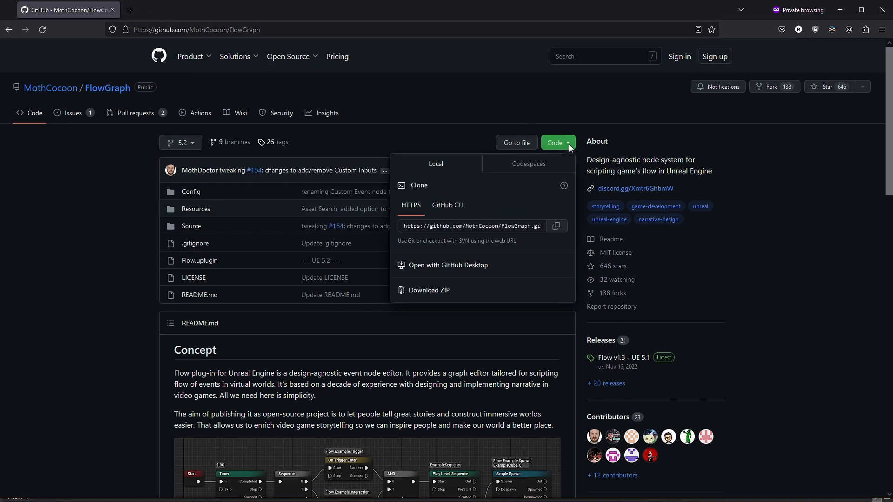
{"action": "mouse_move", "coordinate": [556, 226]}
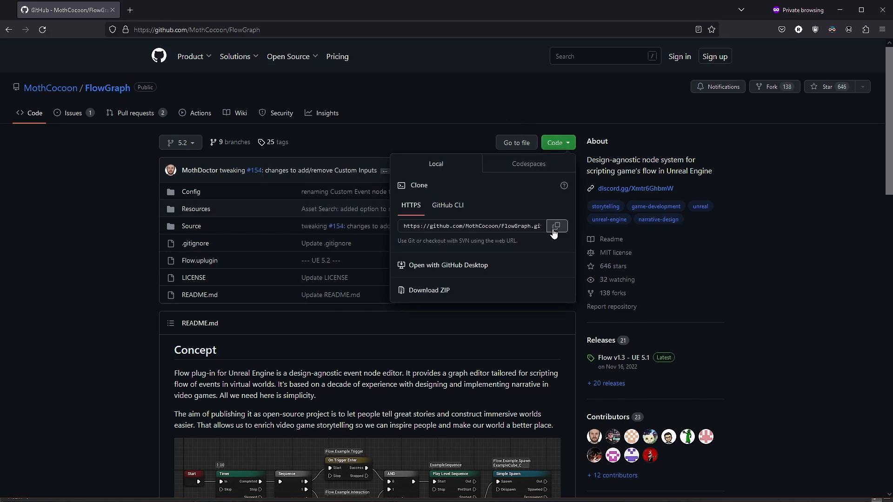
{"action": "left_click", "coordinate": [555, 226]}
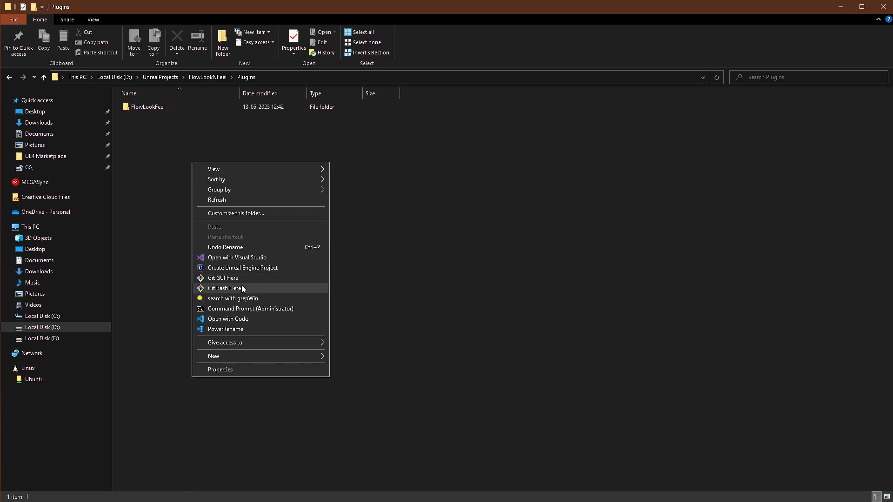
Step: Run git clone with the pasted FlowGraph URL in the Plugins folder, then close Git Bash
{"action": "left_click", "coordinate": [224, 288]}
{"action": "type", "text": "g"}
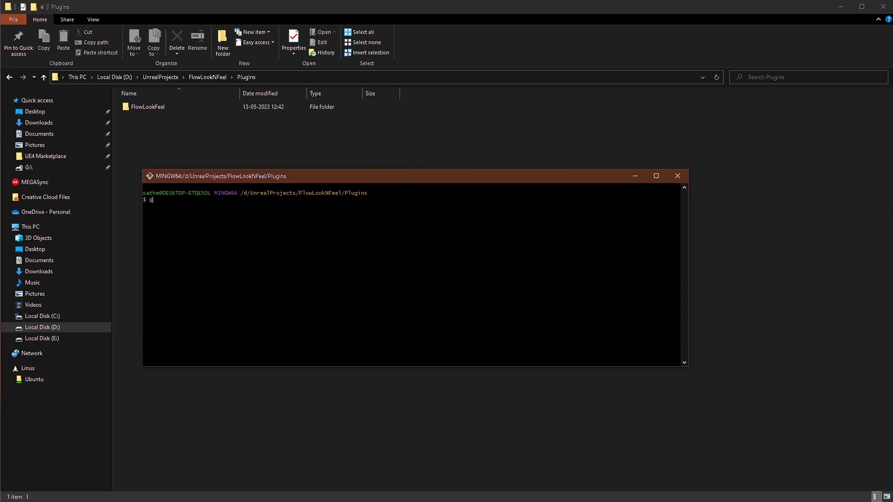
{"action": "right_click", "coordinate": [347, 238]}
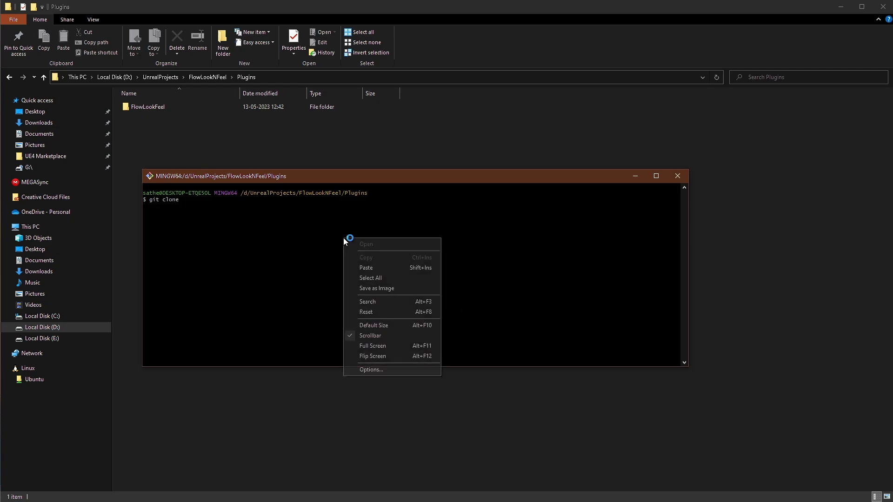
{"action": "left_click", "coordinate": [366, 268]}
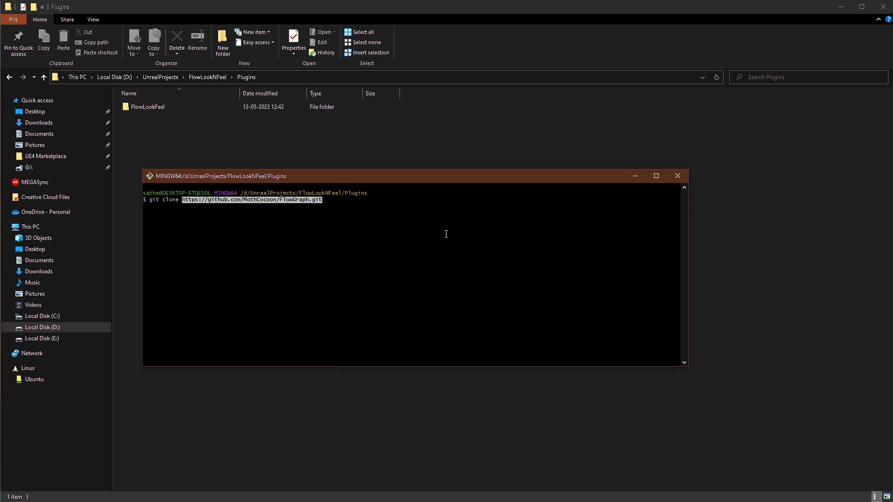
{"action": "key", "text": "Return"}
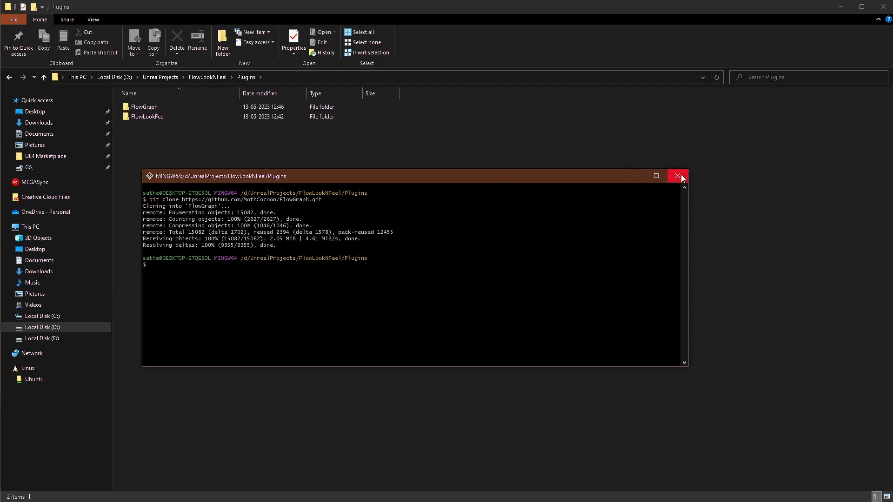
{"action": "left_click", "coordinate": [678, 175]}
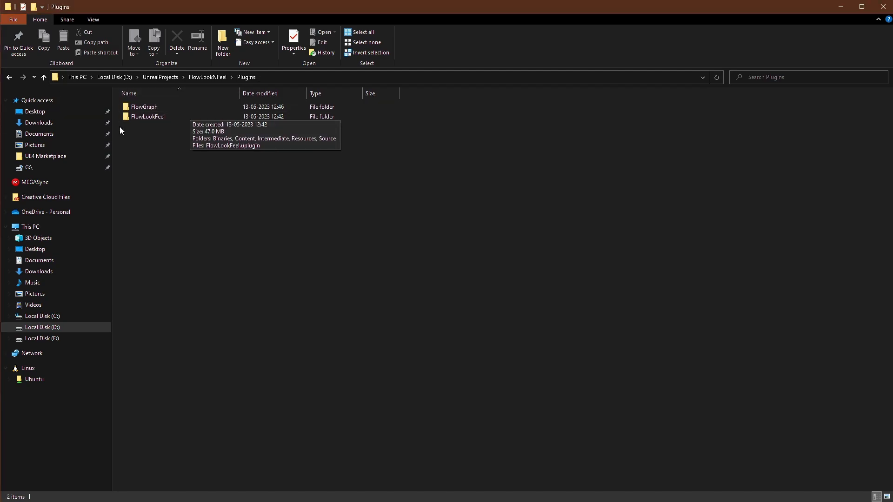
{"action": "mouse_move", "coordinate": [152, 129]}
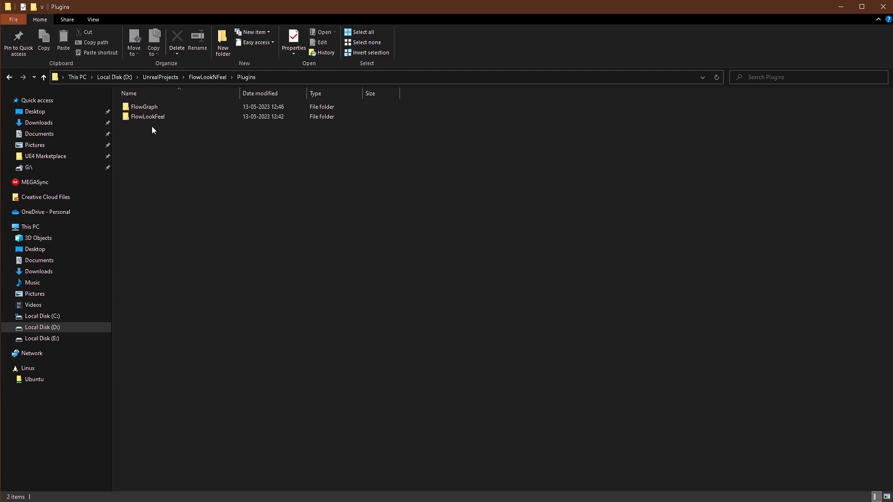
Step: Open FlowLookFeel.uplugin from the FlowLookFeel plugin folder with Visual Studio Code
{"action": "left_click", "coordinate": [148, 116]}
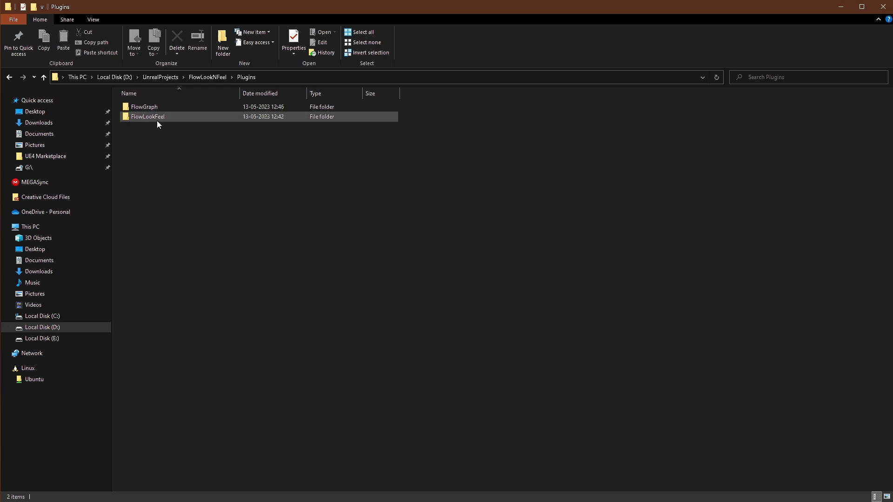
{"action": "double_click", "coordinate": [147, 116]}
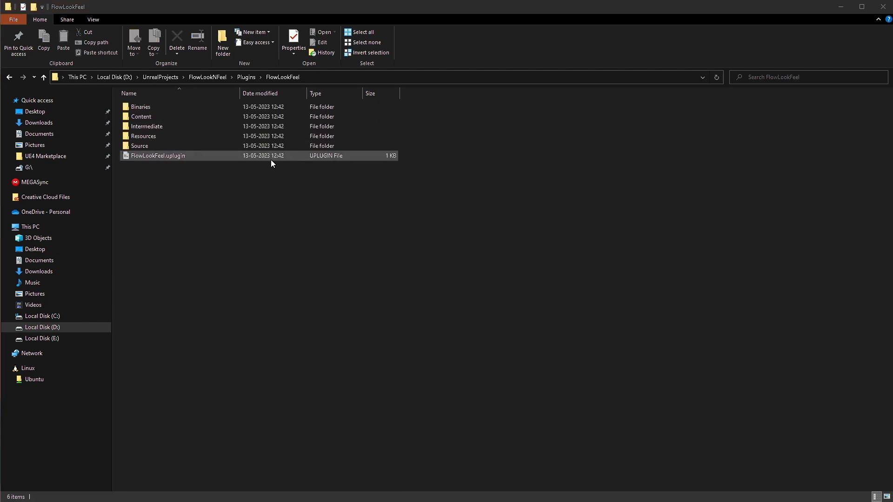
{"action": "right_click", "coordinate": [158, 155]}
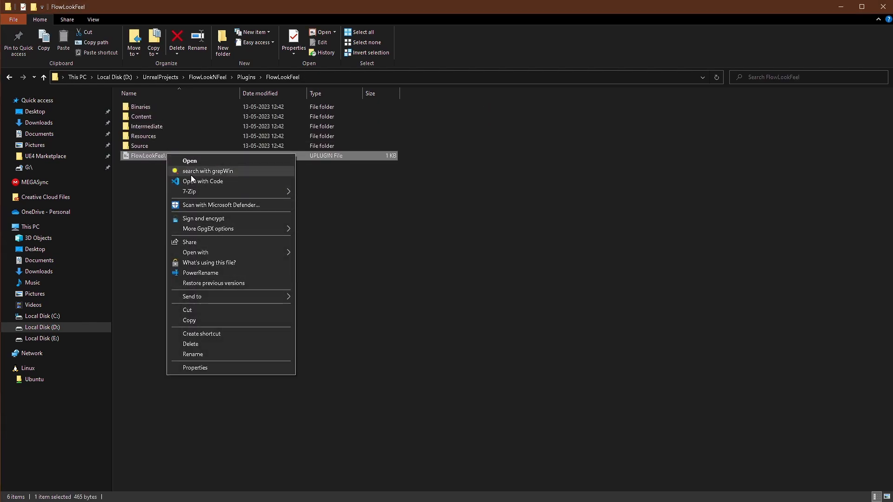
{"action": "left_click", "coordinate": [203, 181]}
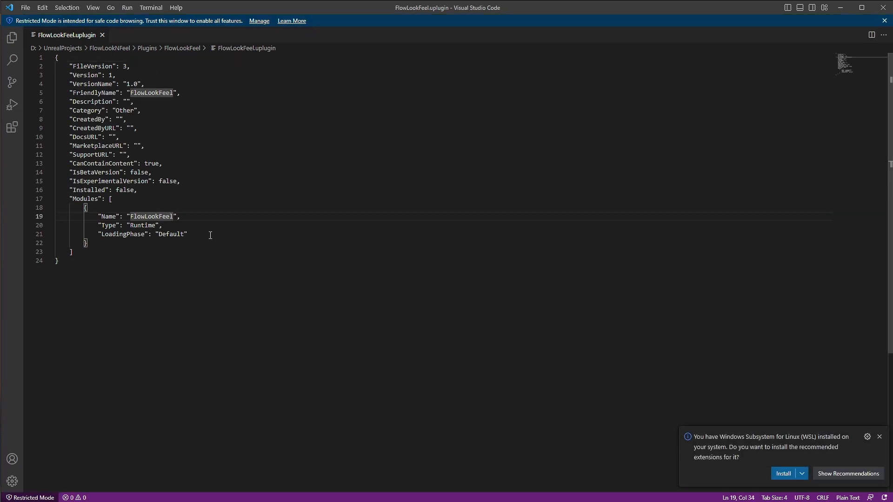
Step: Set the module Name to FlowLookFeelEditor, Type to Editor, LoadingPhase to PostEngineInit
{"action": "type", "text": "Editor"}
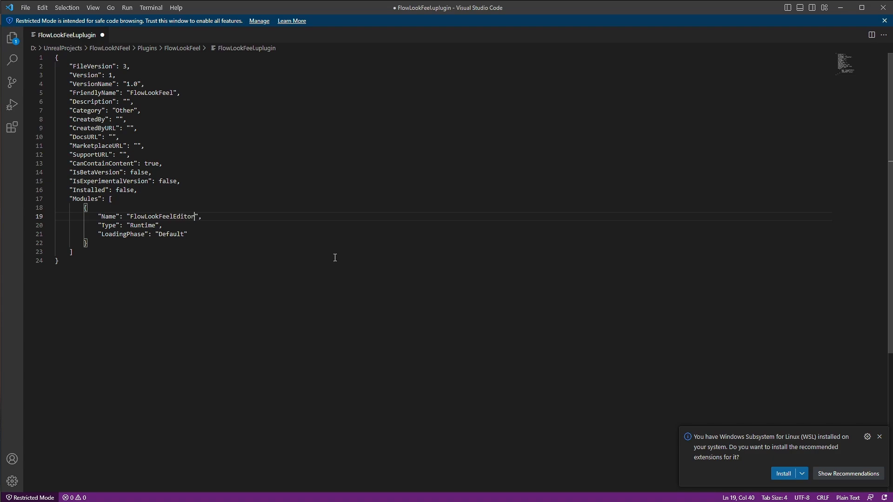
{"action": "double_click", "coordinate": [143, 225]}
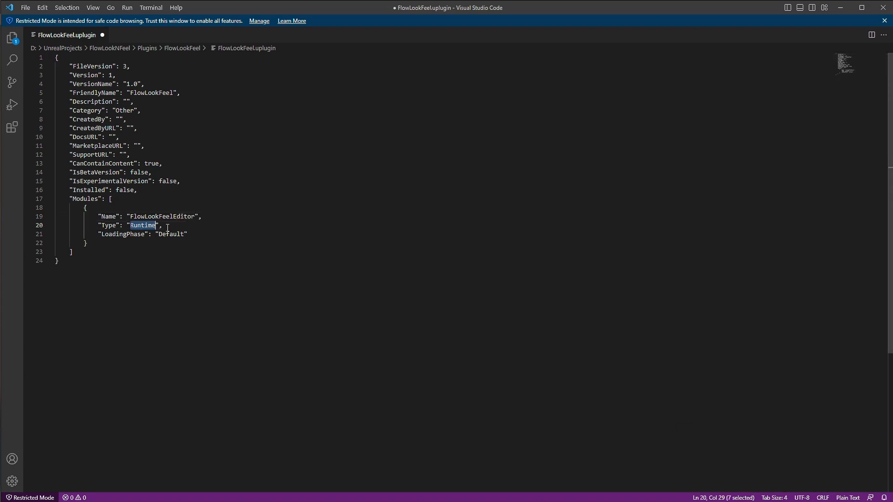
{"action": "type", "text": "Editor"}
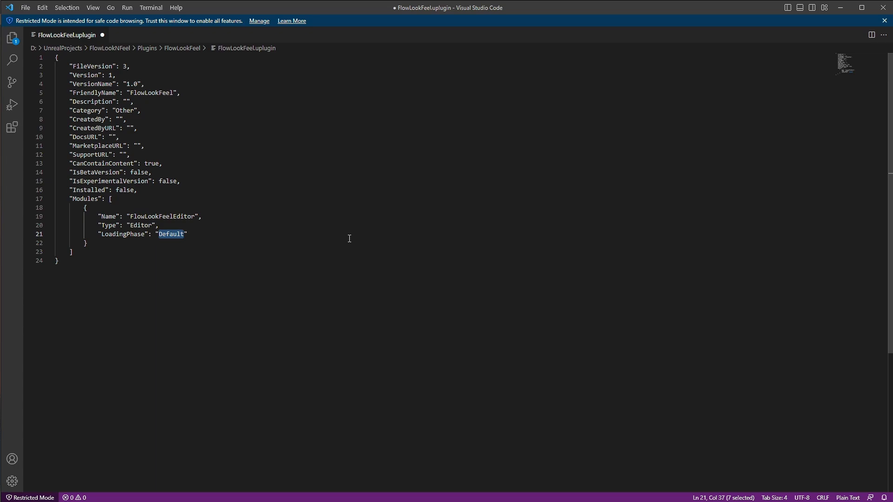
{"action": "type", "text": "PostEngineIni"}
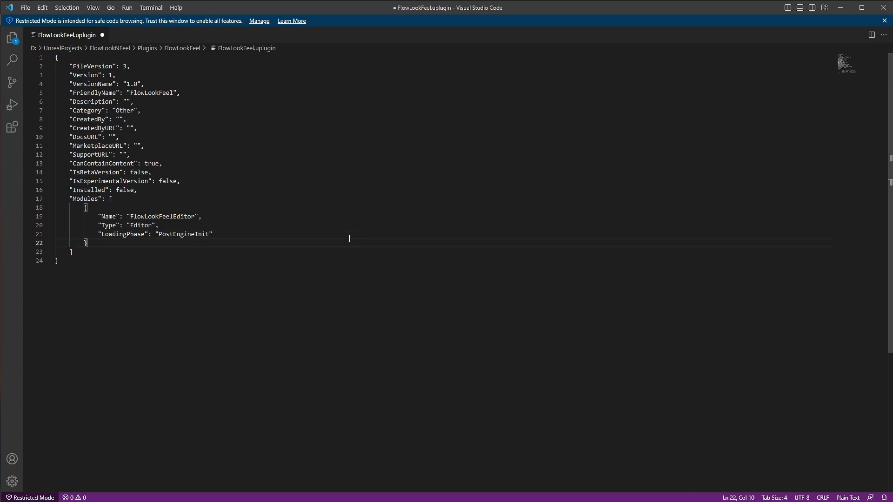
Step: Add a Plugins array declaring an enabled Flow plugin dependency
{"action": "key", "text": "Enter"}
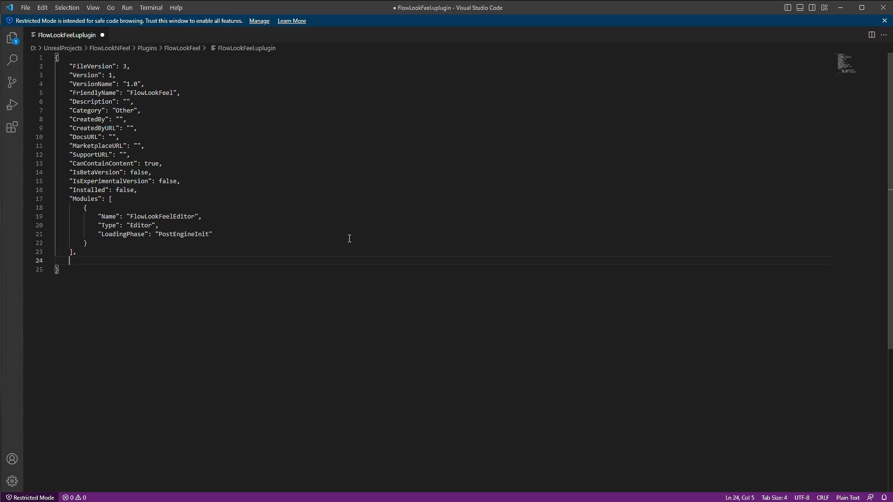
{"action": "type", "text": "\"Plugin"}
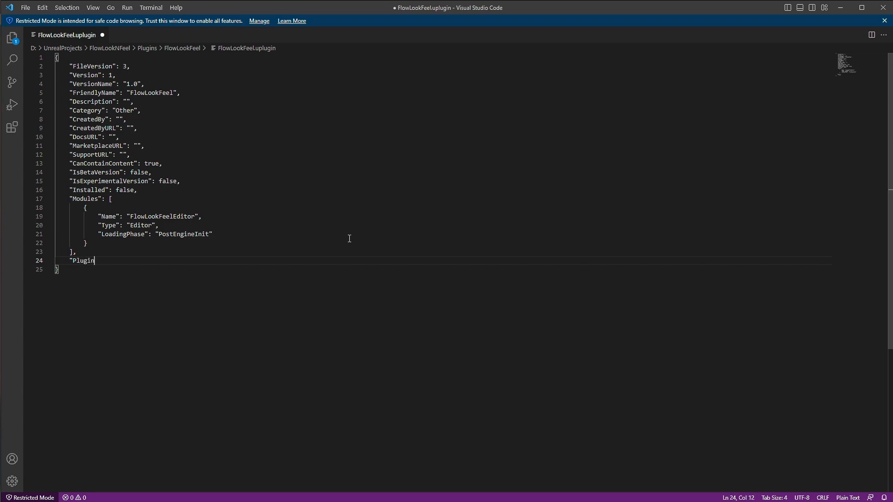
{"action": "type", "text": "s\": ["}
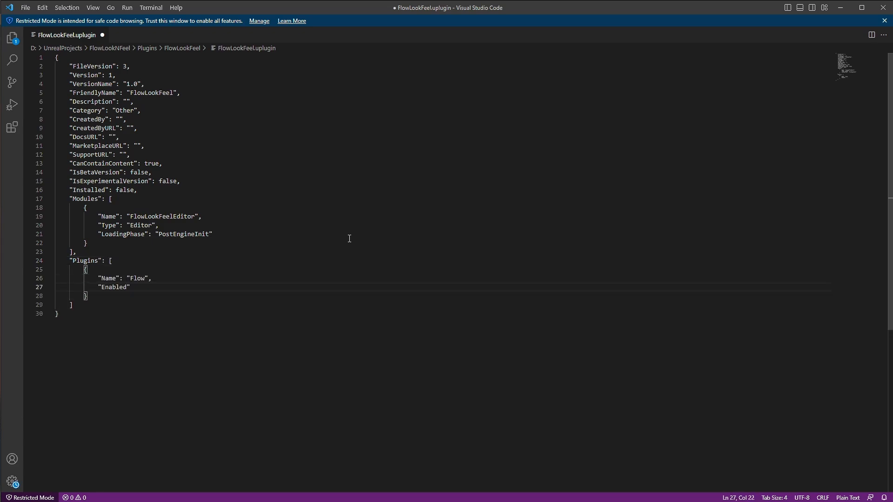
{"action": "left_click", "coordinate": [102, 35]}
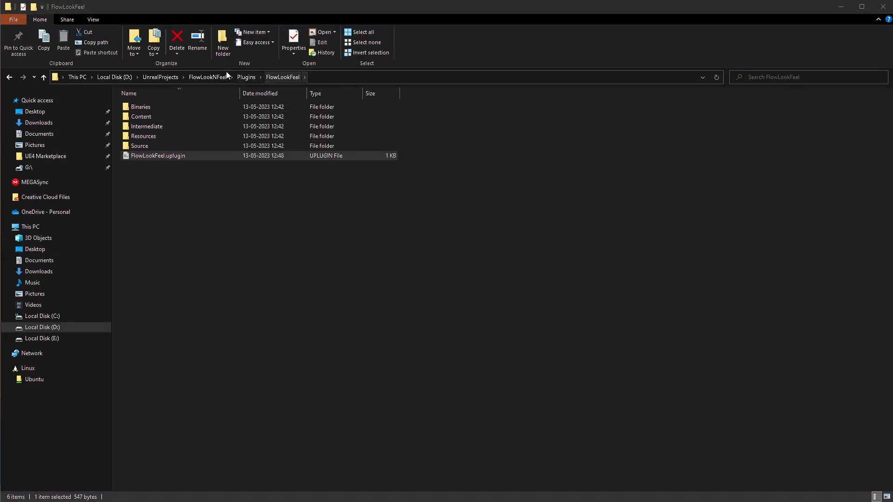
Step: Generate Visual Studio project files from FlowLookNFeel.uproject and close the generation window
{"action": "right_click", "coordinate": [159, 214]}
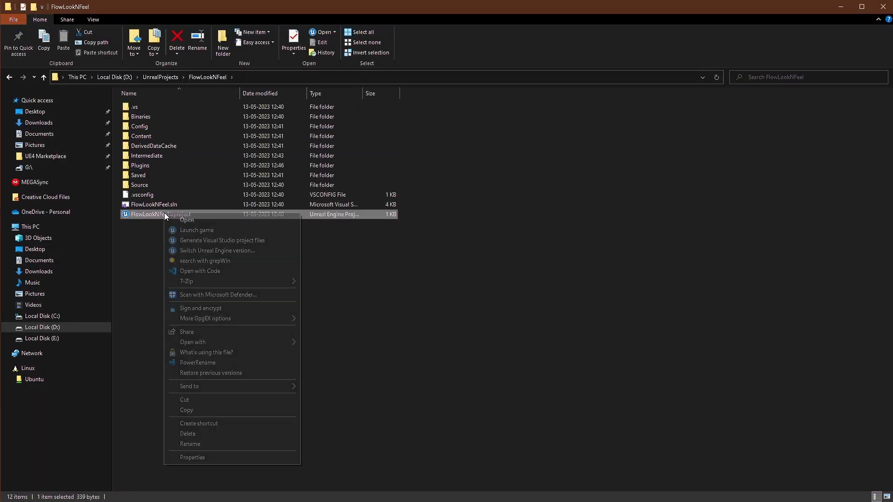
{"action": "left_click", "coordinate": [223, 240]}
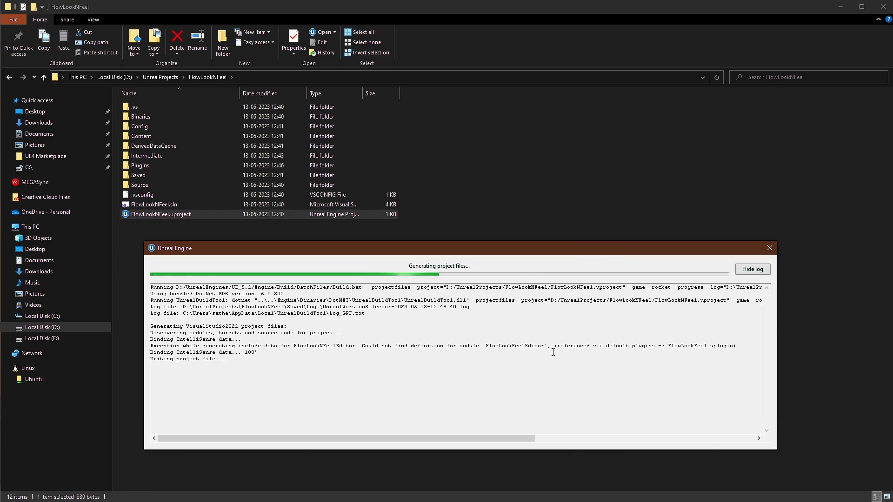
{"action": "left_click", "coordinate": [768, 248]}
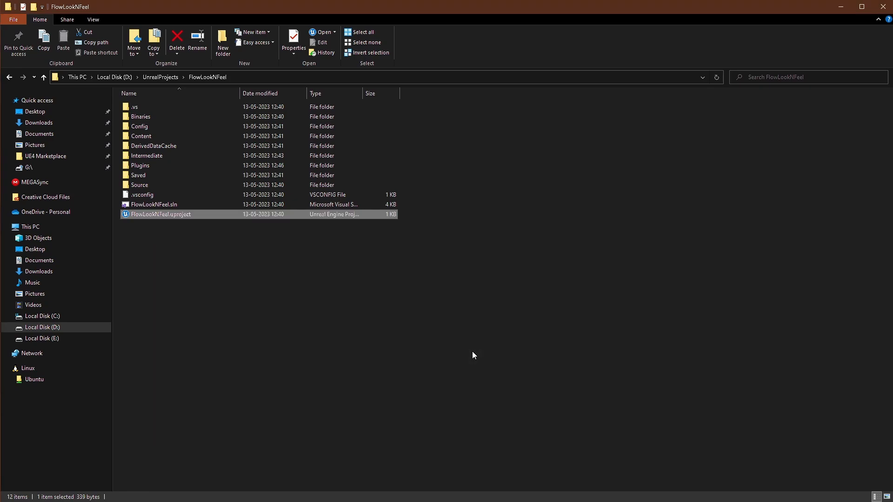
Step: In Plugins/FlowLookFeel/Source, rename the module folder and Build.cs to FlowLookFeelEditor, then open Build.cs
{"action": "double_click", "coordinate": [139, 185]}
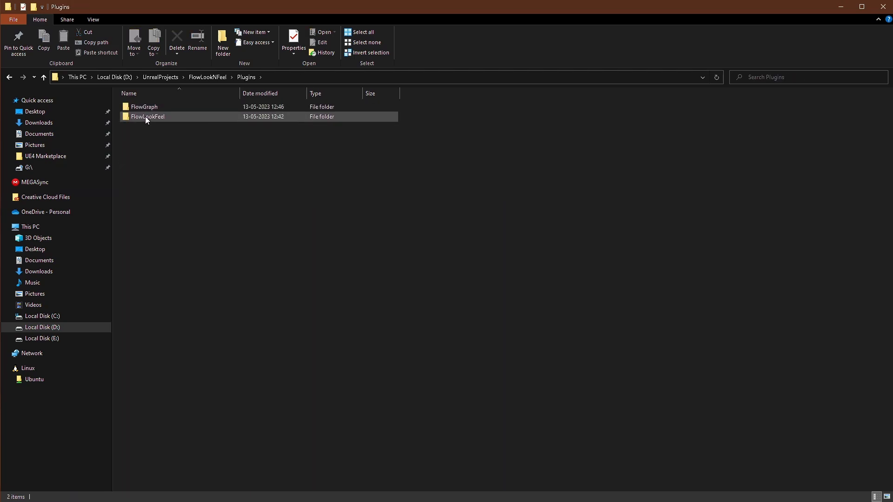
{"action": "double_click", "coordinate": [147, 117]}
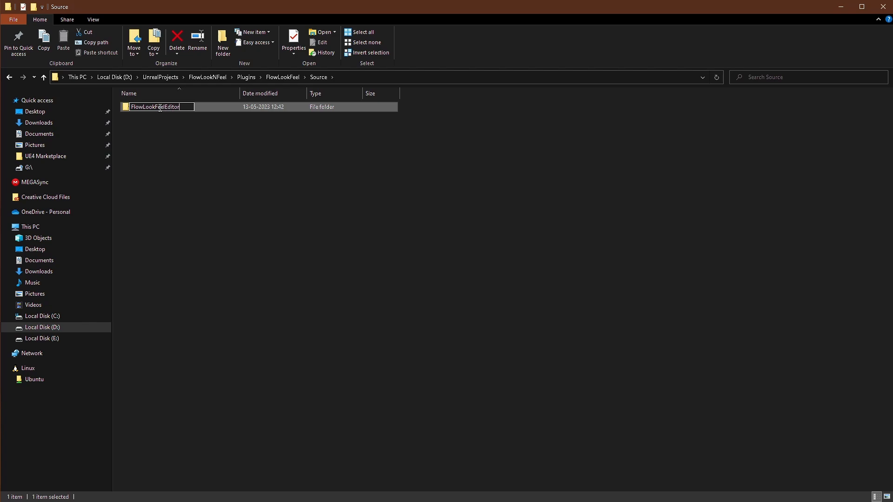
{"action": "double_click", "coordinate": [157, 106]}
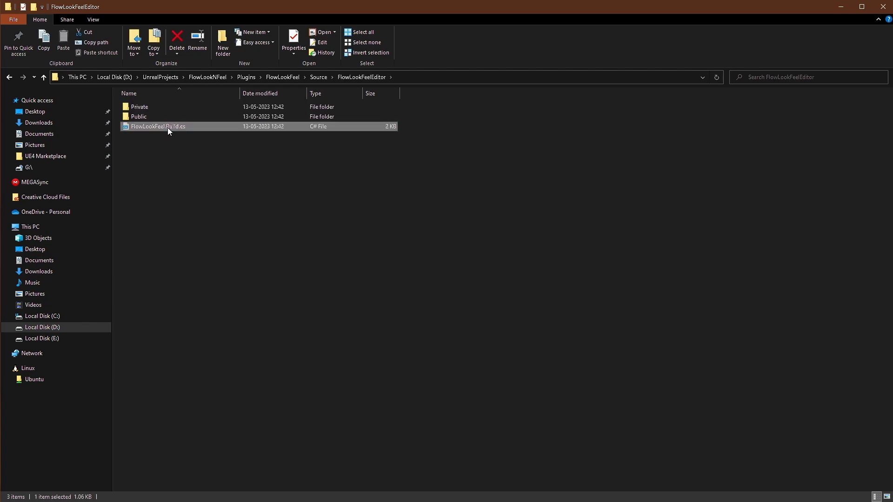
{"action": "left_click", "coordinate": [157, 126]}
{"action": "type", "text": "Editor"}
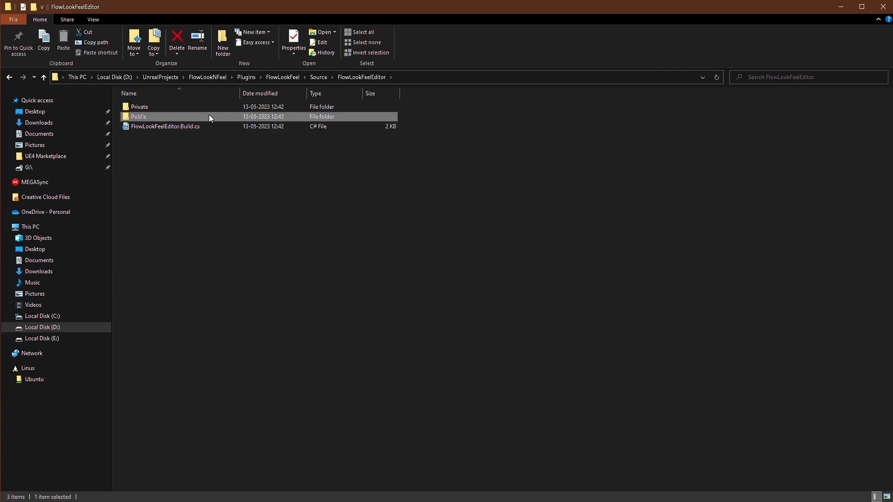
{"action": "double_click", "coordinate": [139, 116]}
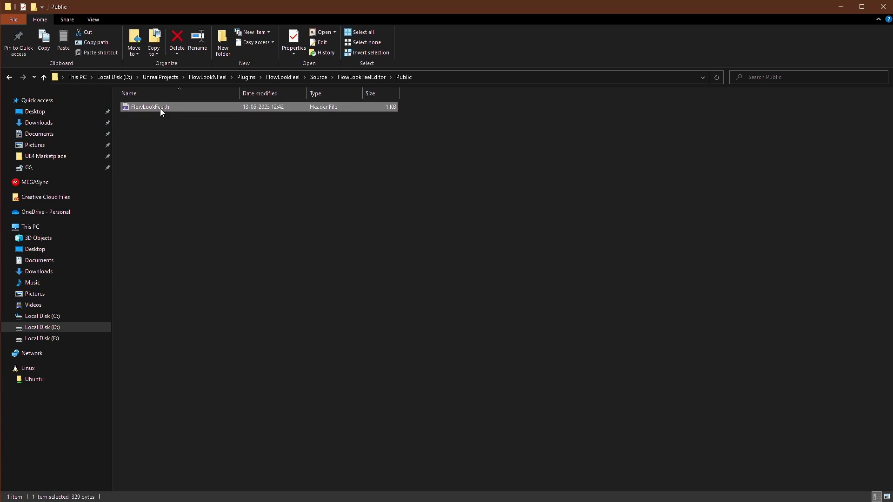
{"action": "left_click", "coordinate": [150, 107]}
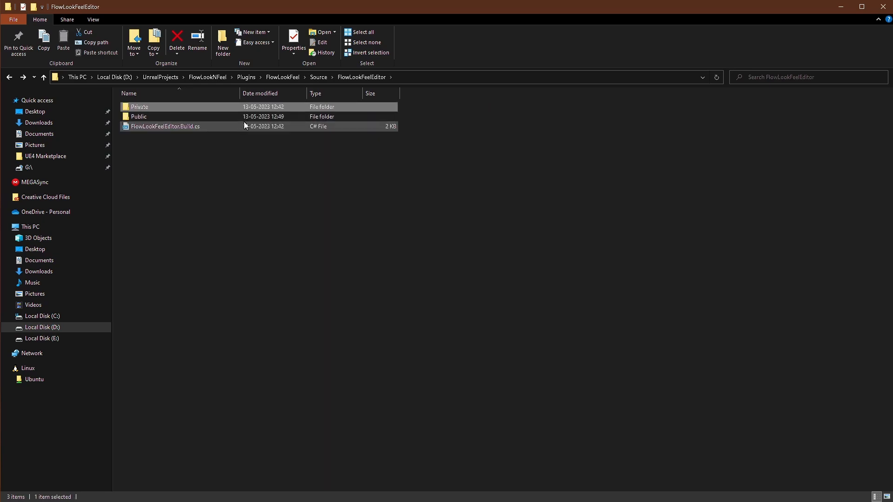
{"action": "double_click", "coordinate": [140, 106]}
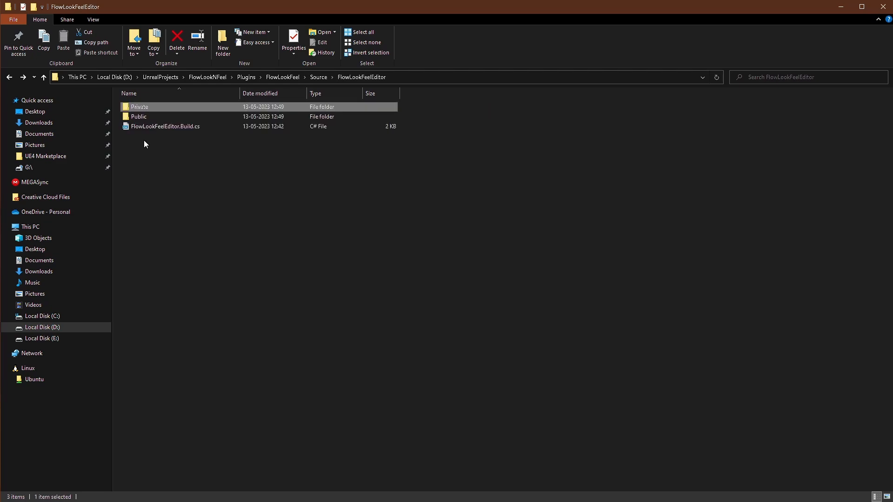
{"action": "double_click", "coordinate": [165, 126]}
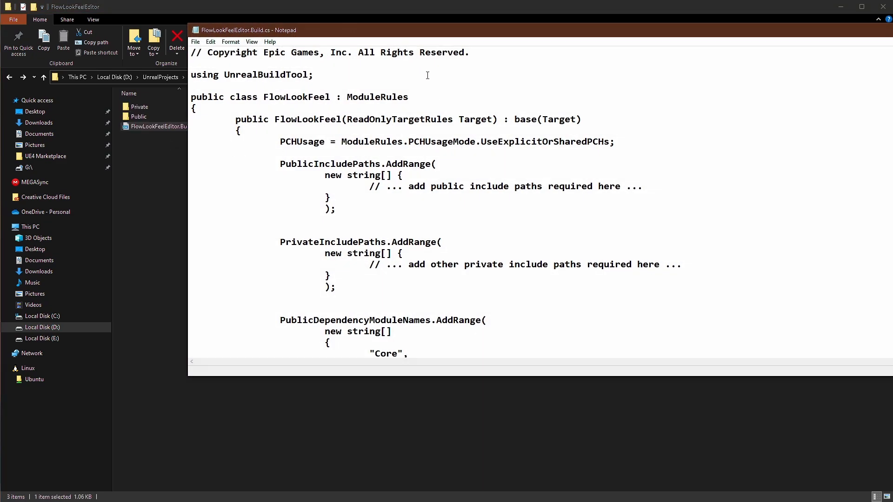
{"action": "type", "text": "Ed"}
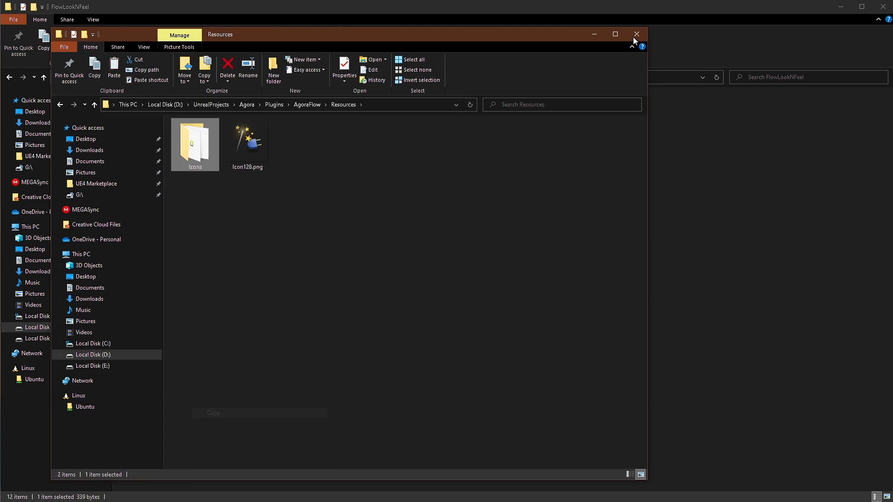
Step: Close the AgoraFlow Resources window and paste the Icons folder into FlowLookFeel/Resources
{"action": "left_click", "coordinate": [636, 34]}
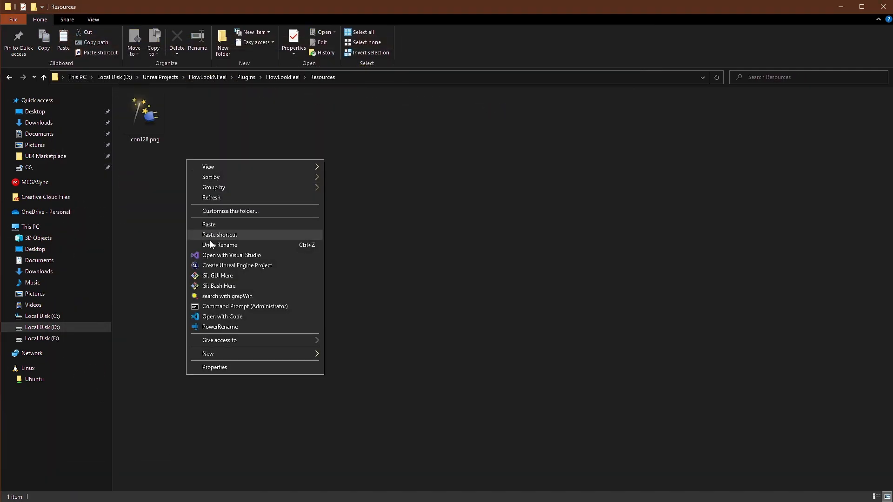
{"action": "left_click", "coordinate": [207, 77]}
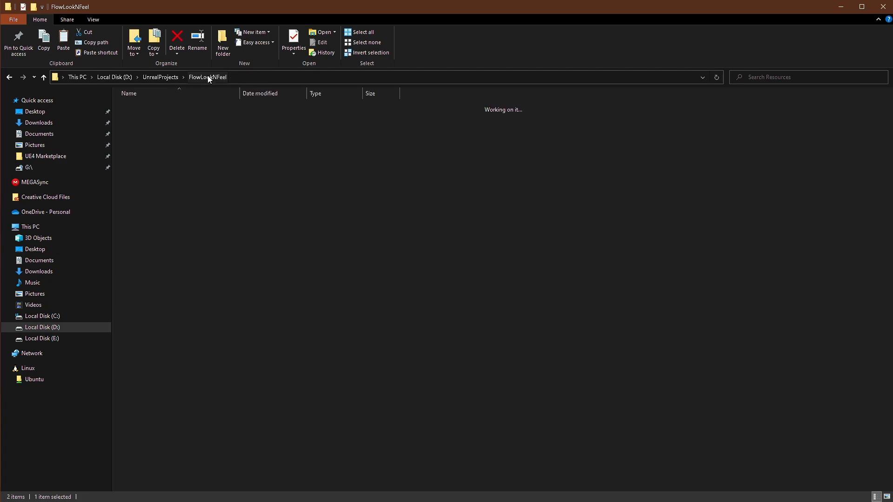
Step: Open the FlowLookNFeel solution and expand Plugins > FlowLookFeel > Source in Solution Explorer
{"action": "double_click", "coordinate": [152, 203]}
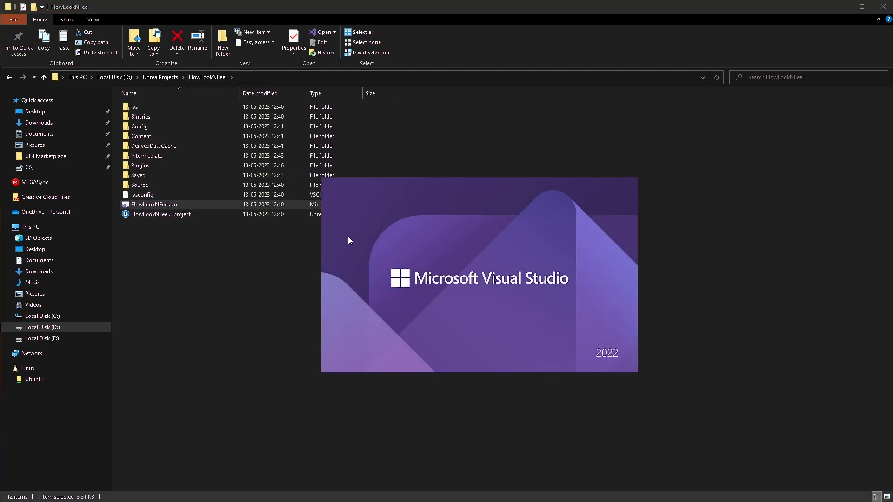
{"action": "double_click", "coordinate": [153, 205]}
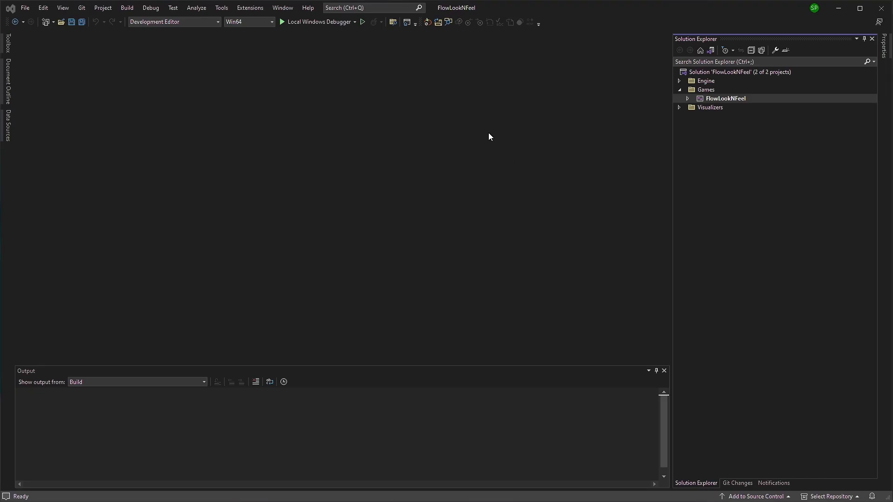
{"action": "left_click", "coordinate": [687, 98]}
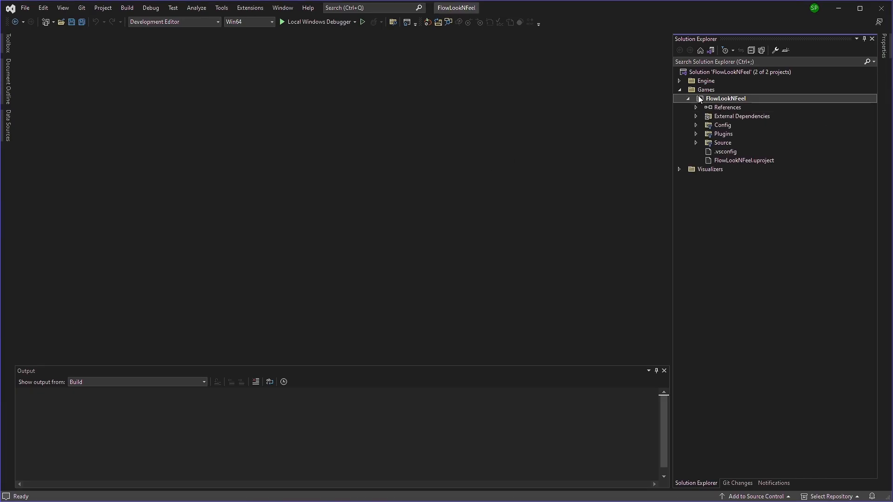
{"action": "mouse_move", "coordinate": [696, 139]}
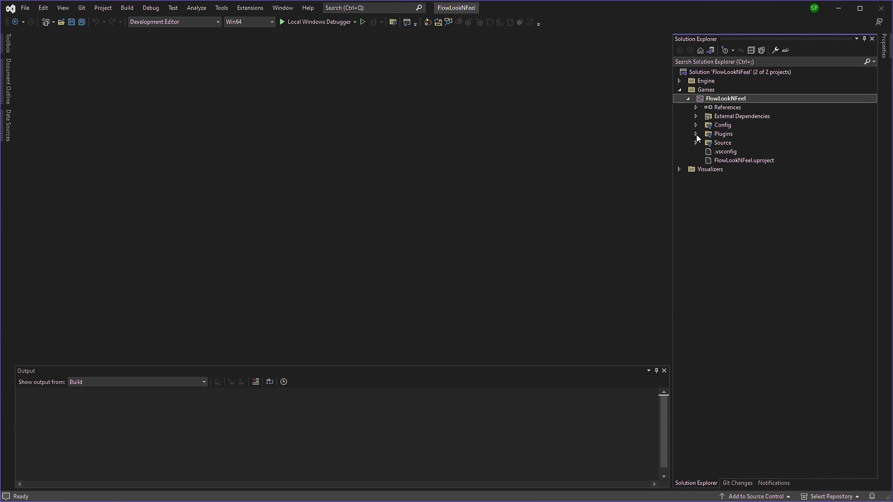
{"action": "left_click", "coordinate": [696, 134]}
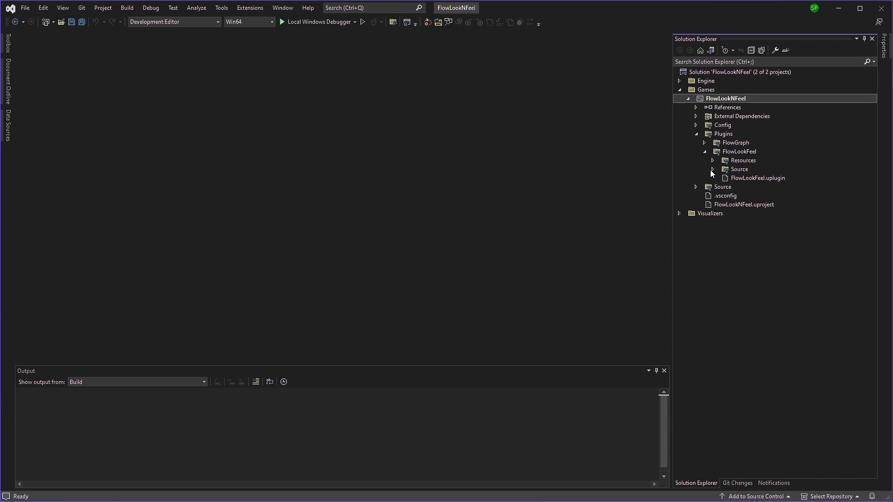
{"action": "left_click", "coordinate": [712, 169]}
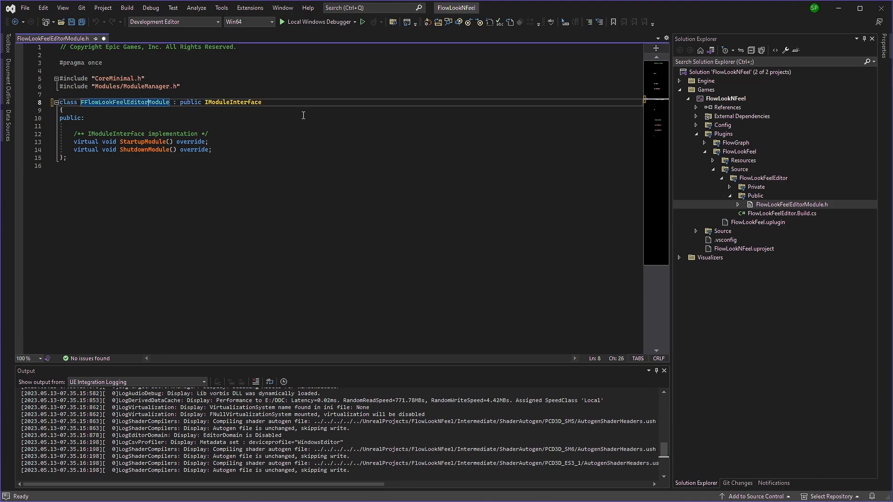
Step: Replace FFlowLookFeelModule with FFlowLookFeelEditorModule in the module header and source files
{"action": "double_click", "coordinate": [125, 102]}
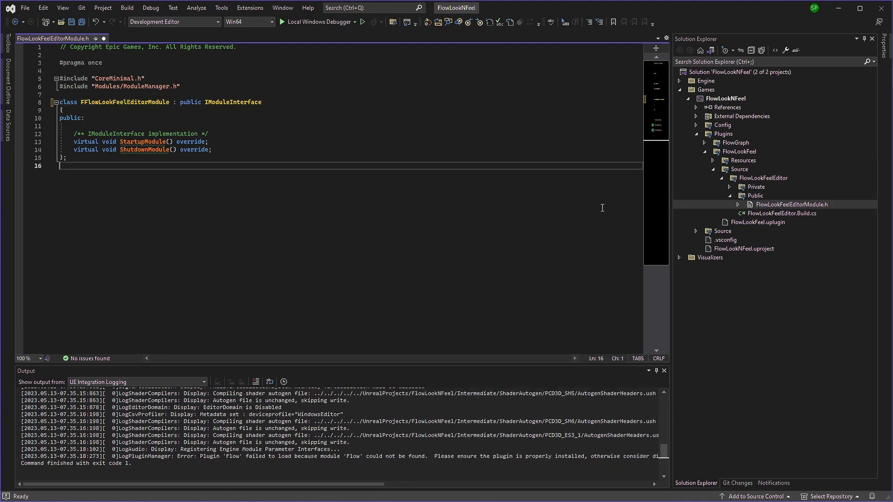
{"action": "left_click", "coordinate": [51, 38]}
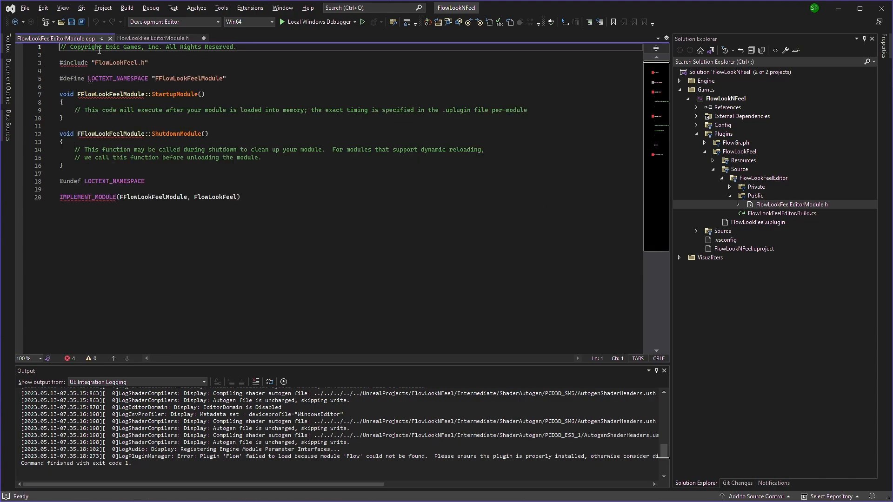
{"action": "left_click", "coordinate": [152, 38]}
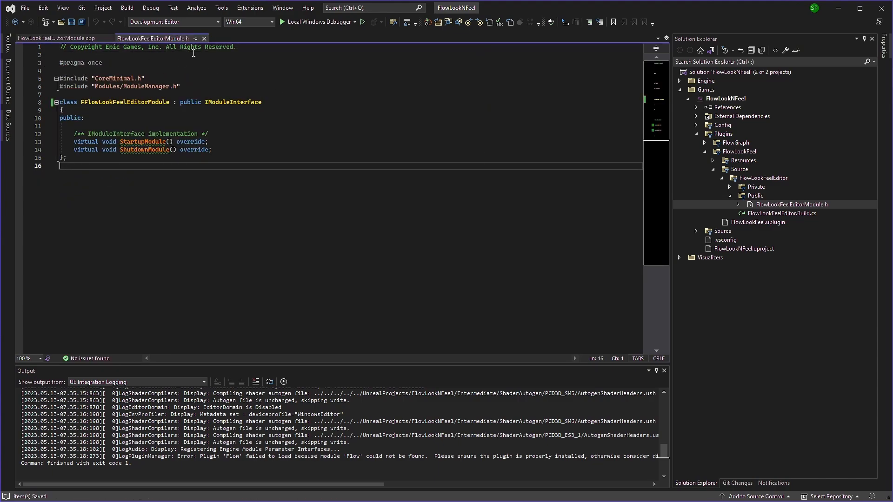
{"action": "left_click", "coordinate": [54, 38]}
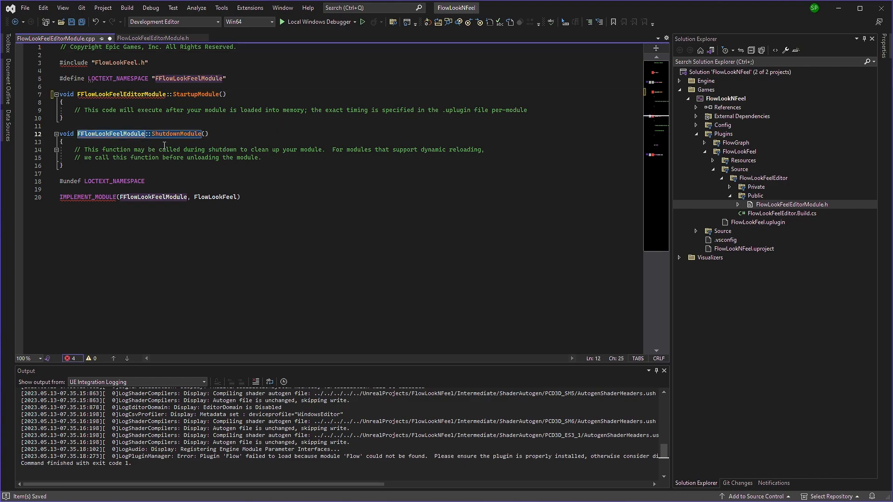
{"action": "double_click", "coordinate": [188, 78]}
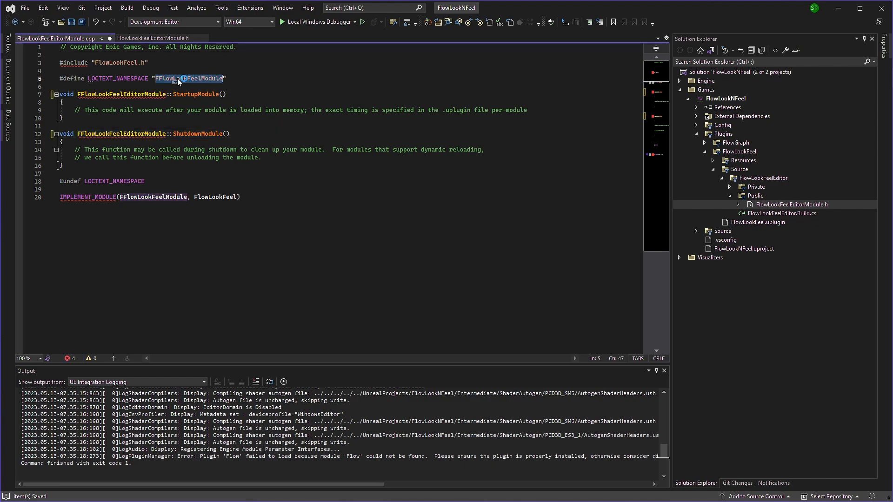
{"action": "left_click", "coordinate": [142, 62]}
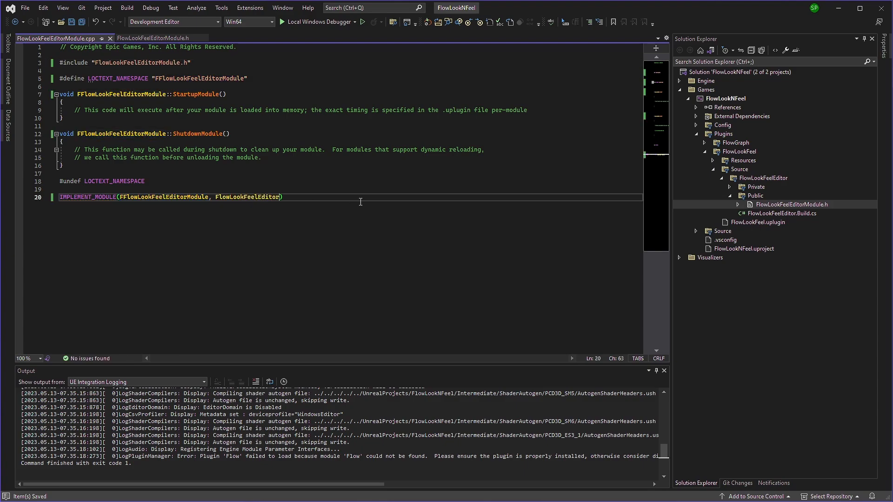
{"action": "left_click", "coordinate": [725, 98]}
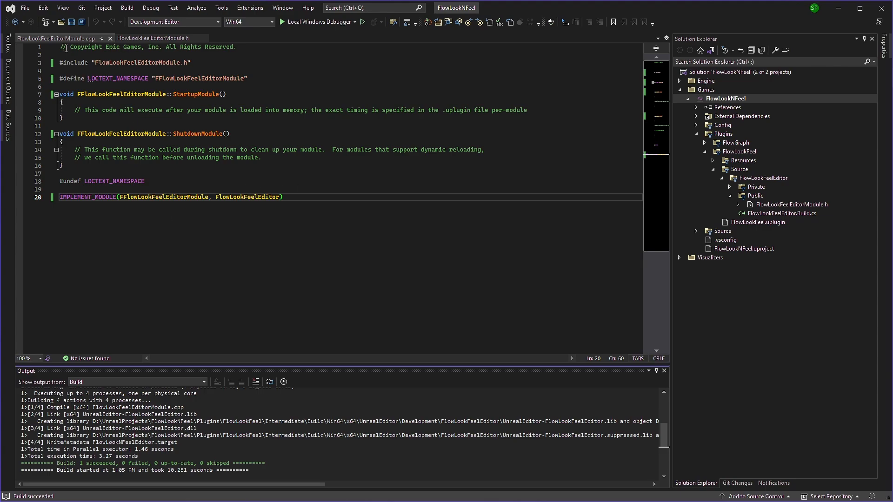
{"action": "mouse_move", "coordinate": [224, 142]}
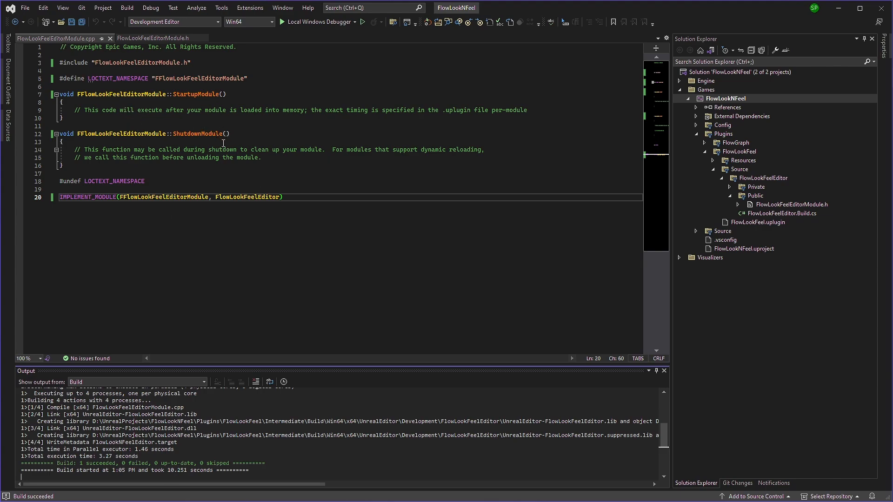
Step: Delete the template comments from ShutdownModule, leaving an empty body
{"action": "left_click_drag", "start_coordinate": [73, 149], "coordinate": [260, 158]}
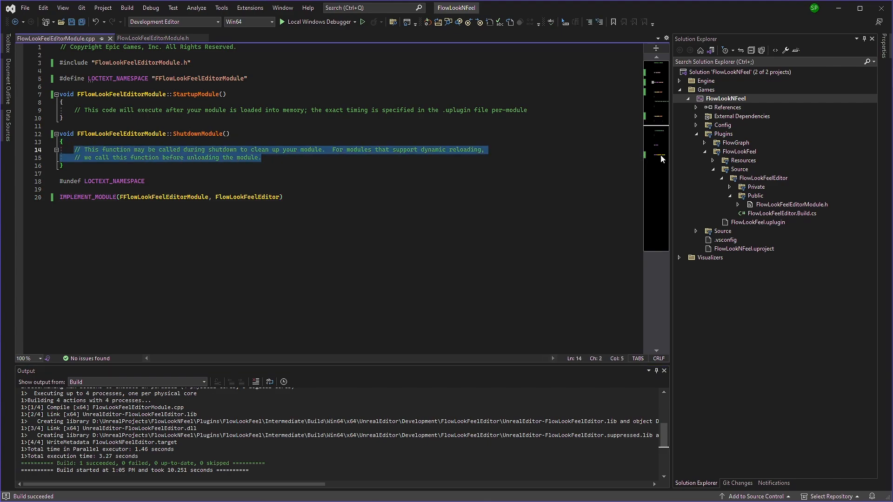
{"action": "key", "text": "Delete"}
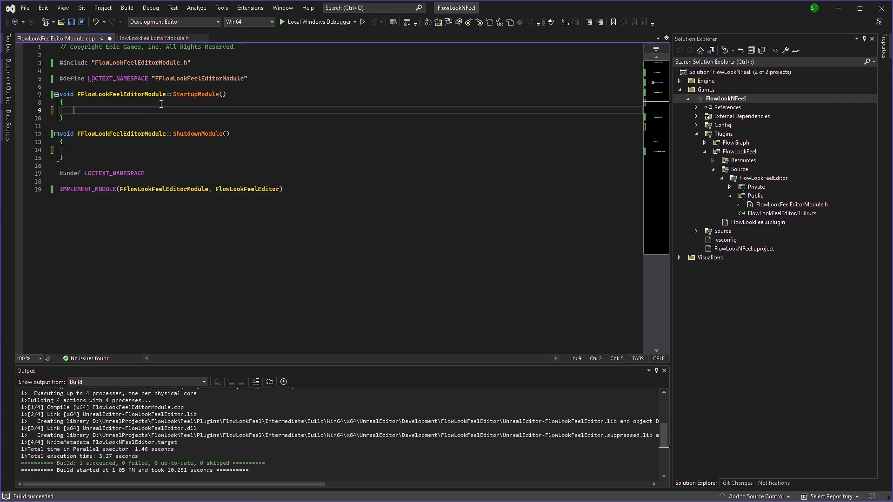
{"action": "mouse_move", "coordinate": [259, 112]}
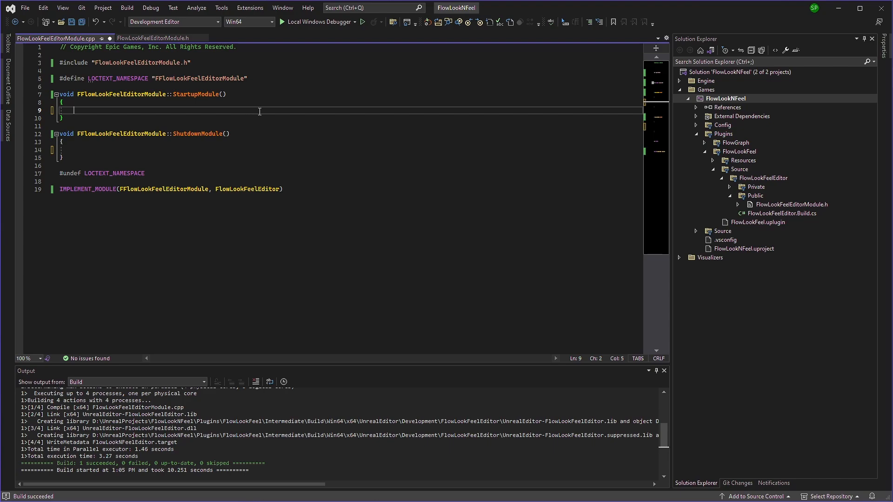
{"action": "left_click", "coordinate": [781, 213]}
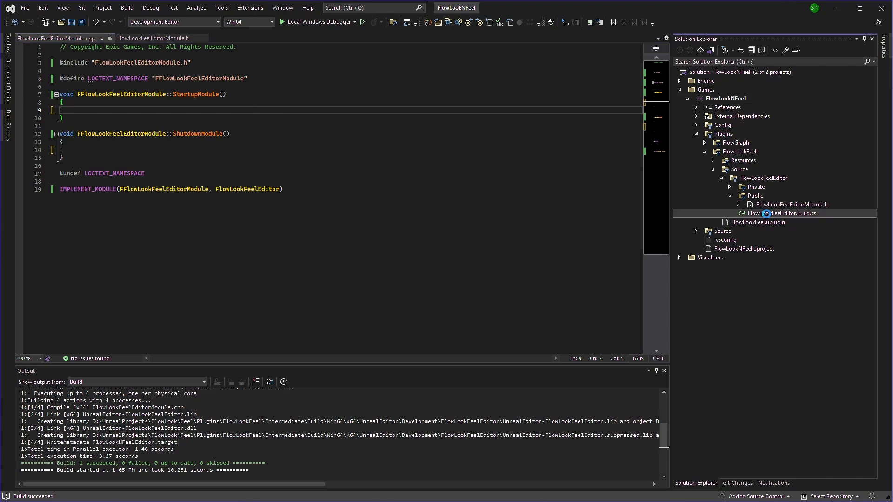
Step: Add FlowEditor and Projects dependencies in Build.cs and remove DynamicallyLoadedModuleNames
{"action": "double_click", "coordinate": [780, 213]}
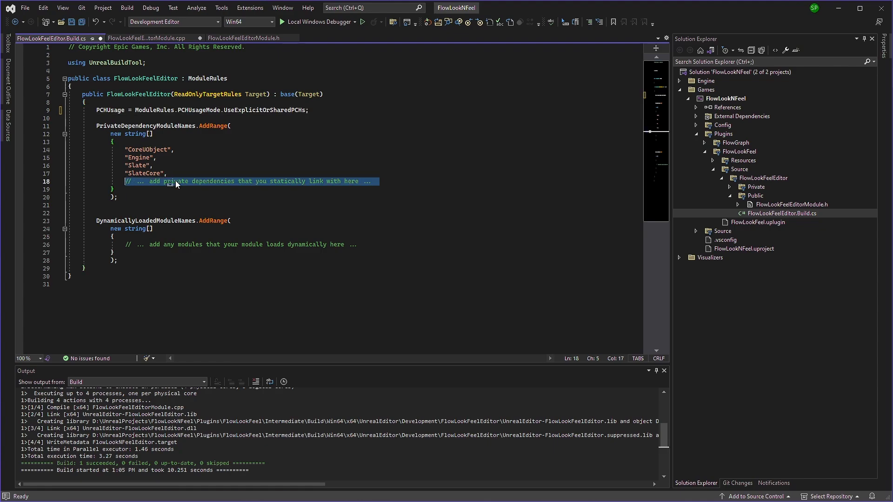
{"action": "type", "text": "\"FlowG"}
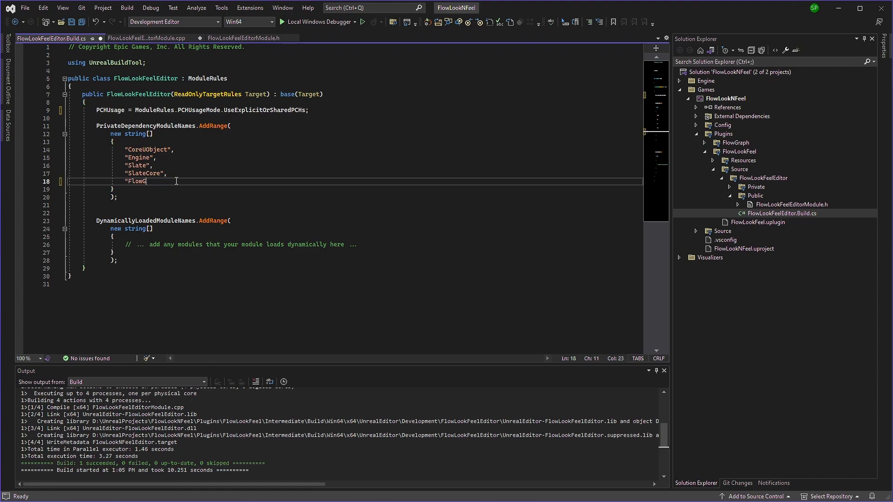
{"action": "type", "text": "raph"}
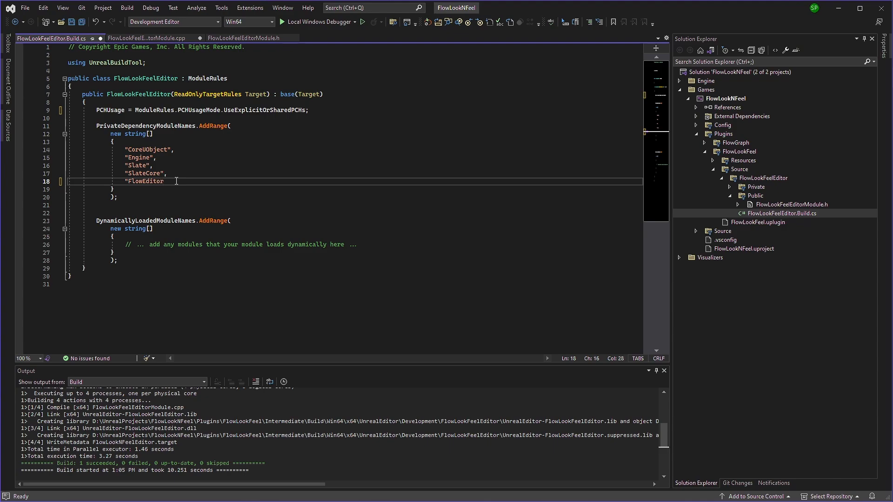
{"action": "type", "text": ","}
{"action": "type", "text": "\"Projects\""}
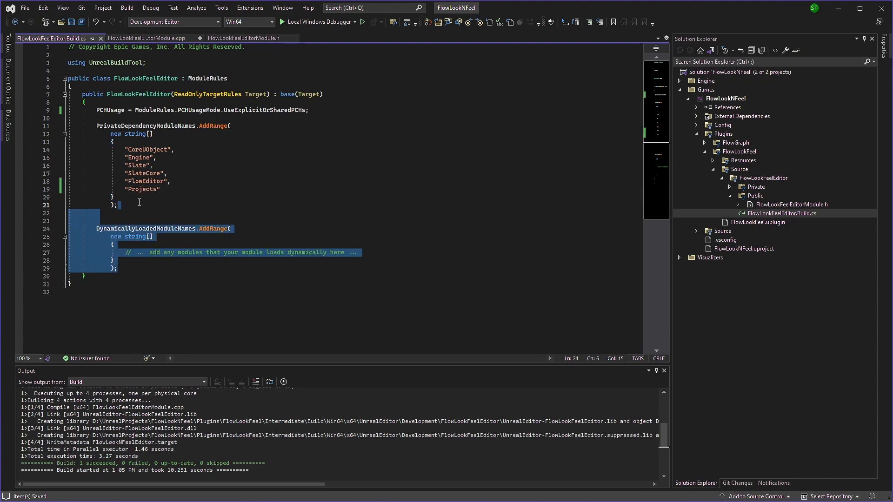
{"action": "key", "text": "Delete"}
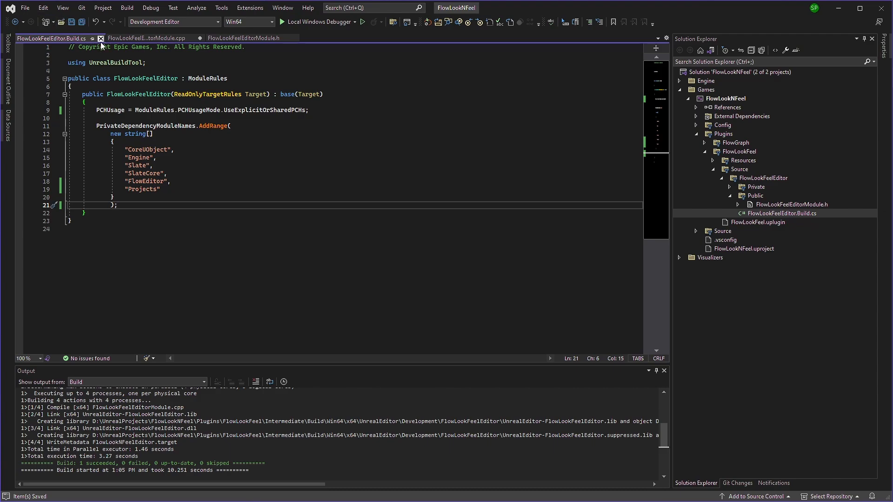
{"action": "left_click", "coordinate": [144, 37]}
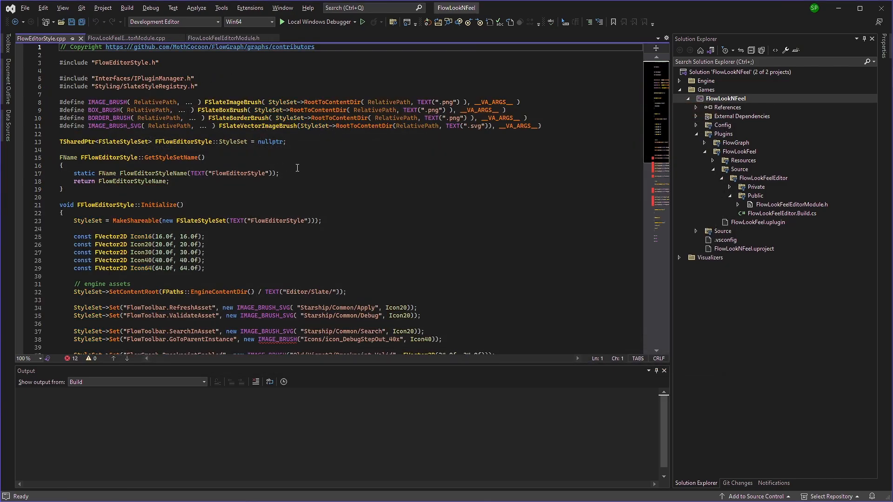
Step: Review FlowEditorStyle's Initialize code and Get accessor, then close the header
{"action": "scroll", "scroll_direction": "down", "scroll_amount": 3}
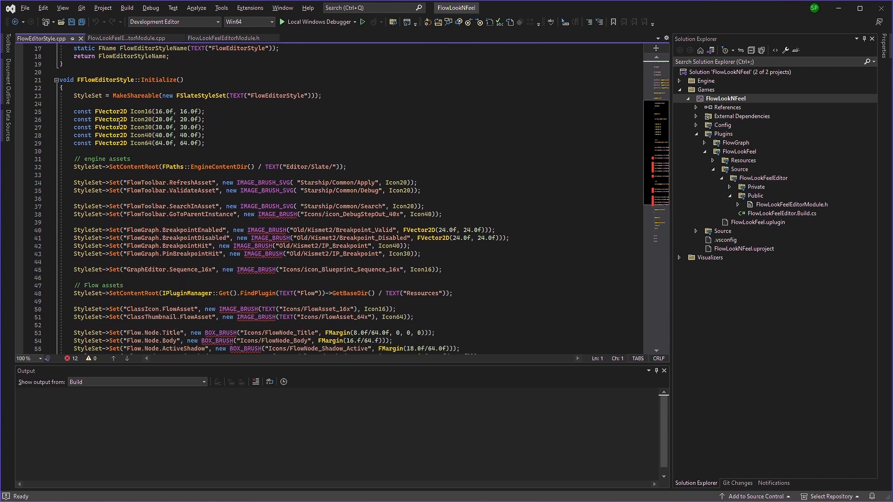
{"action": "scroll", "scroll_direction": "down", "scroll_amount": 3}
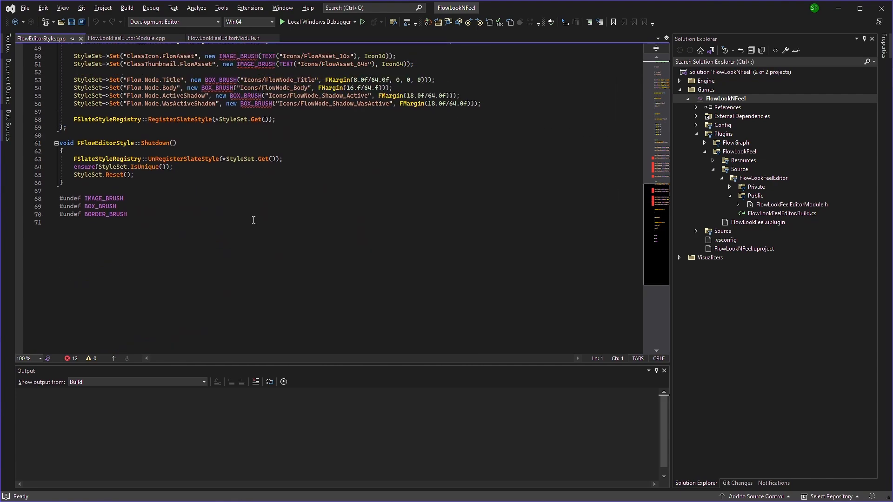
{"action": "scroll", "scroll_direction": "up", "scroll_amount": 3}
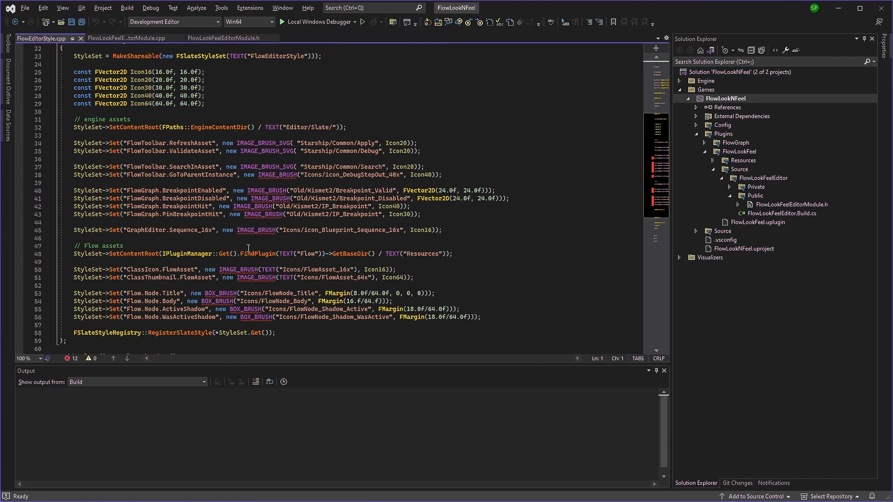
{"action": "scroll", "scroll_direction": "up", "scroll_amount": 3}
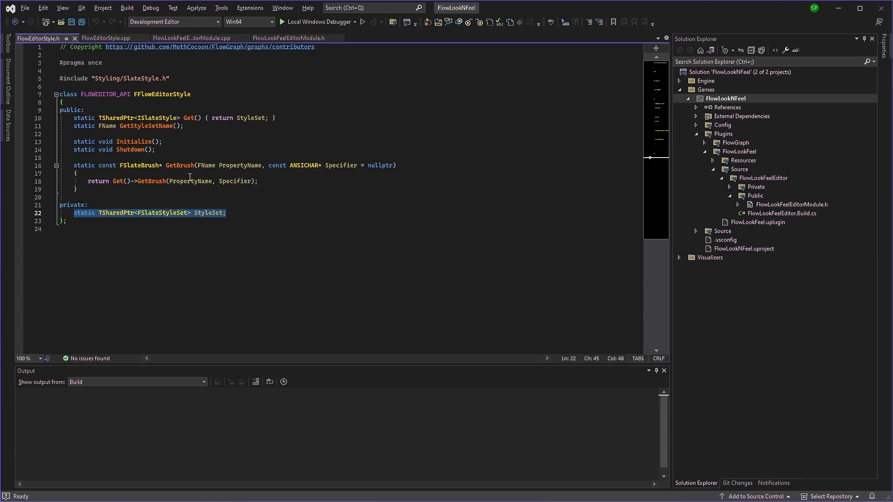
{"action": "left_click", "coordinate": [190, 118]}
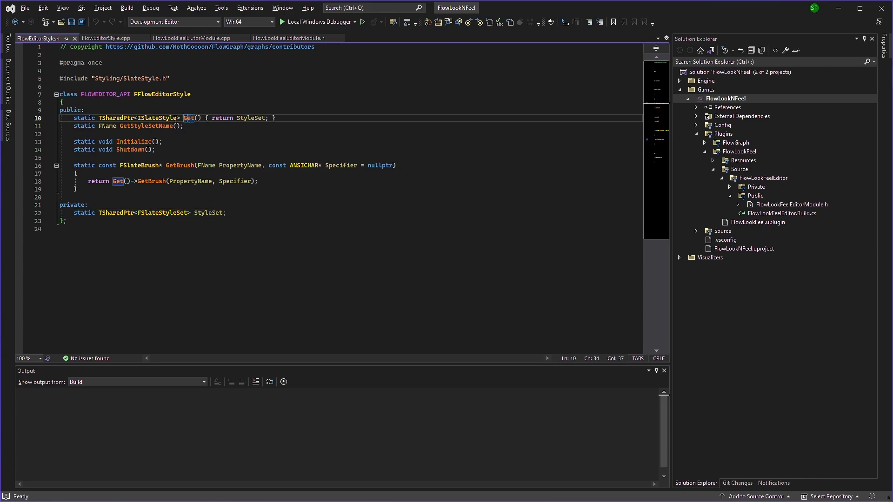
{"action": "left_click", "coordinate": [109, 38]}
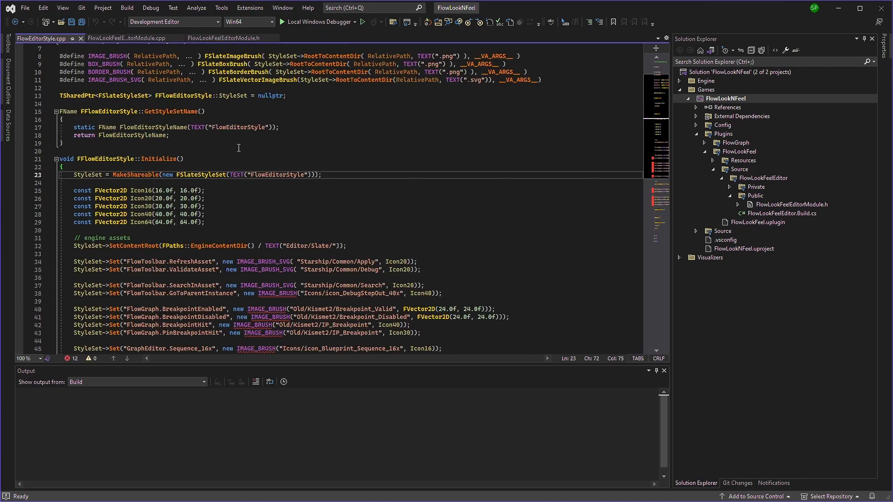
{"action": "mouse_move", "coordinate": [126, 38]}
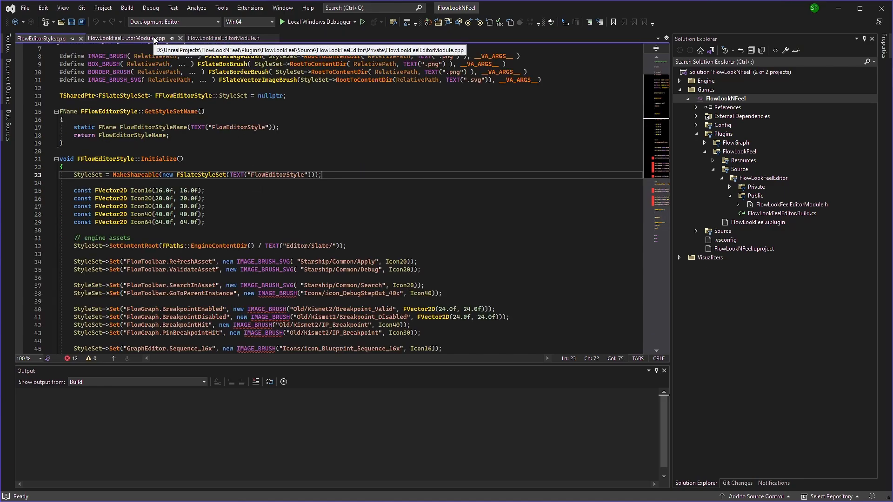
Step: Add nested if checks for FSlateApplicationBase::IsInitialized() and GetRenderer() in StartupModule
{"action": "left_click", "coordinate": [127, 38]}
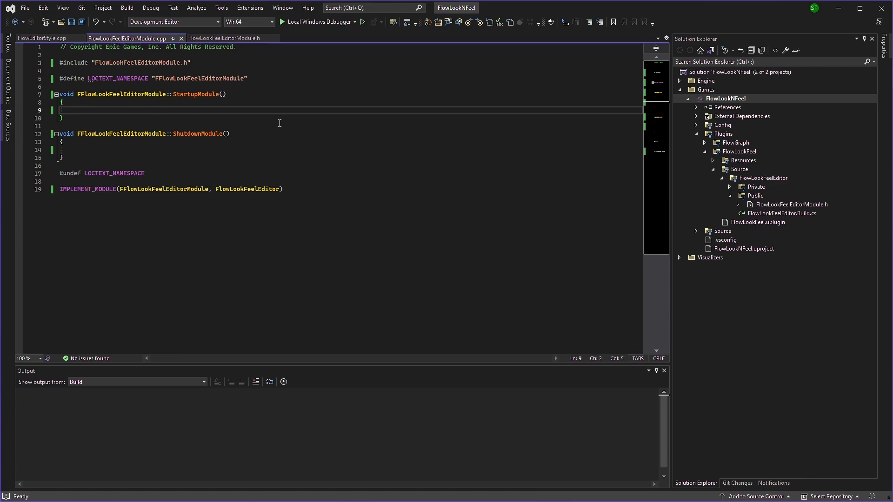
{"action": "type", "text": "if ()"}
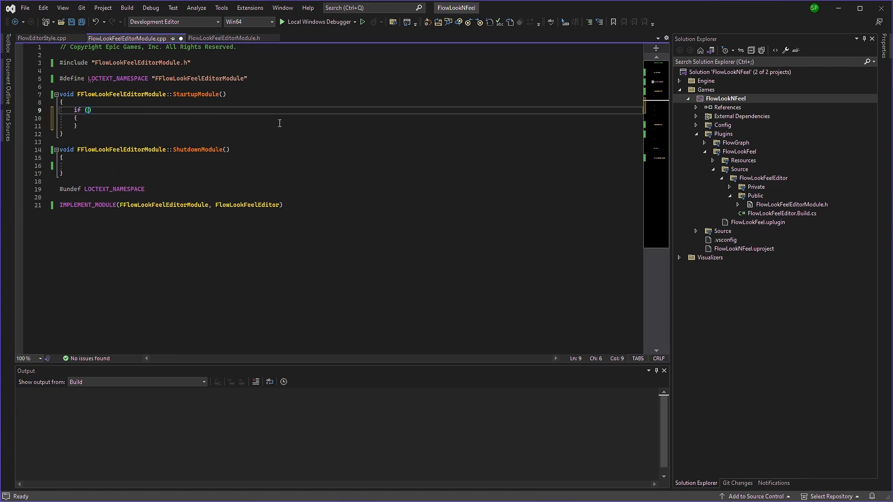
{"action": "type", "text": "FSlateAPI"}
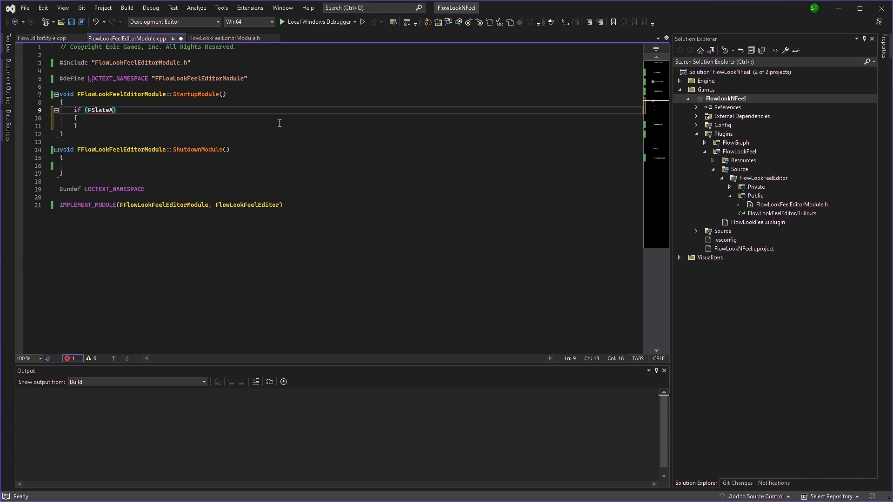
{"action": "type", "text": "pplicationBase::IsInitialized("}
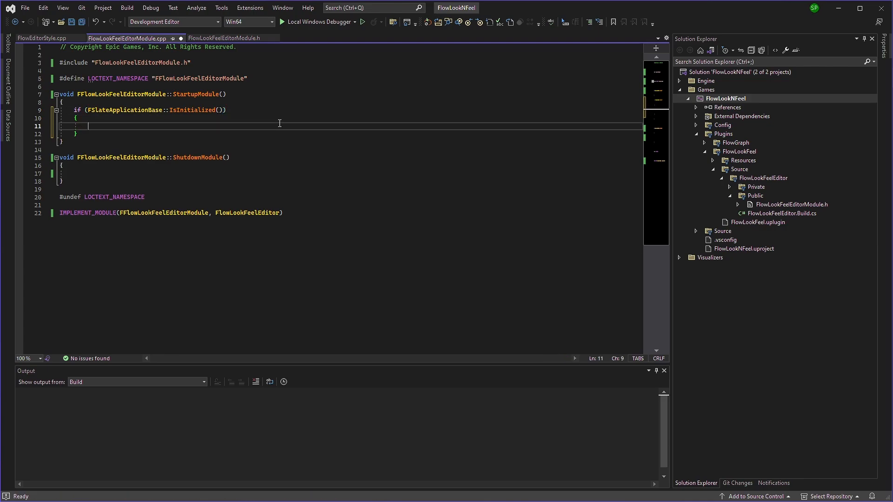
{"action": "type", "text": "if ()"}
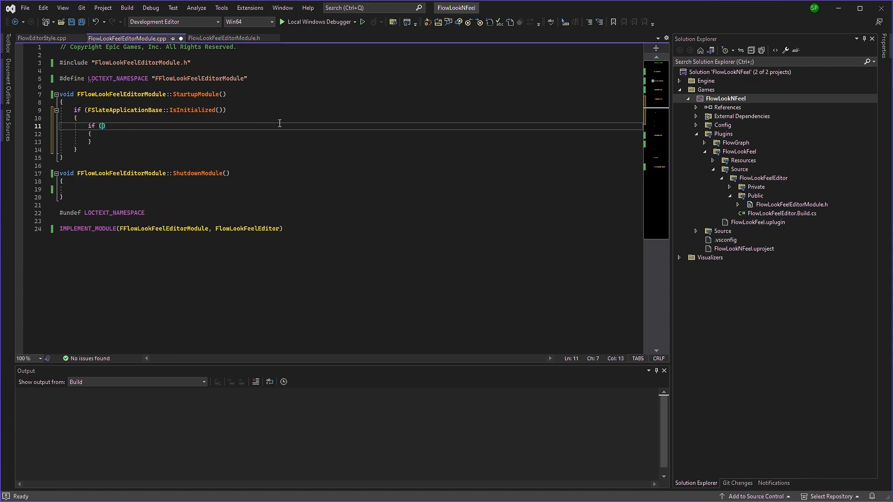
{"action": "type", "text": "FSlateRenderer* Renderer = FSlateApplicationBase::Get("}
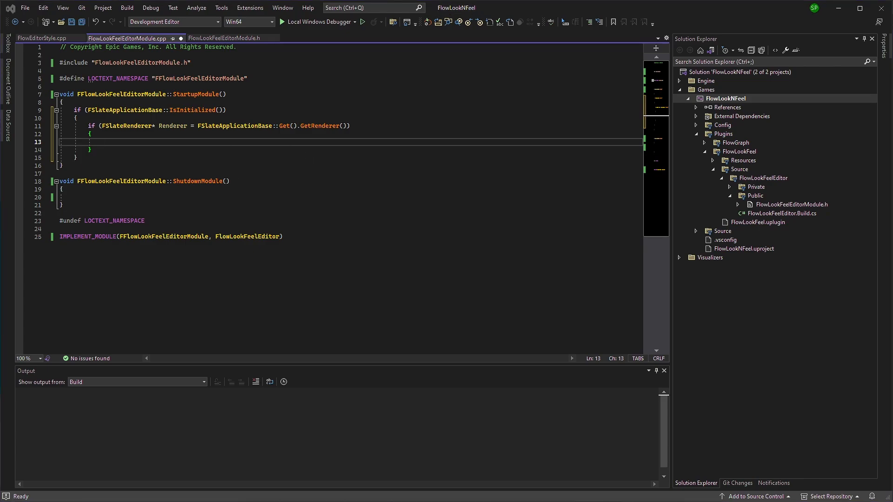
{"action": "mouse_move", "coordinate": [112, 155]}
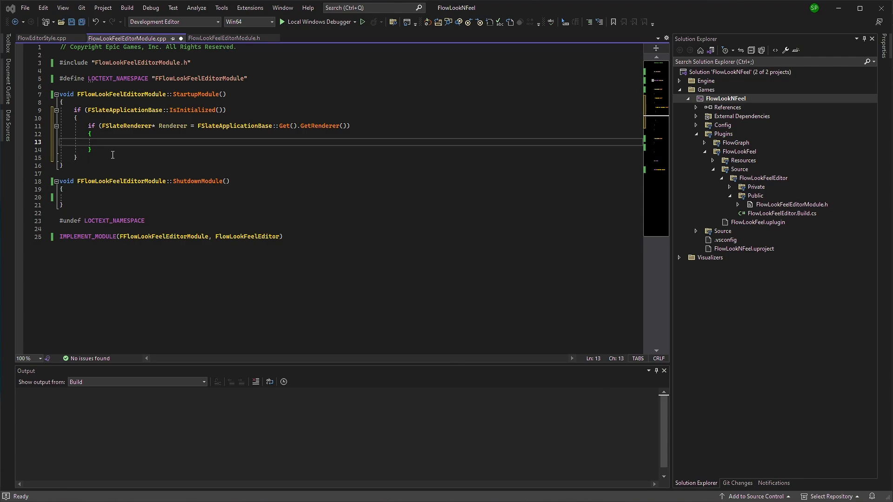
Step: Declare const auto StyleSet = StaticCastSharedPtr<FSlateStyleSet>(FFlowEditorStyle::Get())
{"action": "type", "text": "const"}
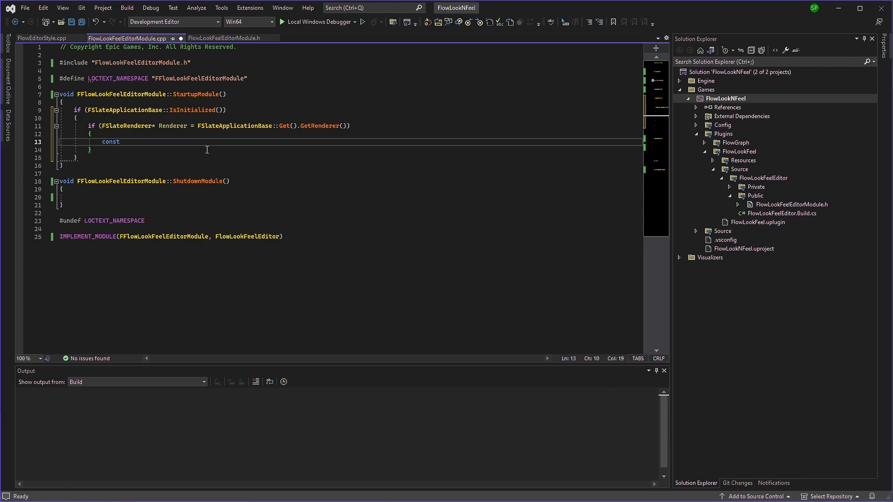
{"action": "type", "text": "auto S"}
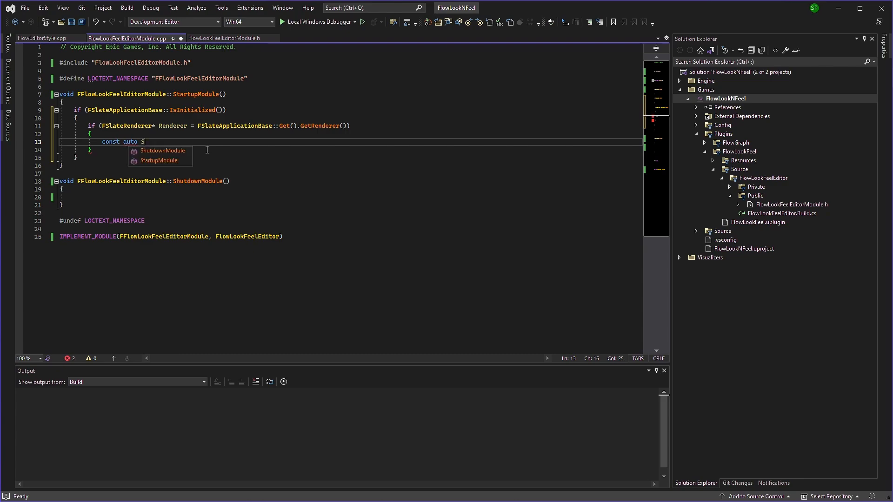
{"action": "type", "text": "tyleSet ="}
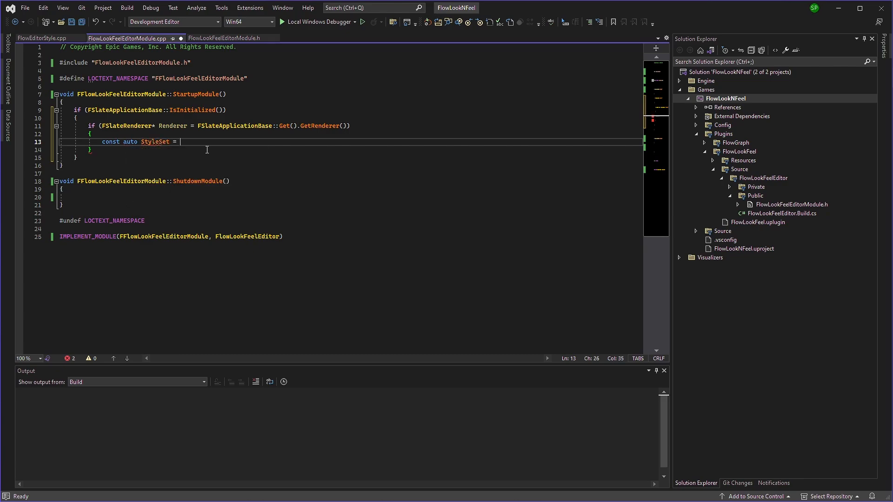
{"action": "type", "text": "StaticCastSharedPtr"}
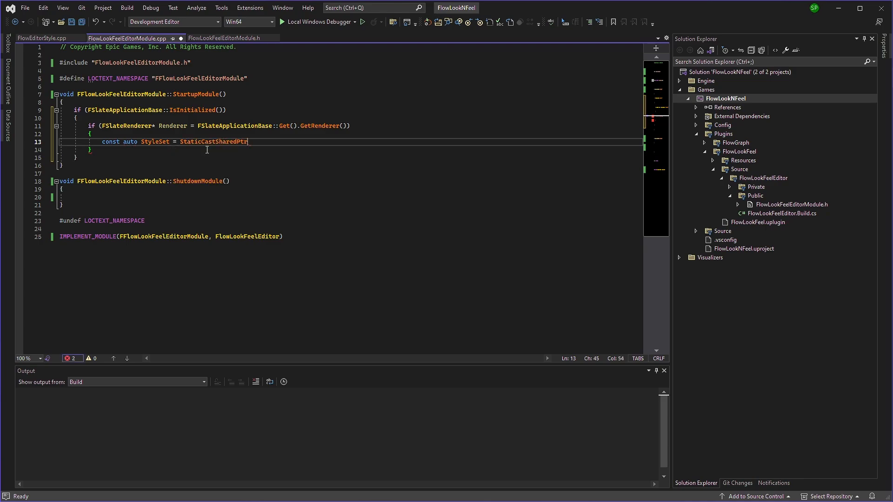
{"action": "type", "text": "<>"}
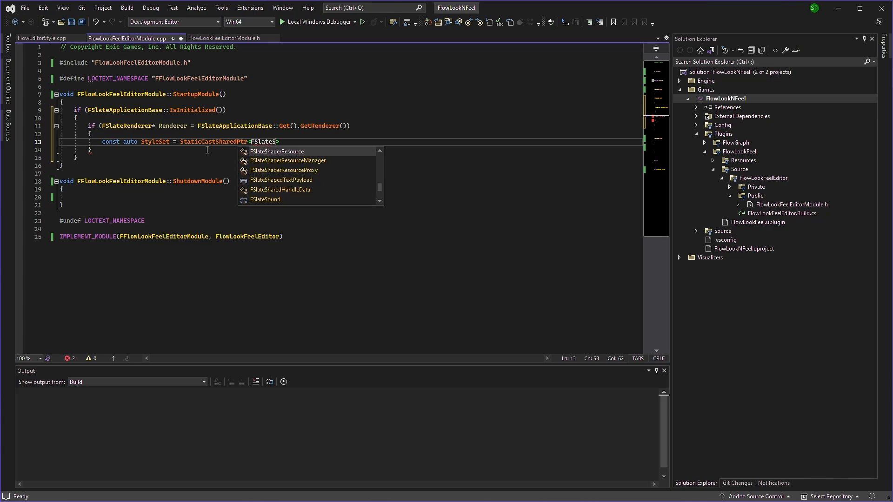
{"action": "type", "text": "tyleSet"}
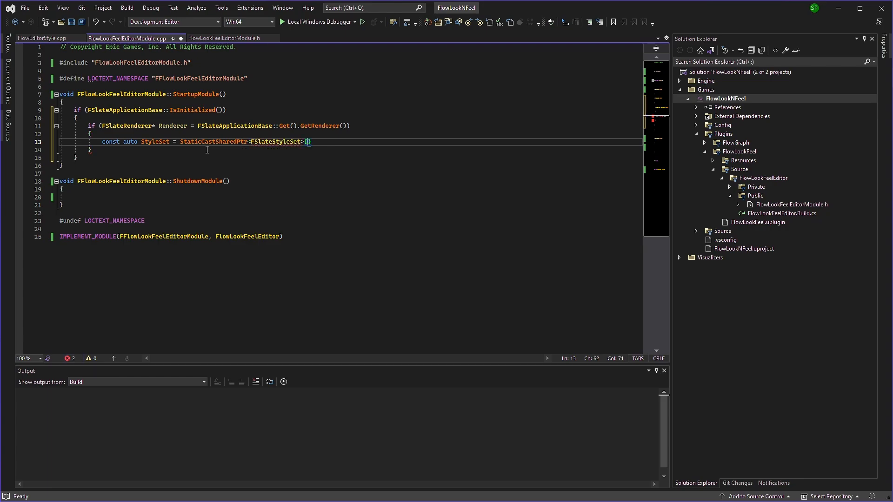
{"action": "type", "text": "FFlowEditorStyle::G"}
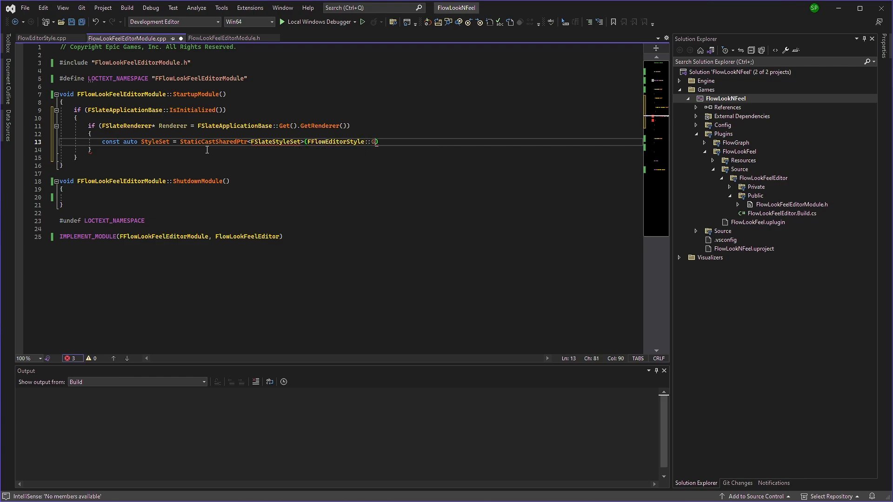
Step: Include FlowEditorStyle.h and Styling/SlateStyle.h in the module source and save
{"action": "type", "text": "et());"}
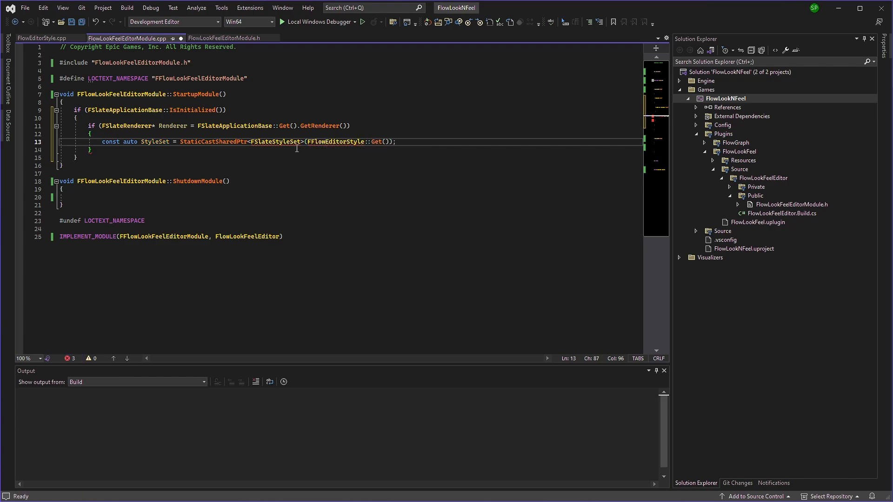
{"action": "left_click", "coordinate": [310, 149]}
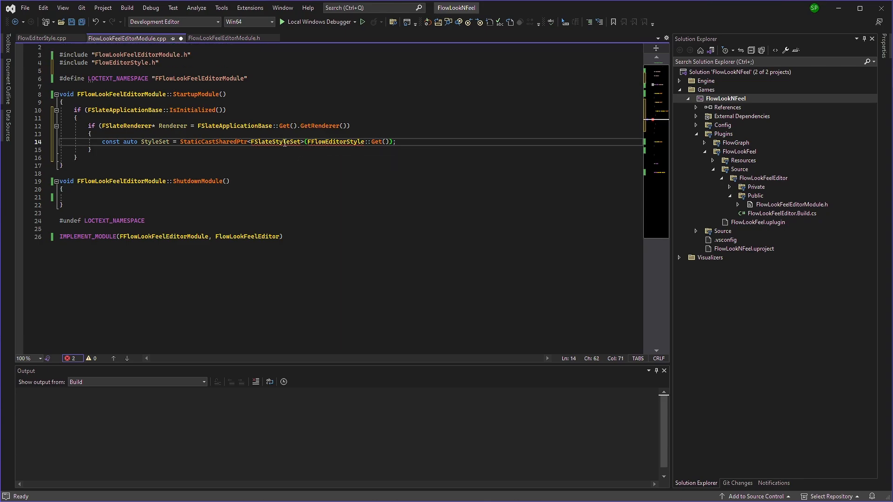
{"action": "left_click", "coordinate": [271, 142]}
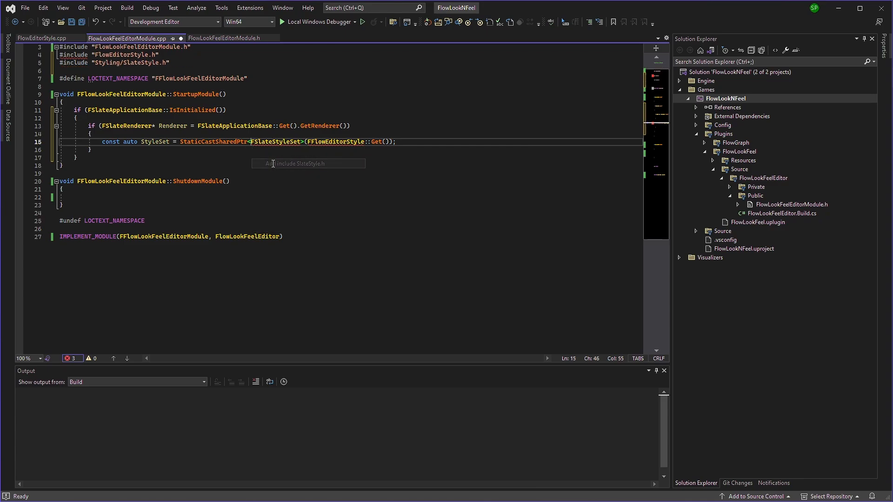
{"action": "key", "text": "ctrl+s"}
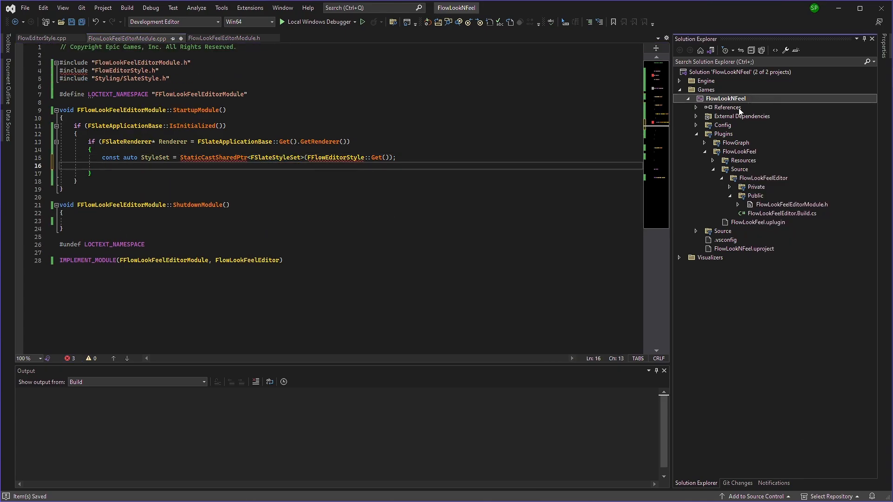
Step: Build the project, revisit FlowLookFeelEditor.Build.cs, and rebuild
{"action": "left_click", "coordinate": [126, 22]}
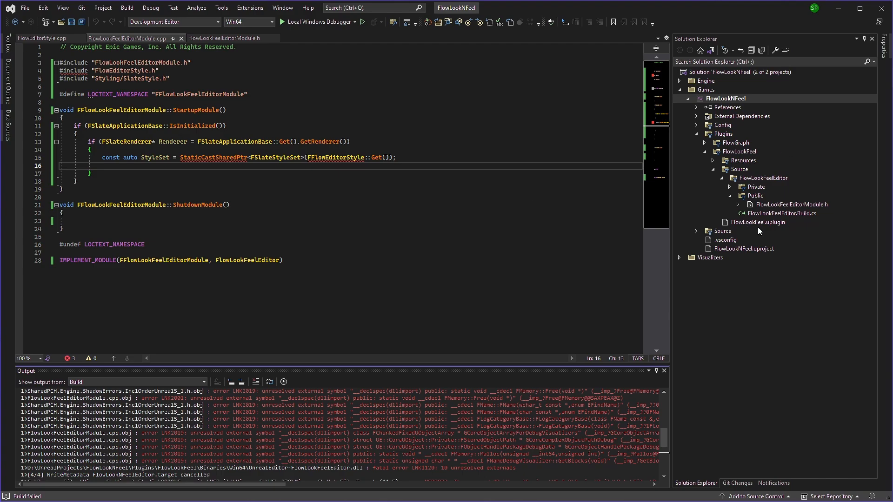
{"action": "double_click", "coordinate": [786, 213]}
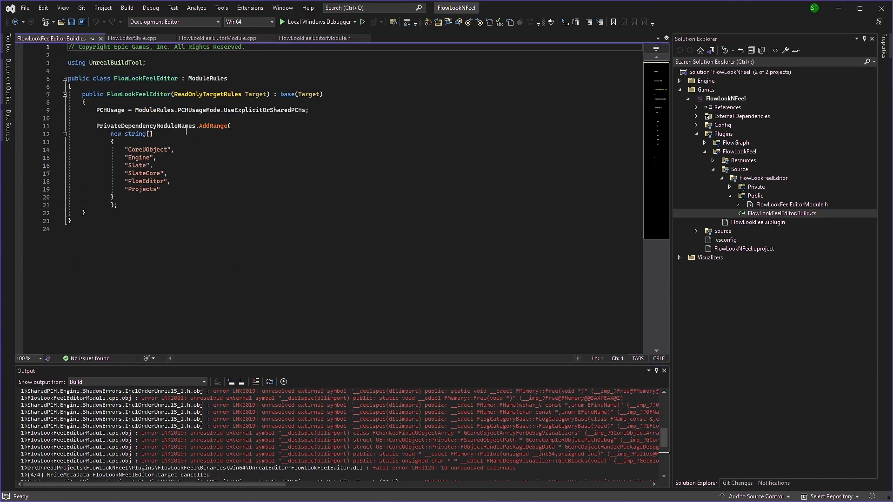
{"action": "type", "text": "p"}
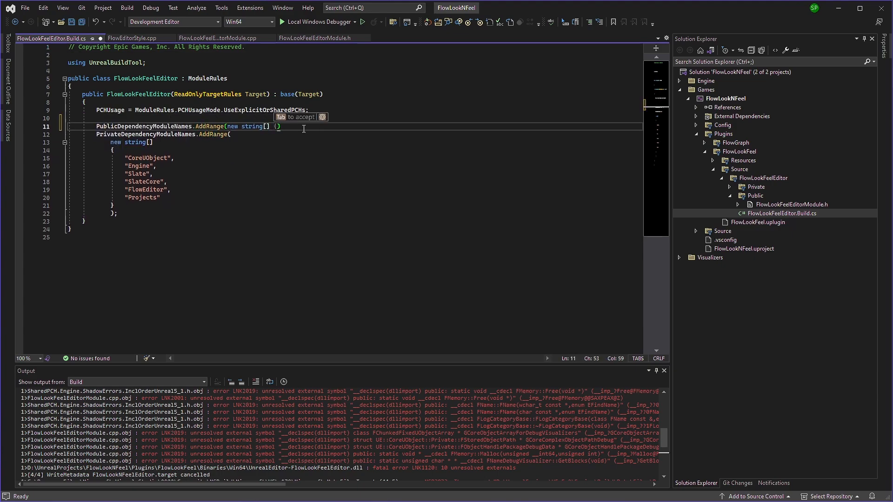
{"action": "left_click", "coordinate": [128, 37]}
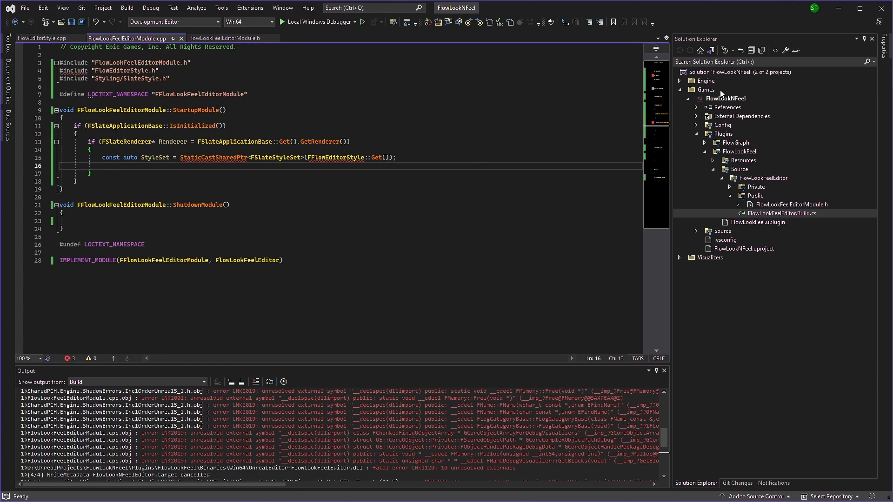
{"action": "left_click", "coordinate": [706, 89]}
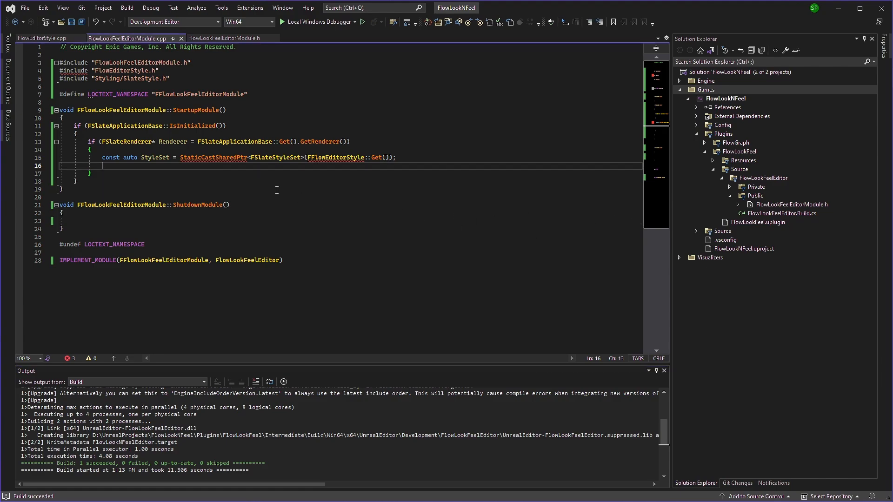
Step: Type StyleSet->SetContentRoot(IPluginManager::Get().FindPlugin("FlowLookFeel")...) in StartupModule
{"action": "type", "text": "S"}
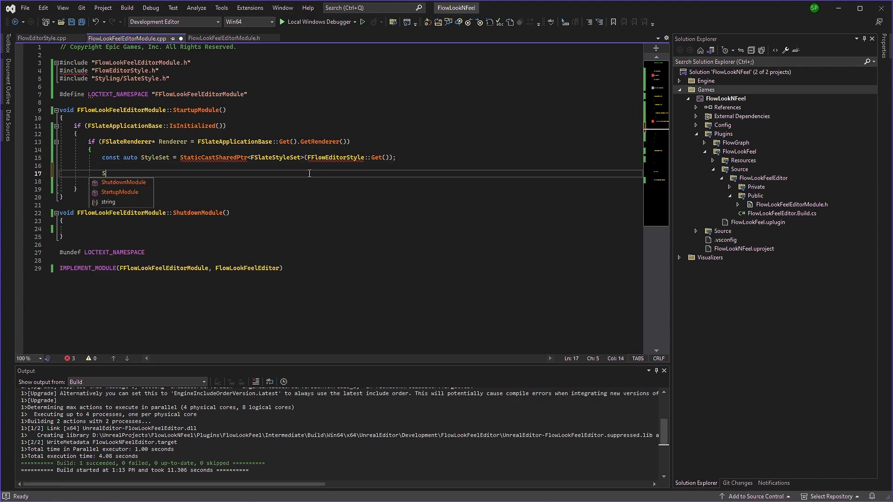
{"action": "type", "text": "tyleSet->"}
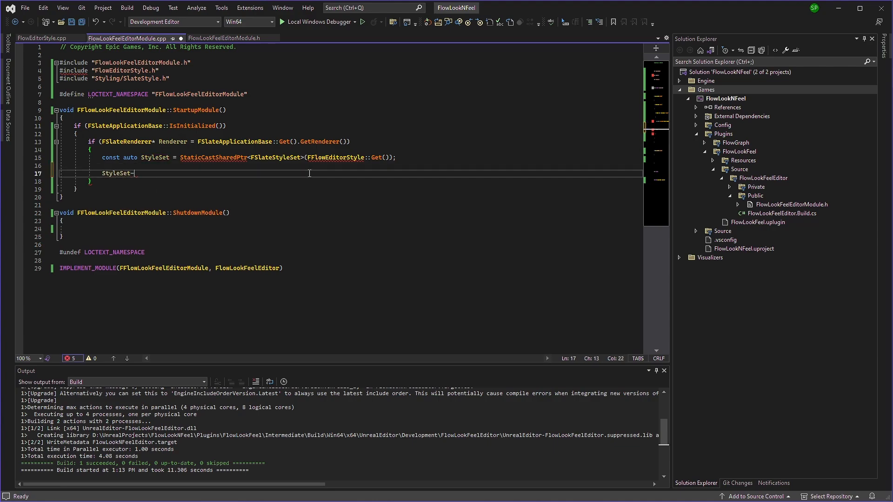
{"action": "type", "text": "->SetContent"}
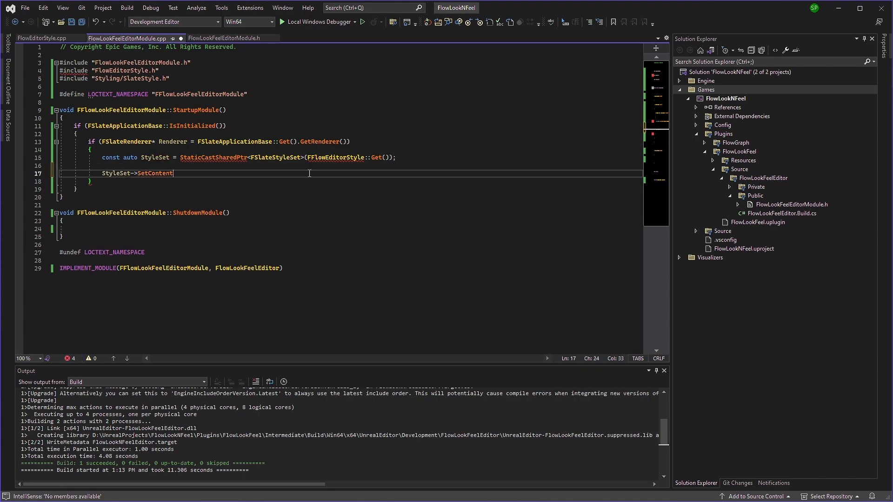
{"action": "type", "text": "Root()"}
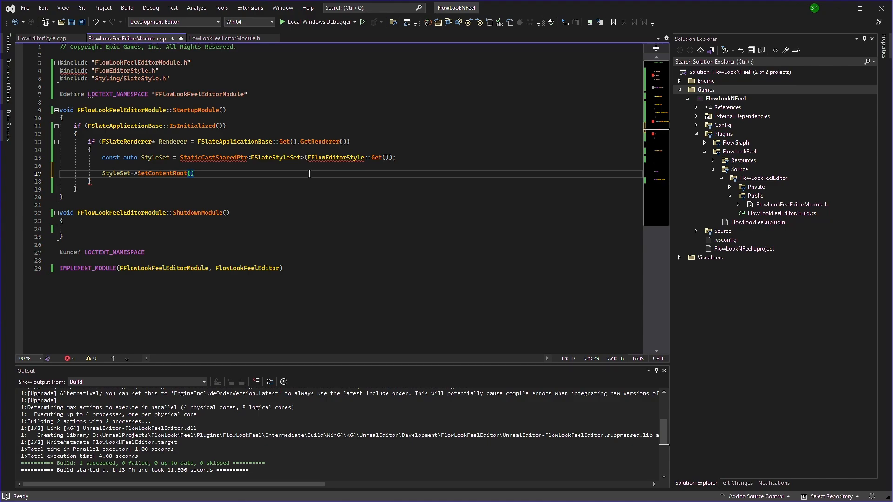
{"action": "type", "text": "IPluginManager::Get"}
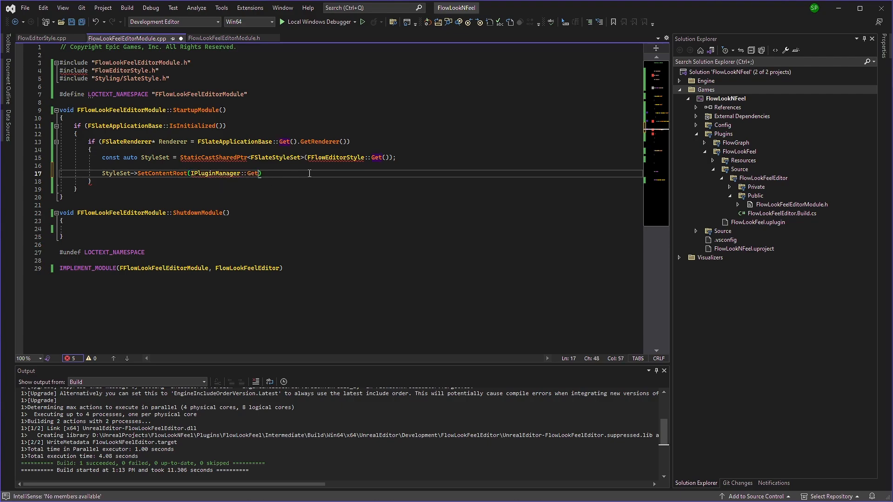
{"action": "type", "text": ".FindPlugin("}
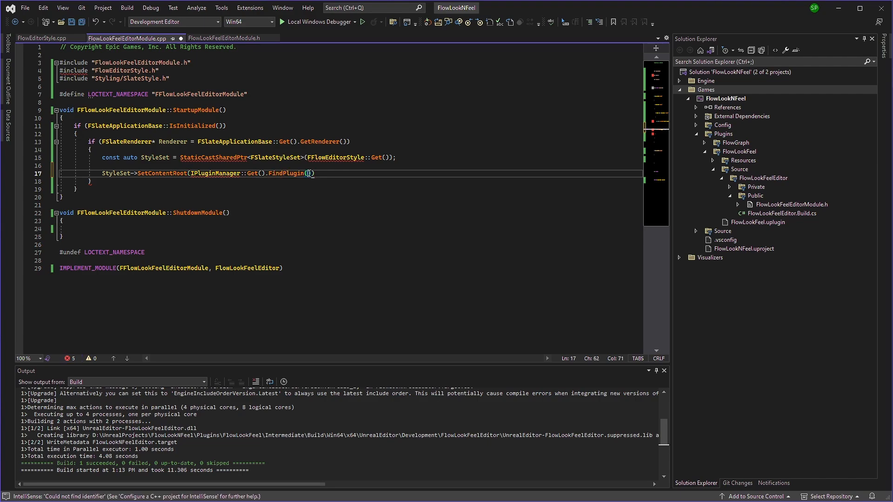
{"action": "type", "text": "\""}
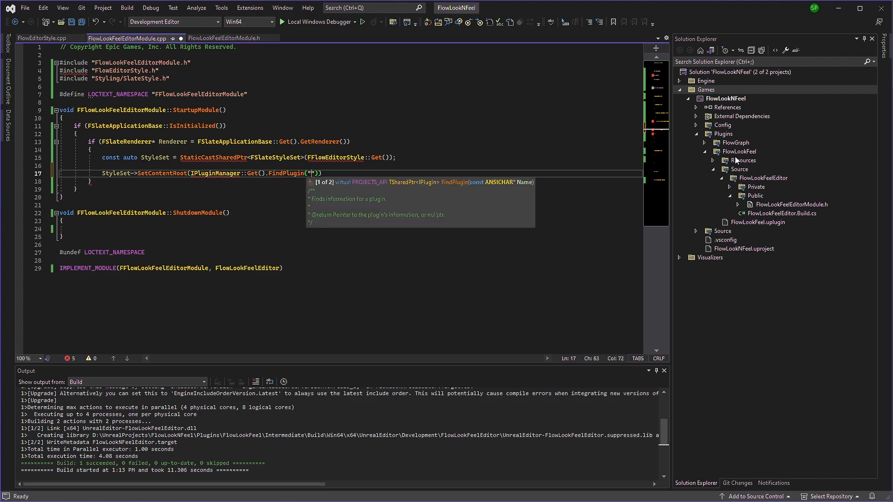
{"action": "type", "text": "Fl"}
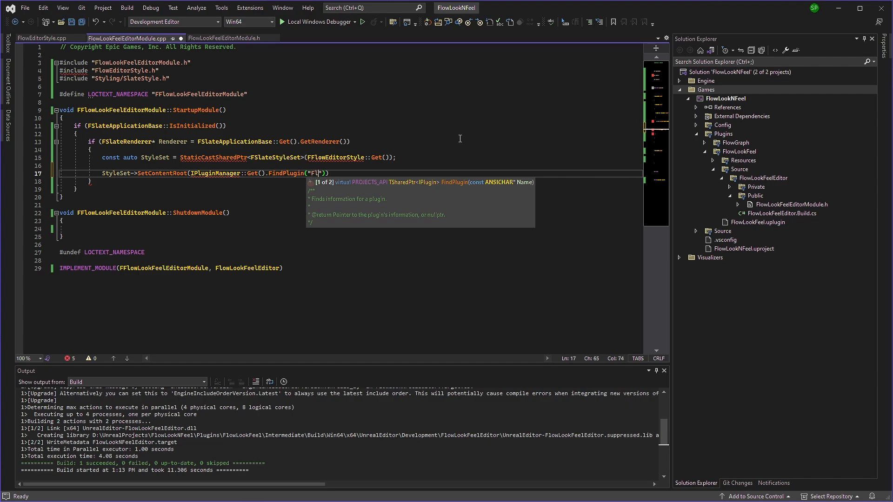
{"action": "type", "text": "owLookFeel"}
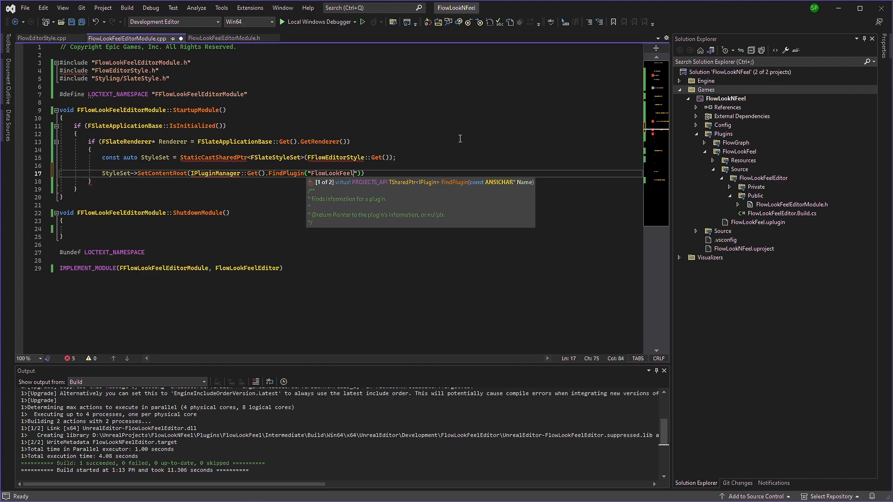
Step: Add the IPluginManager.h include and complete the GetBaseDir() / TEXT path argument
{"action": "key", "text": "Right"}
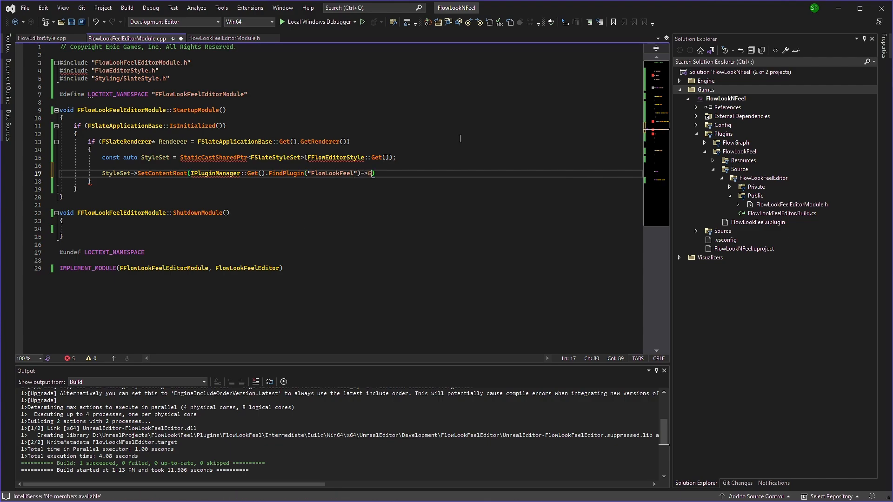
{"action": "key", "text": "Backspace"}
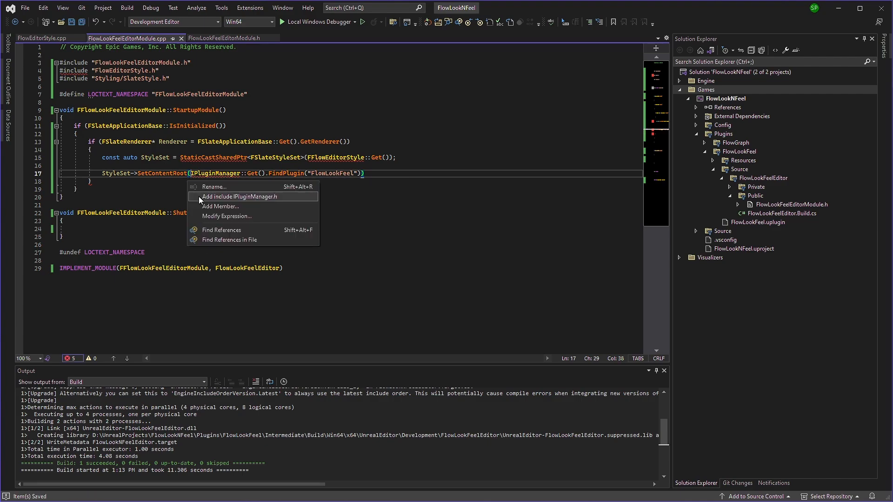
{"action": "left_click", "coordinate": [240, 197]}
{"action": "type", "text": "->GetBase"}
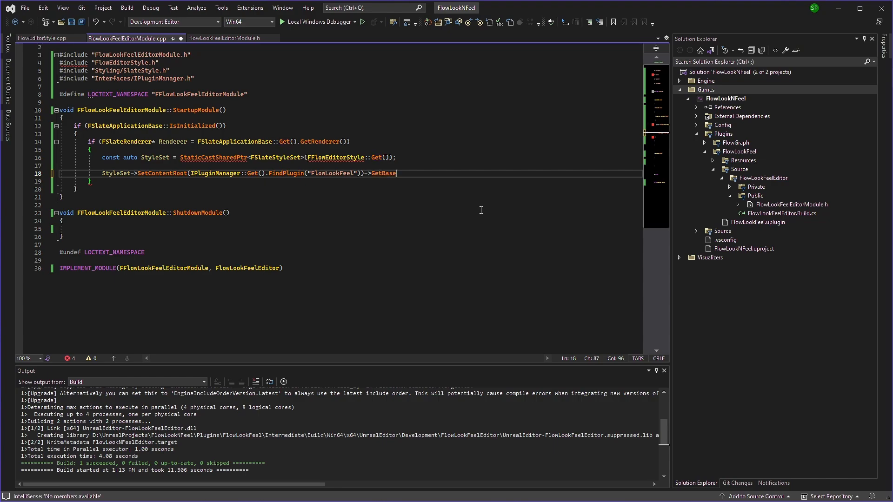
{"action": "type", "text": "Dir() /"}
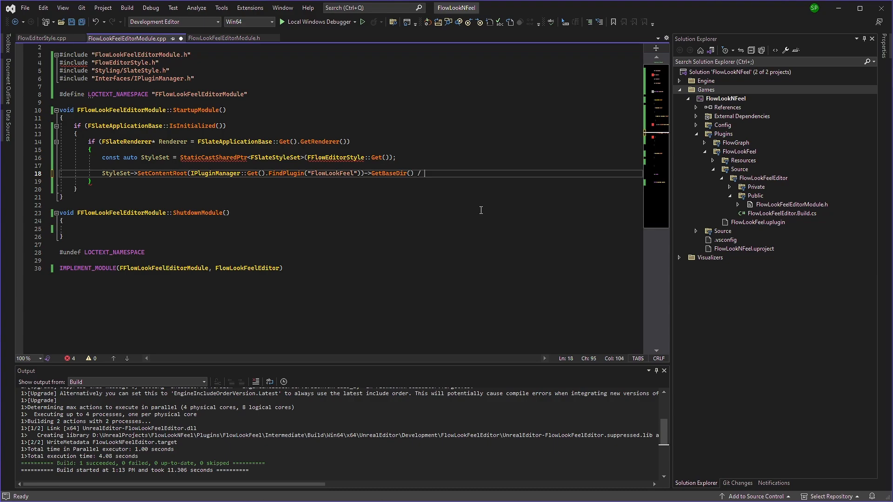
{"action": "type", "text": "TEXT"}
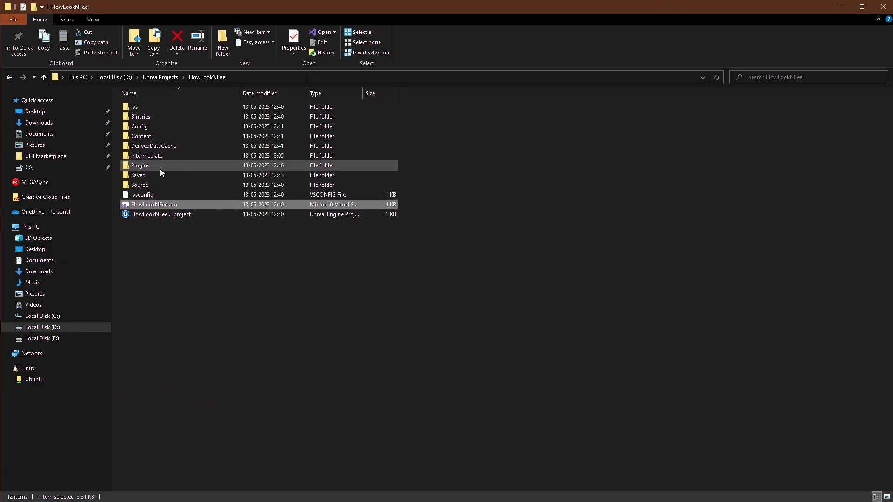
Step: Browse Plugins > FlowLookFeel in File Explorer to find the Resources folder
{"action": "double_click", "coordinate": [140, 165]}
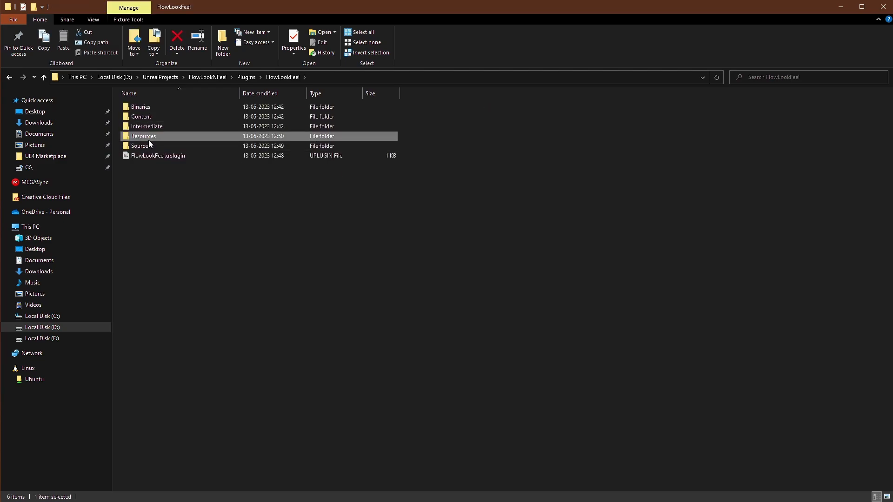
{"action": "mouse_move", "coordinate": [141, 146]}
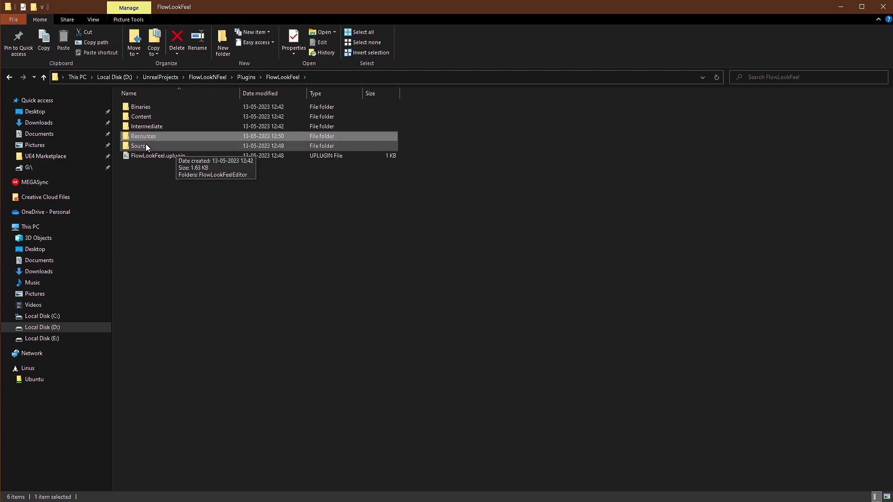
{"action": "double_click", "coordinate": [143, 136]}
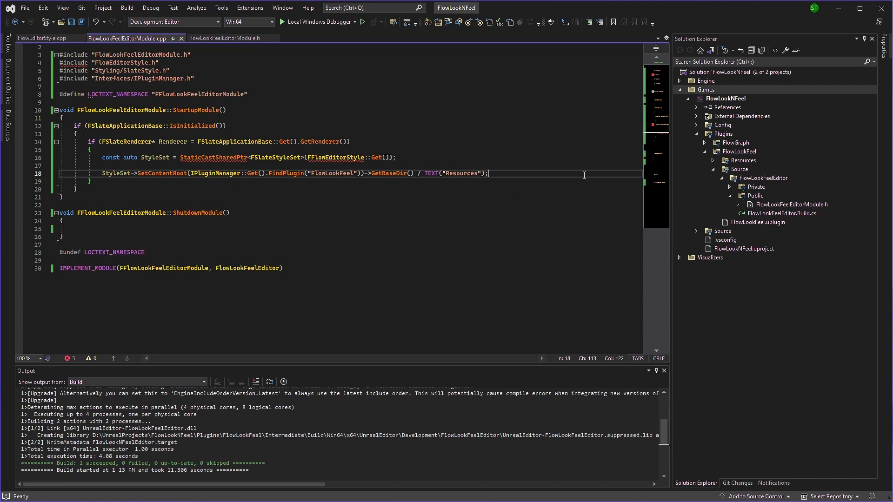
Step: Begin a StyleSet->Set line and copy Flow.Node.Title from FlowEditorStyle.cpp
{"action": "type", "text": "StyleSet->S"}
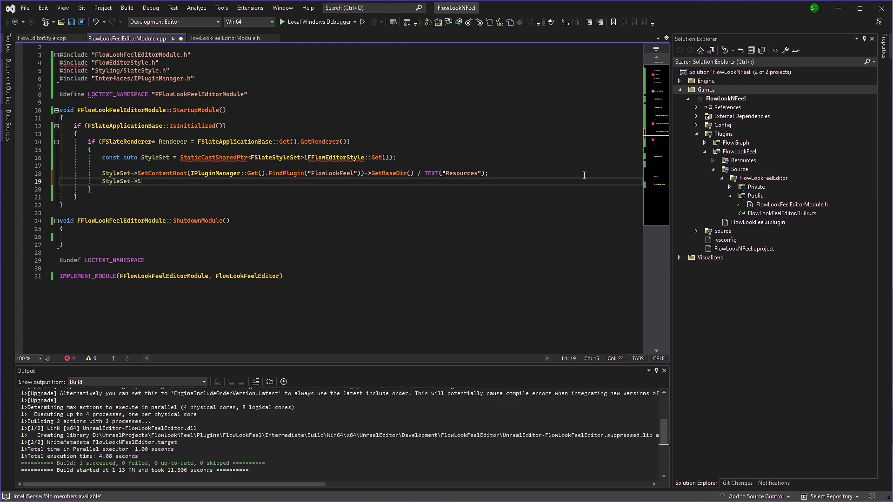
{"action": "type", "text": "et()"}
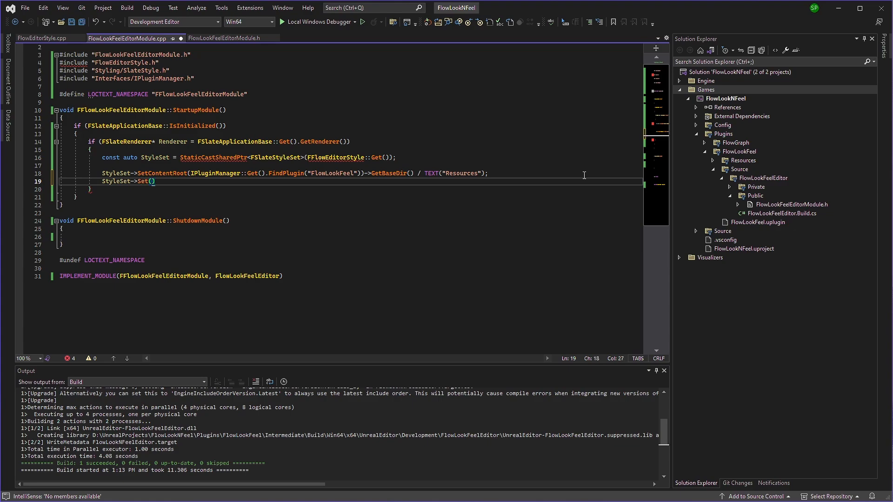
{"action": "type", "text": "\"\""}
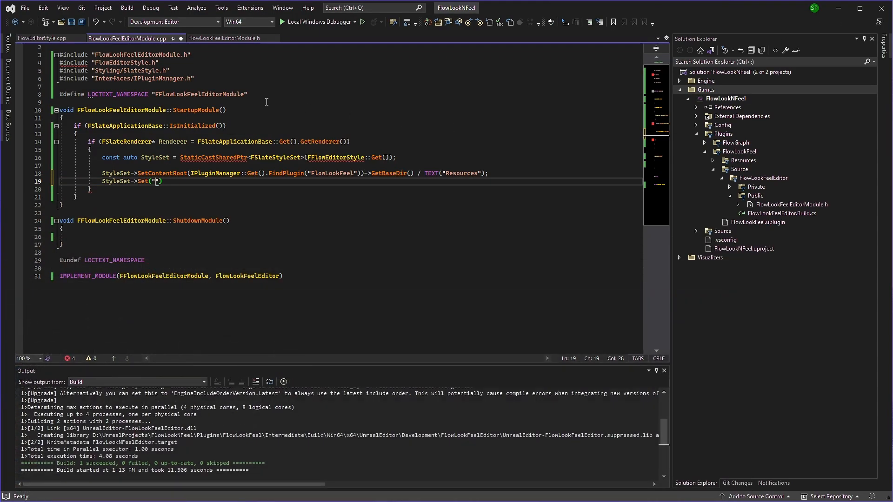
{"action": "left_click", "coordinate": [39, 38]}
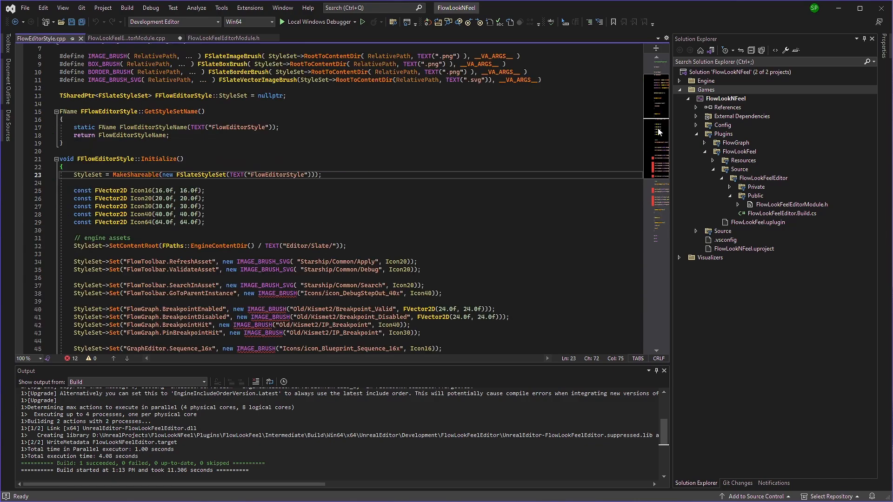
{"action": "scroll", "scroll_direction": "down", "scroll_amount": 3}
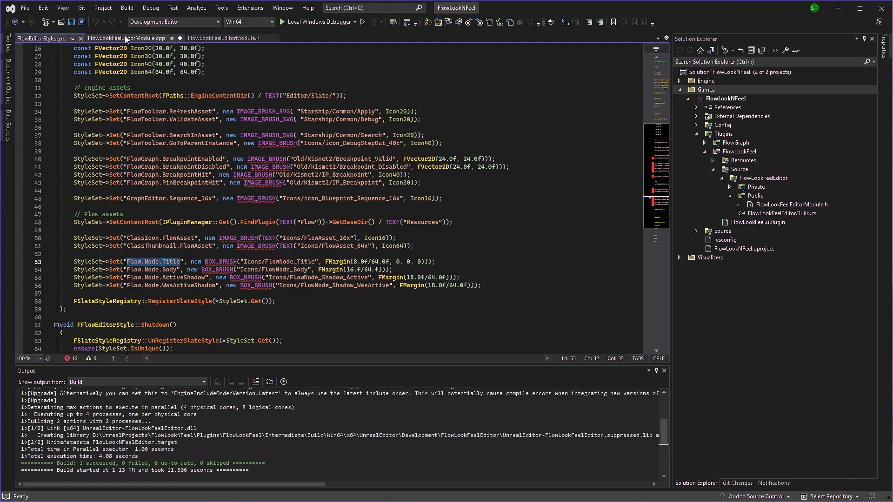
{"action": "left_click", "coordinate": [124, 38]}
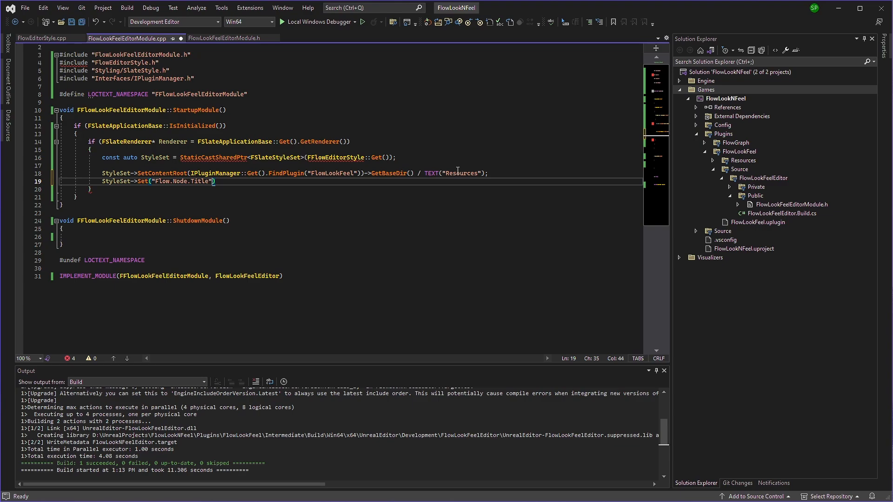
Step: Paste the BOX_BRUSH #define and start the BOX_BRUSH( argument for Flow.Node.Title
{"action": "type", "text": ","}
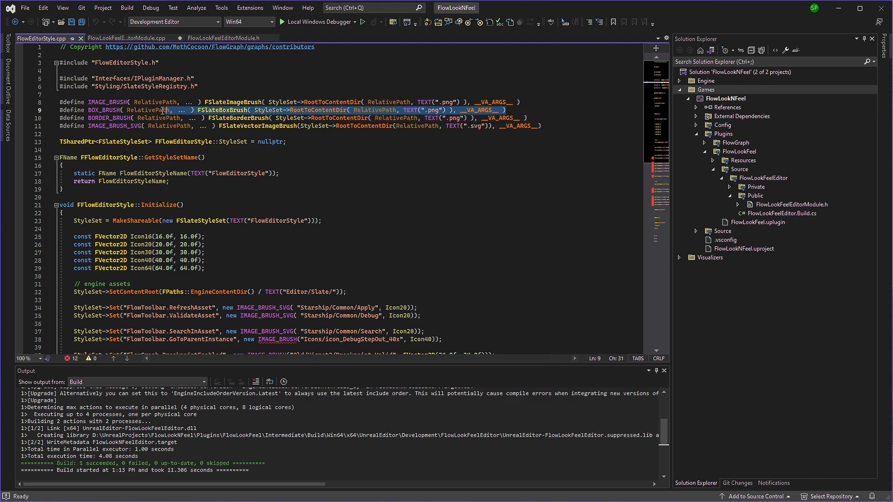
{"action": "left_click", "coordinate": [125, 38]}
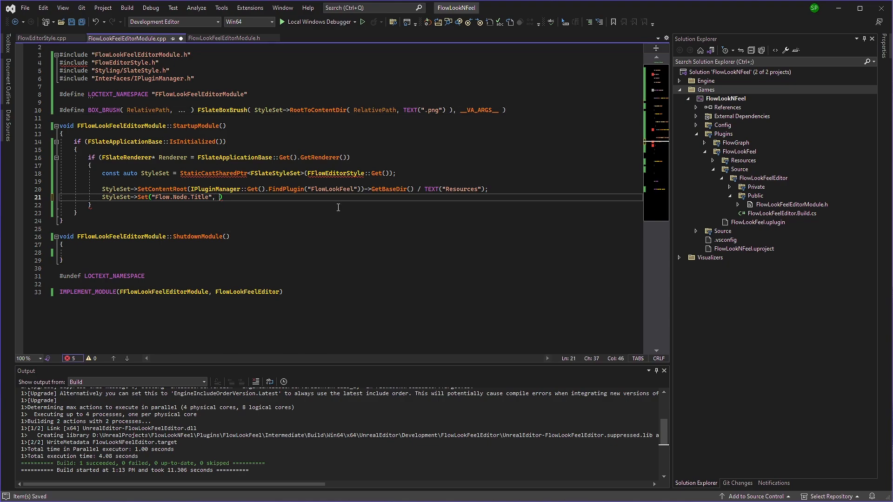
{"action": "type", "text": "BOX_BRUSH"}
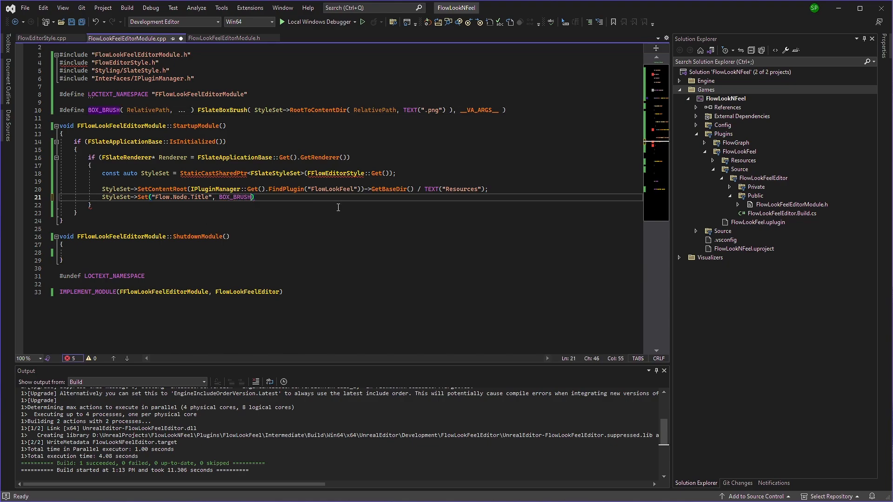
{"action": "type", "text": "("}
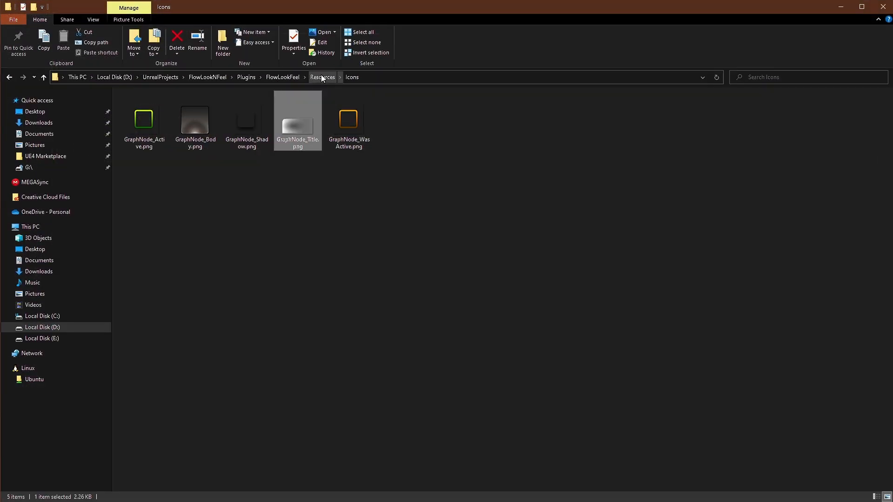
{"action": "left_click", "coordinate": [195, 120]}
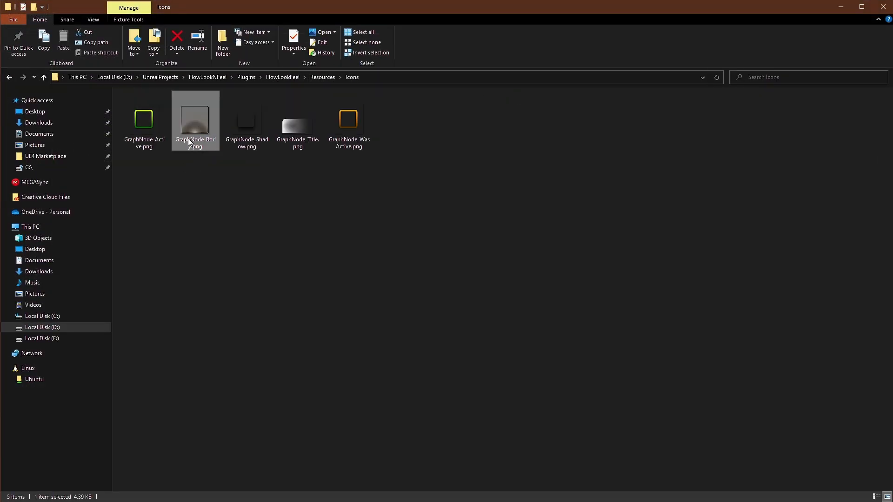
{"action": "left_click", "coordinate": [297, 120]}
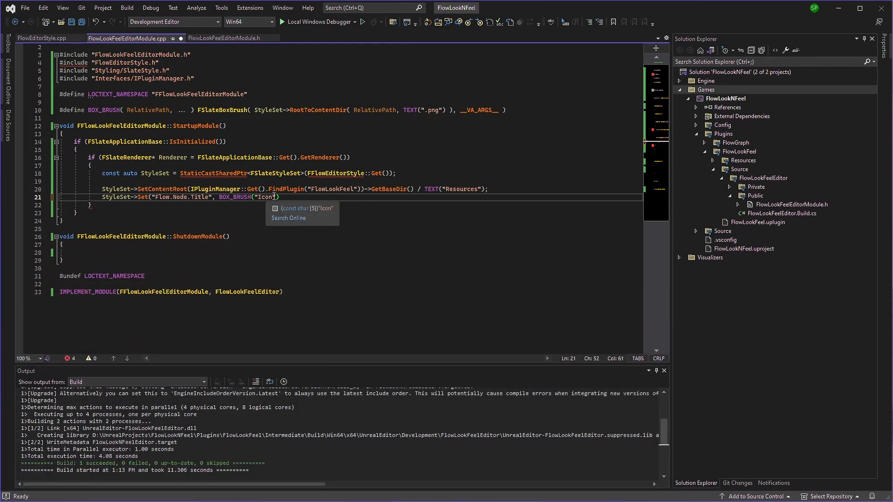
Step: Finish the Flow.Node.Title brush: GraphNode_Title, FMargin(8.f/64.f, 0), SlateBoxBrush include, save
{"action": "type", "text": "/"}
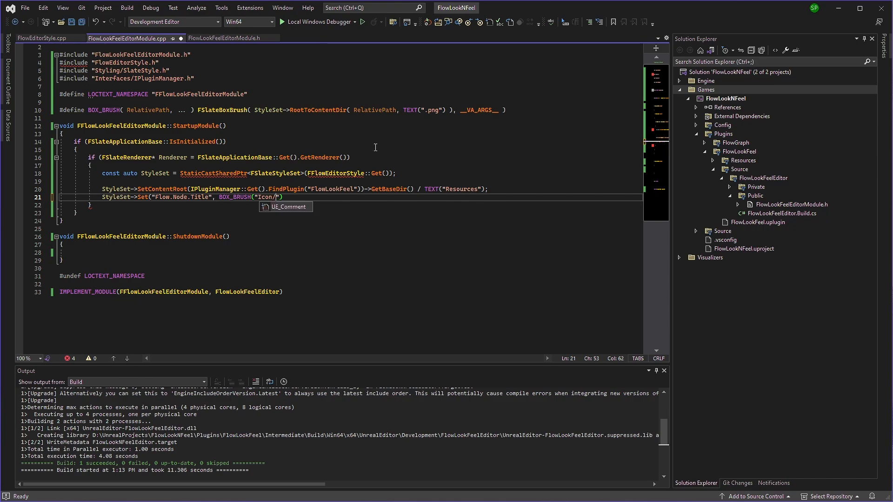
{"action": "type", "text": "GraphNode_Title"}
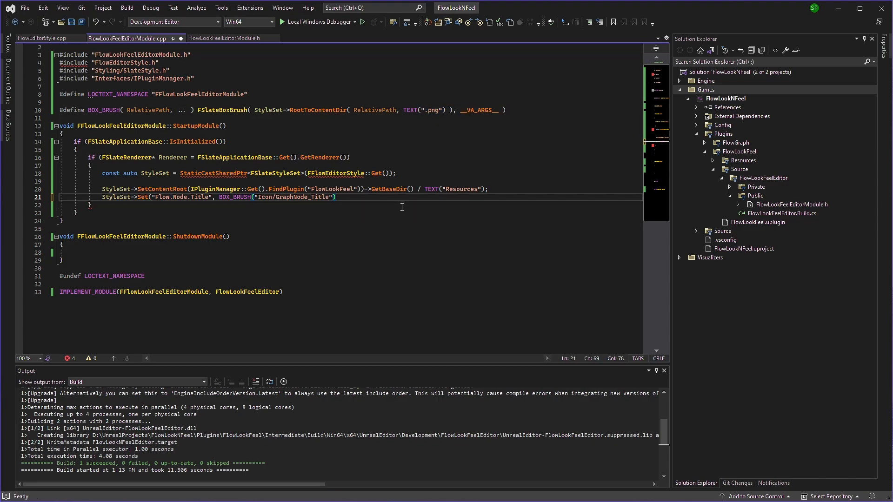
{"action": "type", "text": "FMargin("}
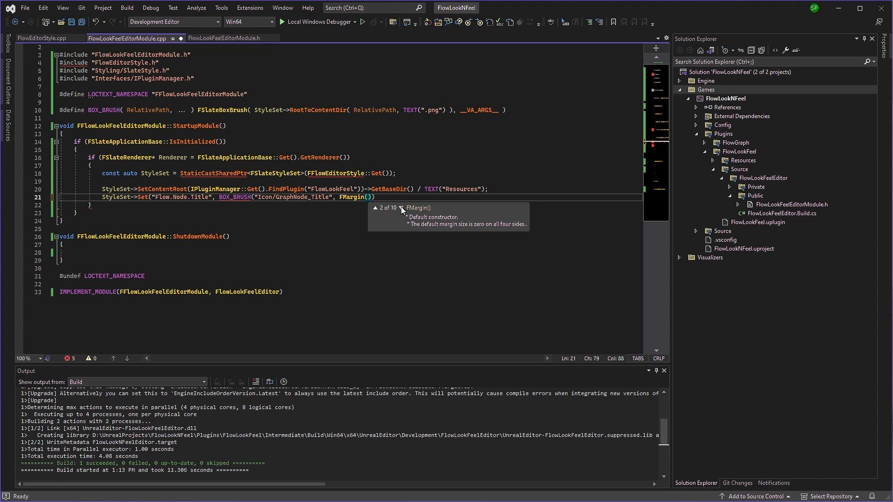
{"action": "type", "text": "8.f/"}
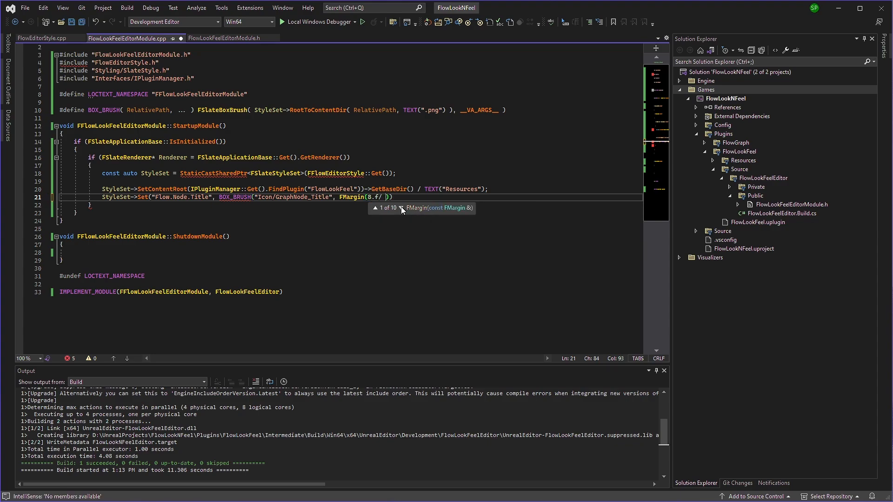
{"action": "type", "text": "64.f"}
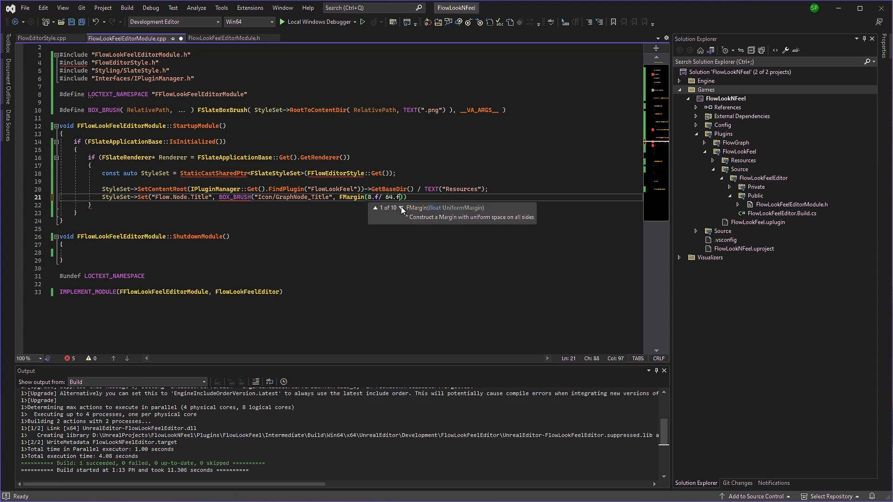
{"action": "type", "text": ", 0, 0, 0"}
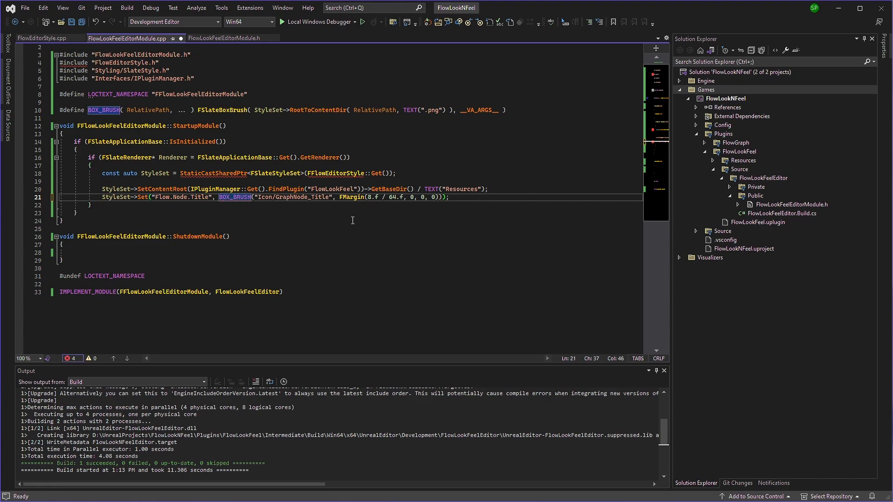
{"action": "right_click", "coordinate": [228, 109]}
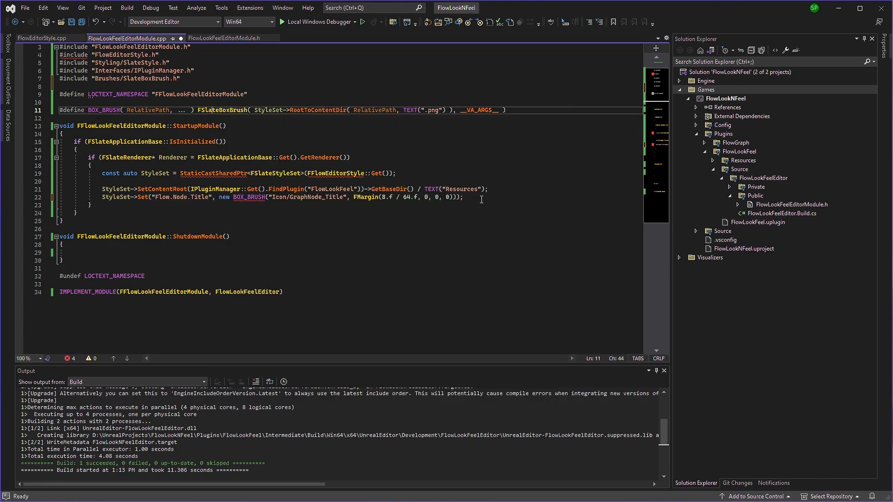
{"action": "key", "text": "ctrl+s"}
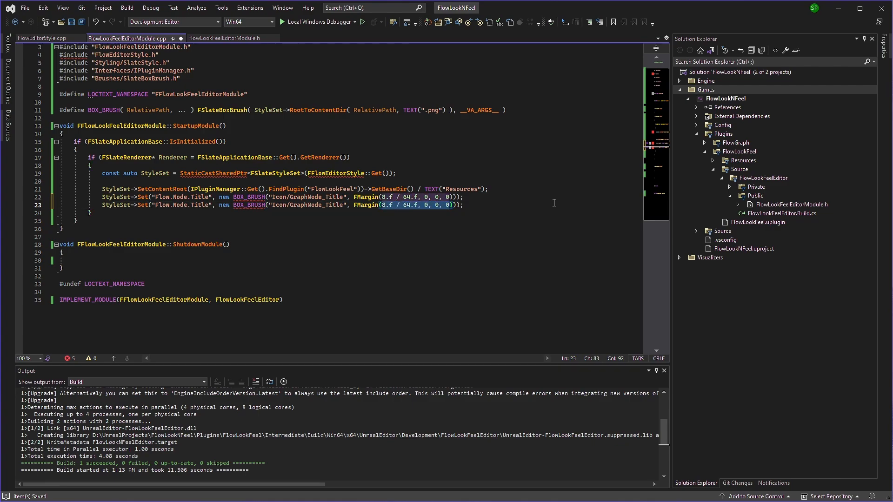
Step: Enter a 16 margin value and copy Flow.Node.Body's name from FlowEditorStyle.cpp
{"action": "type", "text": "16"}
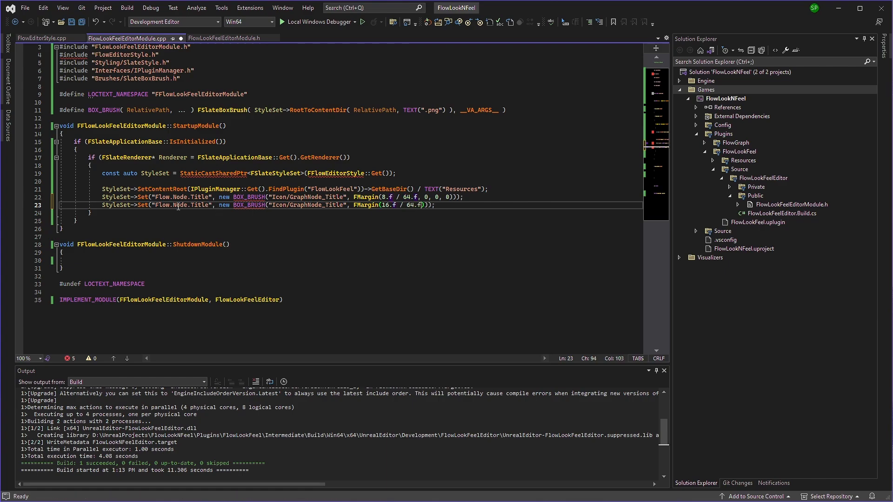
{"action": "left_click", "coordinate": [40, 38]}
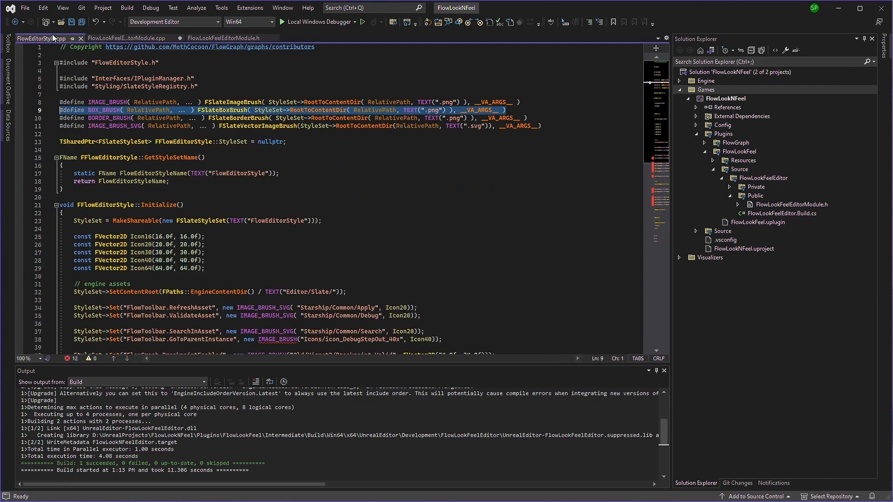
{"action": "scroll", "scroll_direction": "down", "scroll_amount": 3}
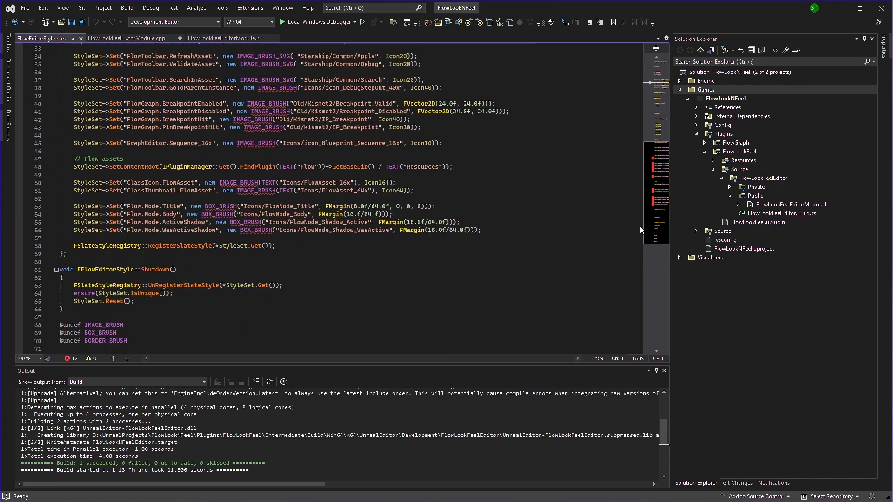
{"action": "double_click", "coordinate": [148, 229]}
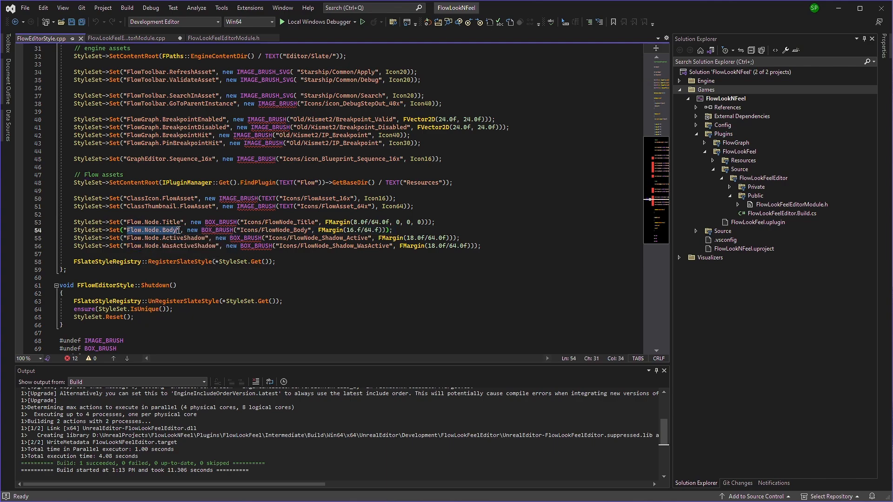
{"action": "left_click", "coordinate": [127, 38]}
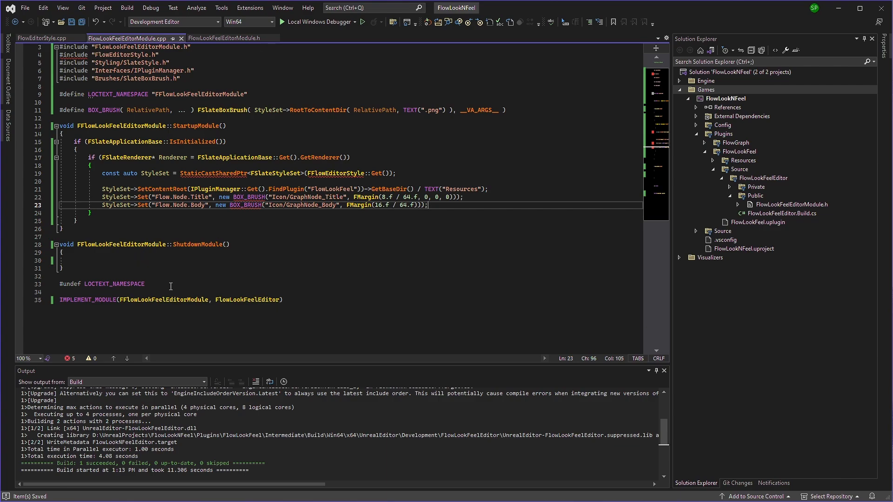
Step: Add Renderer->LoadStyleResources(*StyleSet.Get()) to StartupModule and rebuild the editor module
{"action": "key", "text": "Enter"}
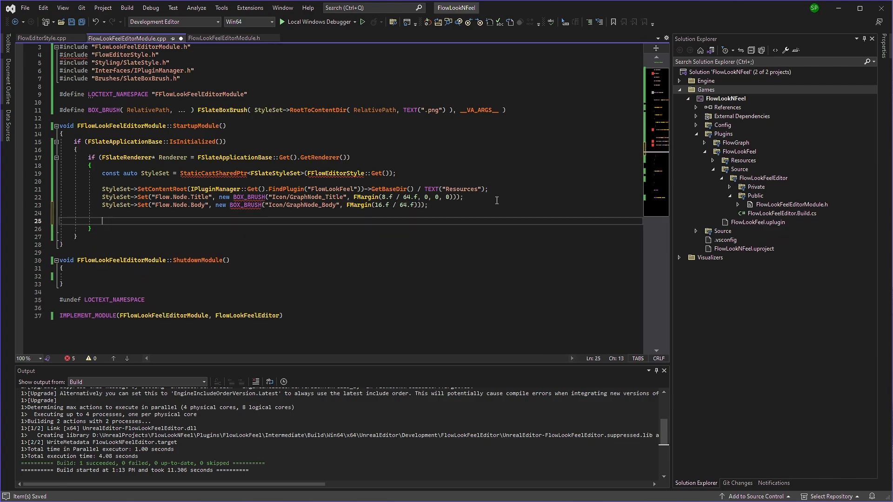
{"action": "type", "text": "Renderer->LoadStyleResources("}
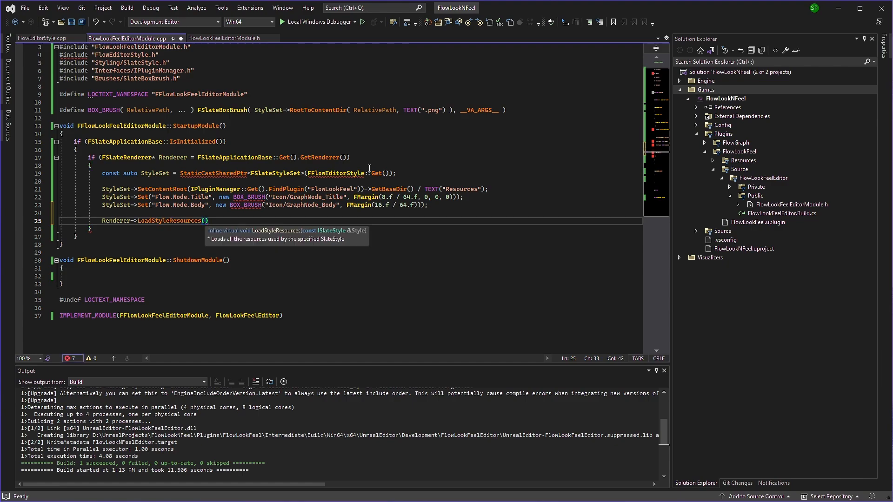
{"action": "type", "text": "S"}
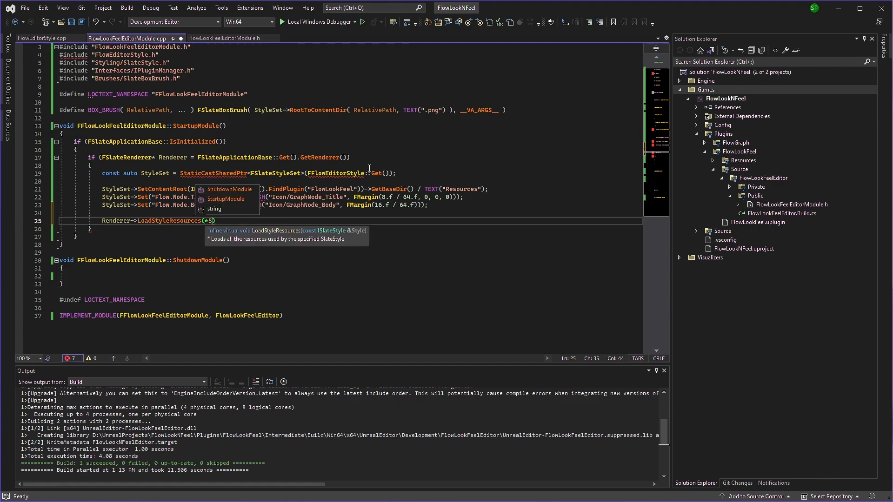
{"action": "type", "text": "tyleSe"}
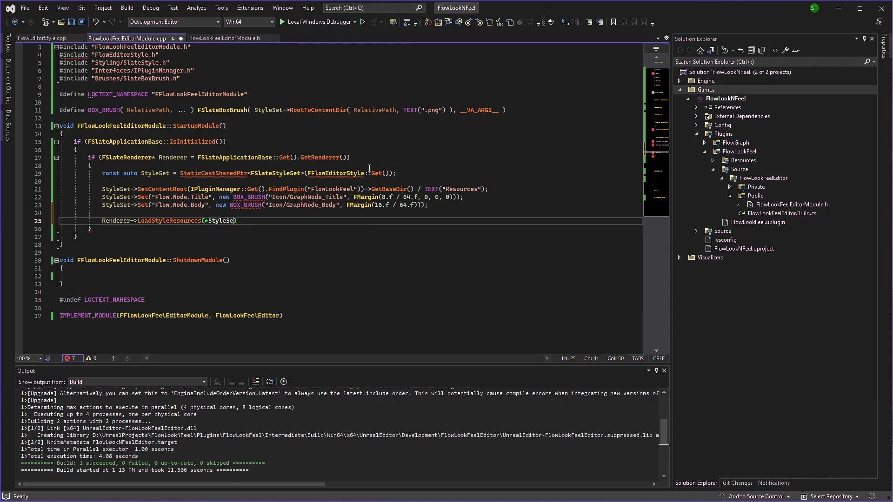
{"action": "type", "text": ".G"}
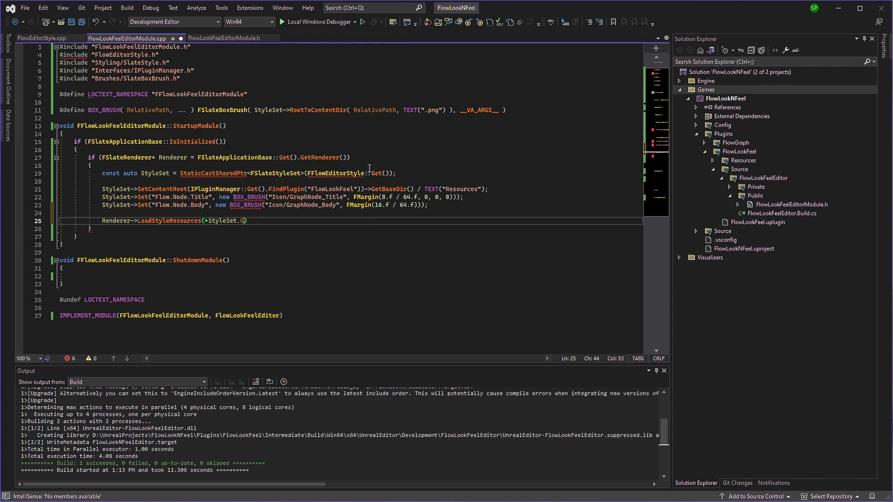
{"action": "type", "text": "et());"}
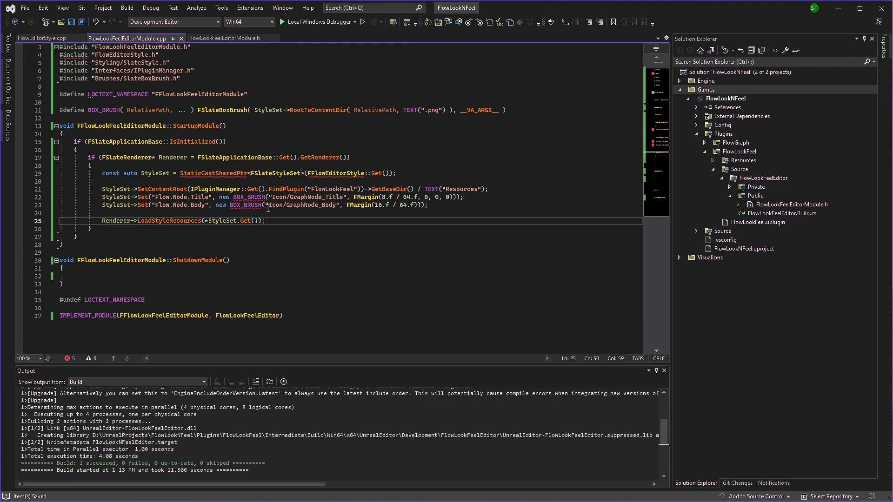
{"action": "scroll", "scroll_direction": "up", "scroll_amount": 3}
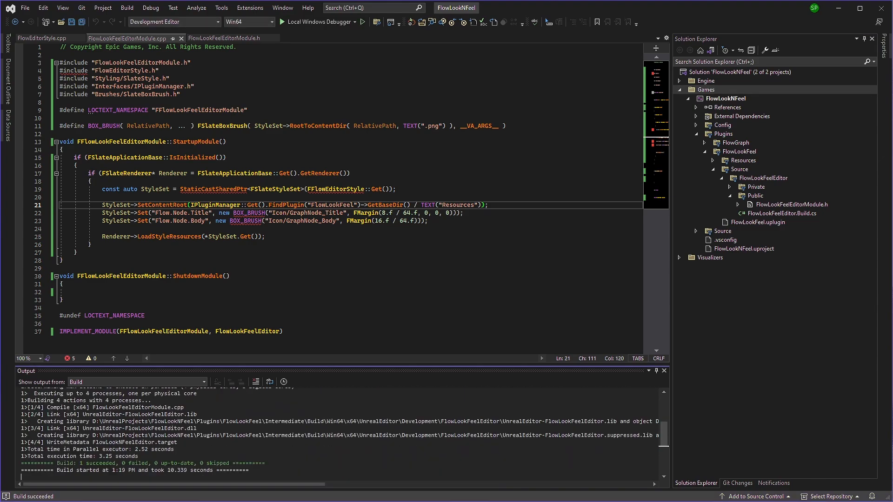
{"action": "left_click", "coordinate": [216, 285]}
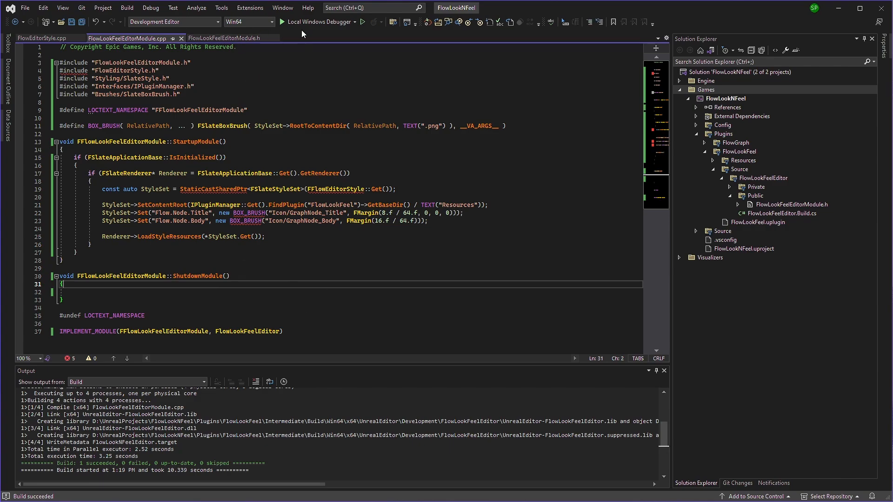
{"action": "mouse_move", "coordinate": [336, 48]}
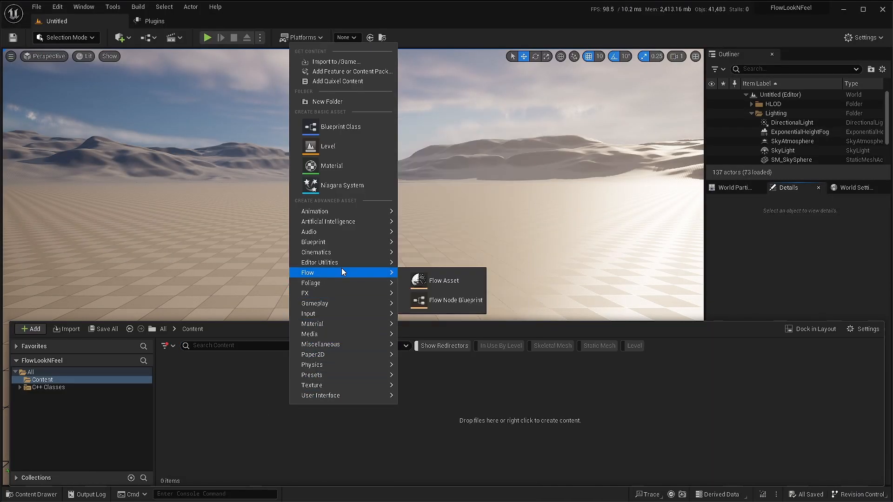
Step: Create NewFlowAsset, view its red-titled Start node, then save and close it
{"action": "left_click", "coordinate": [444, 280]}
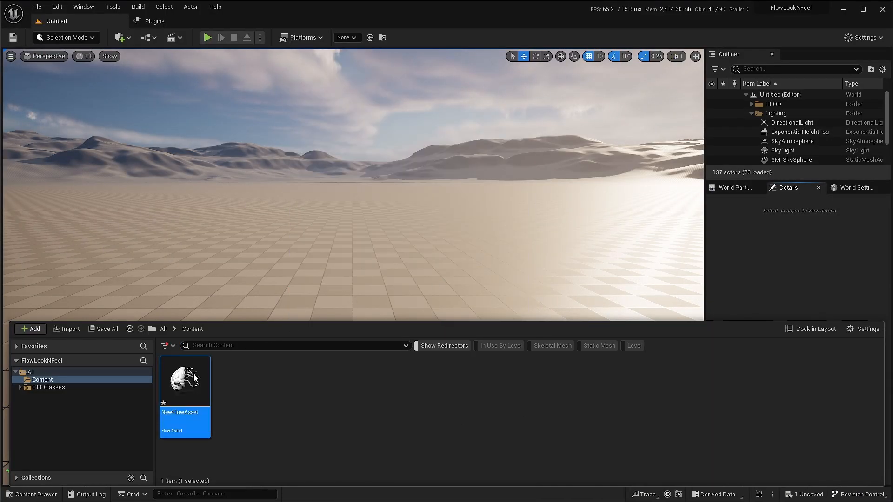
{"action": "double_click", "coordinate": [185, 381]}
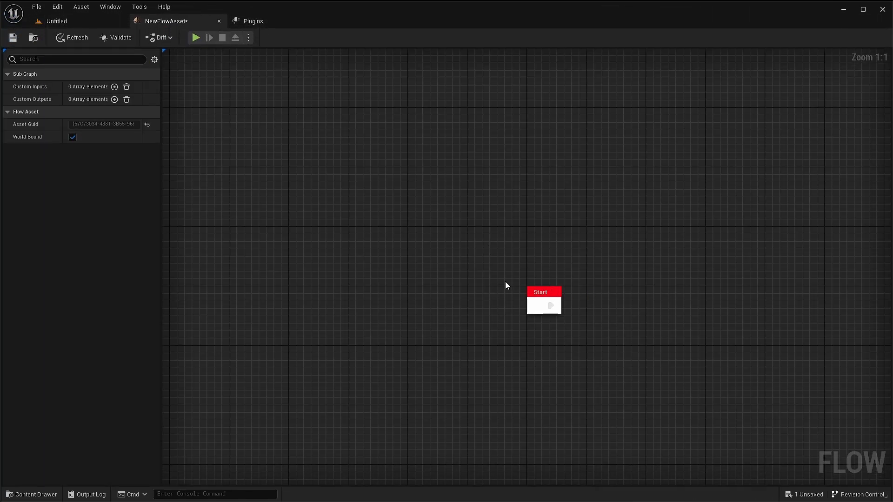
{"action": "mouse_move", "coordinate": [335, 349]}
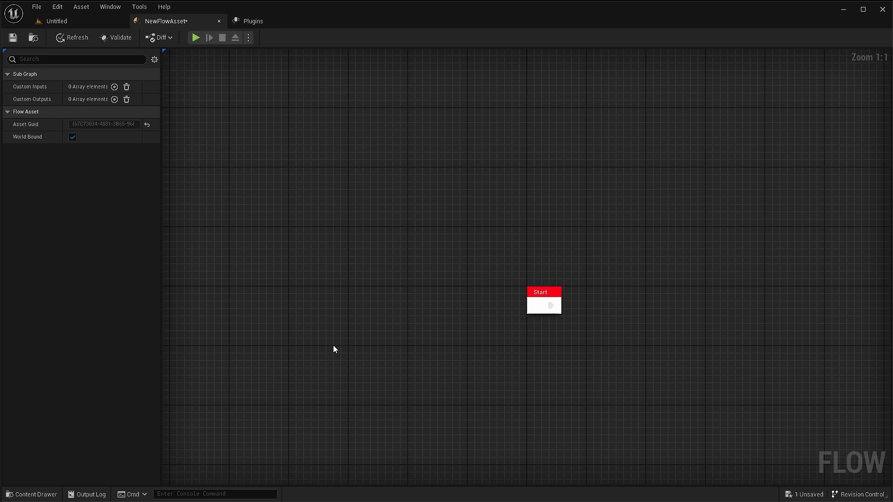
{"action": "left_click", "coordinate": [91, 494]}
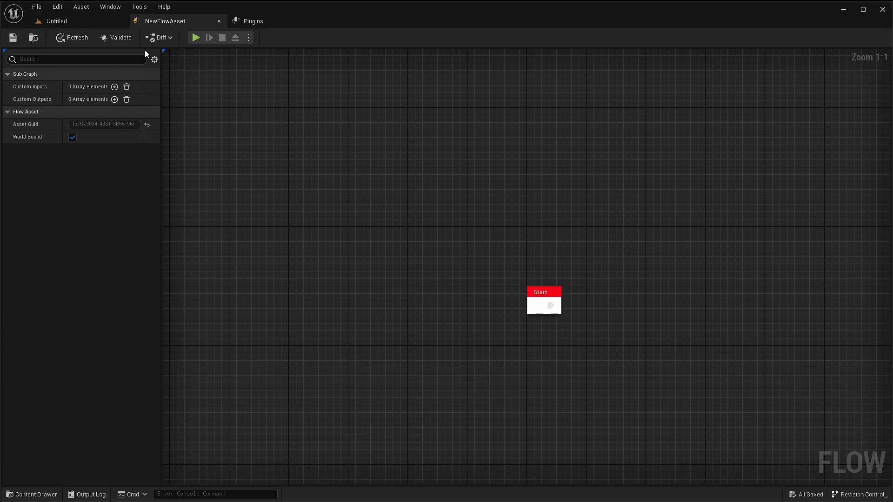
{"action": "left_click", "coordinate": [56, 21]}
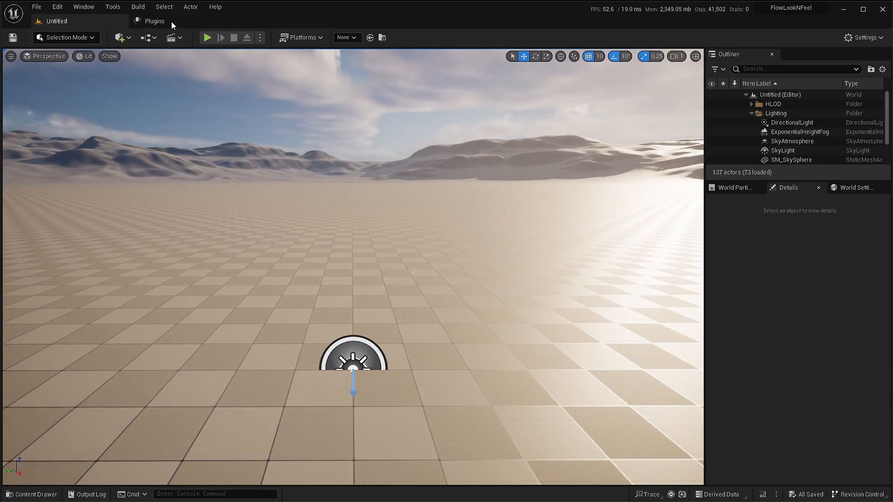
Step: Reopen NewFlowAsset from the Content Drawer and place an On Notify From Actor node
{"action": "left_click", "coordinate": [32, 493]}
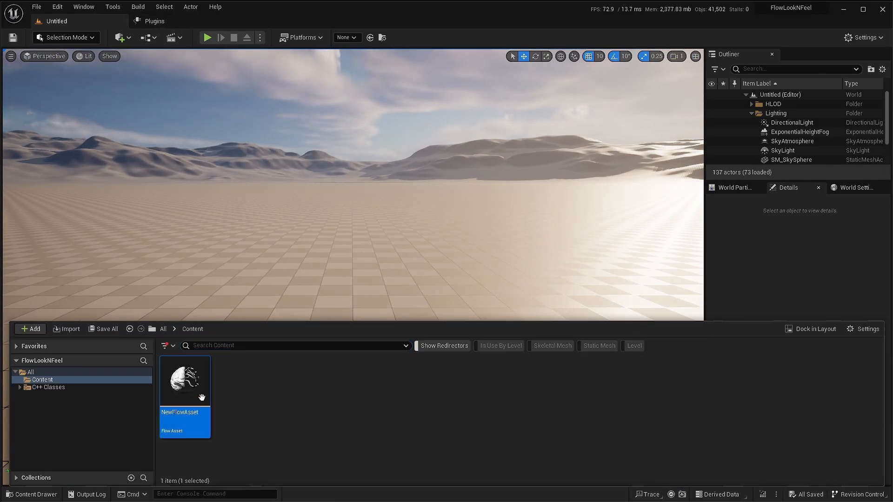
{"action": "double_click", "coordinate": [185, 381]}
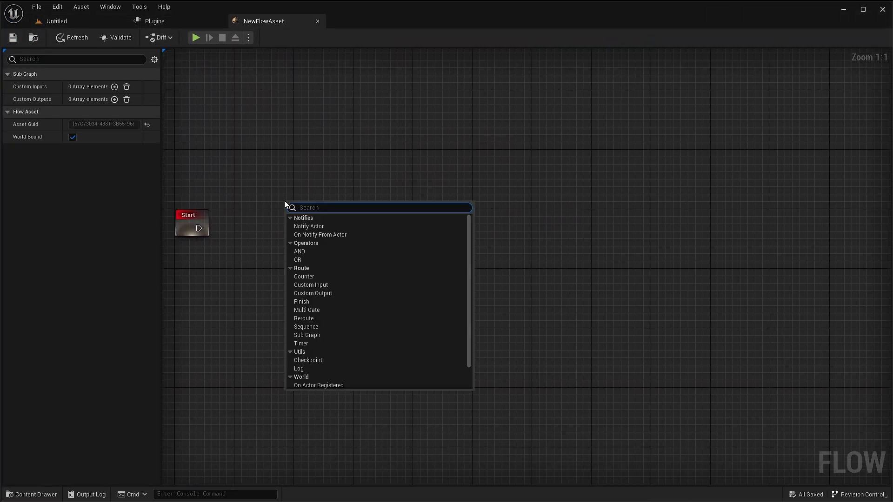
{"action": "left_click", "coordinate": [320, 235]}
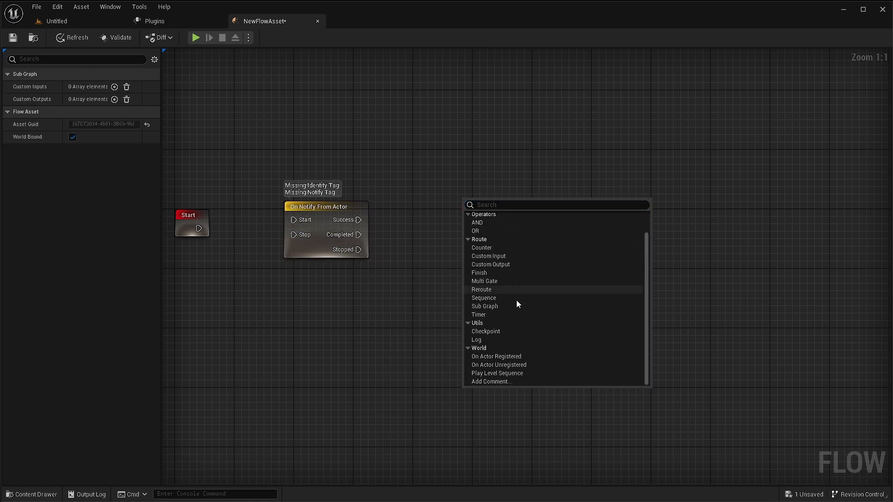
{"action": "left_click", "coordinate": [485, 330]}
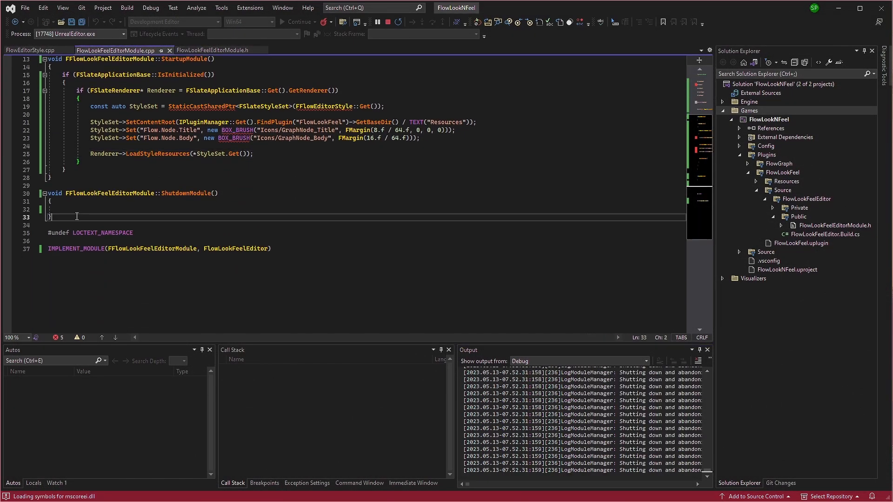
Step: Add '#undef BOX_BRUSH' above the LOCTEXT_NAMESPACE undef in FlowLookFeelEditorModule.cpp
{"action": "left_click", "coordinate": [389, 22]}
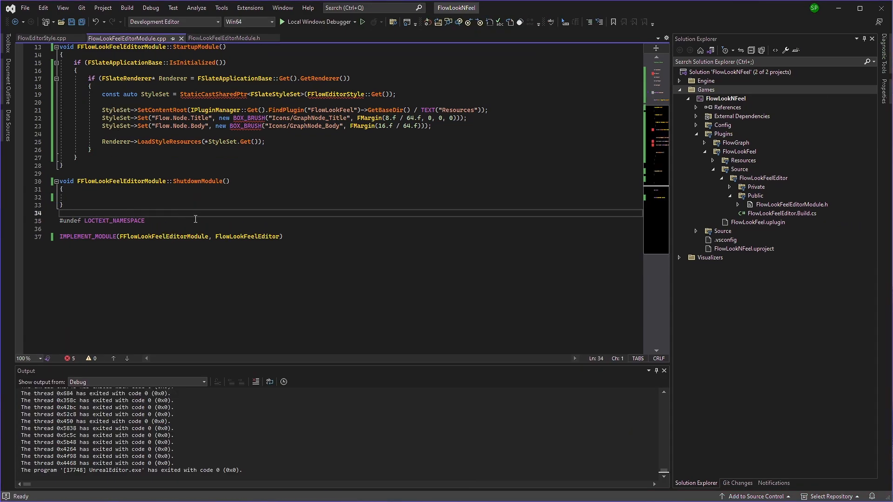
{"action": "type", "text": "#undef BOX_BRUSH"}
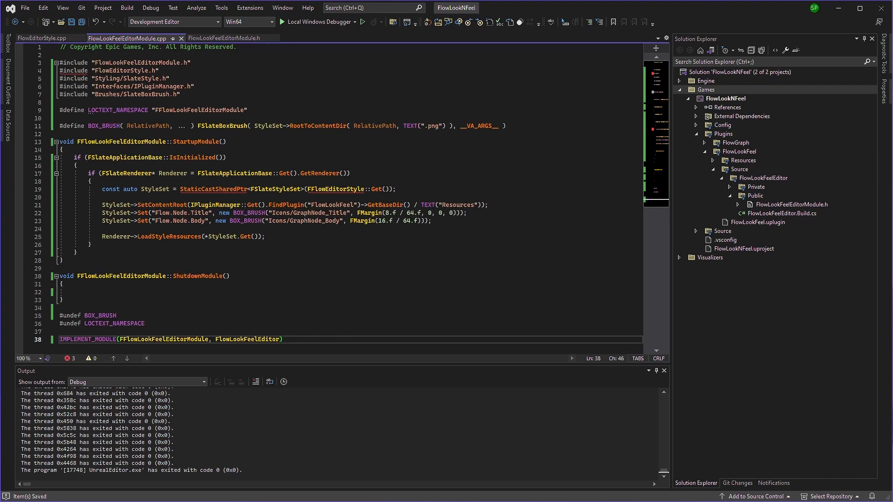
{"action": "mouse_move", "coordinate": [496, 185]}
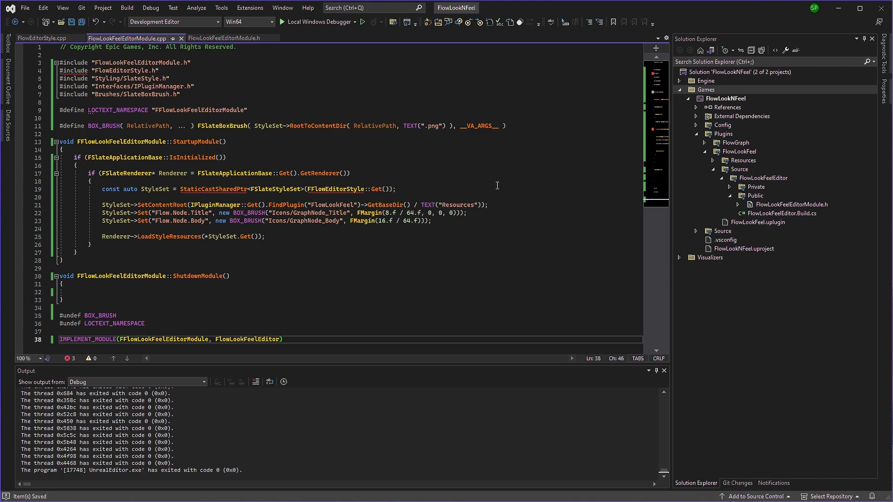